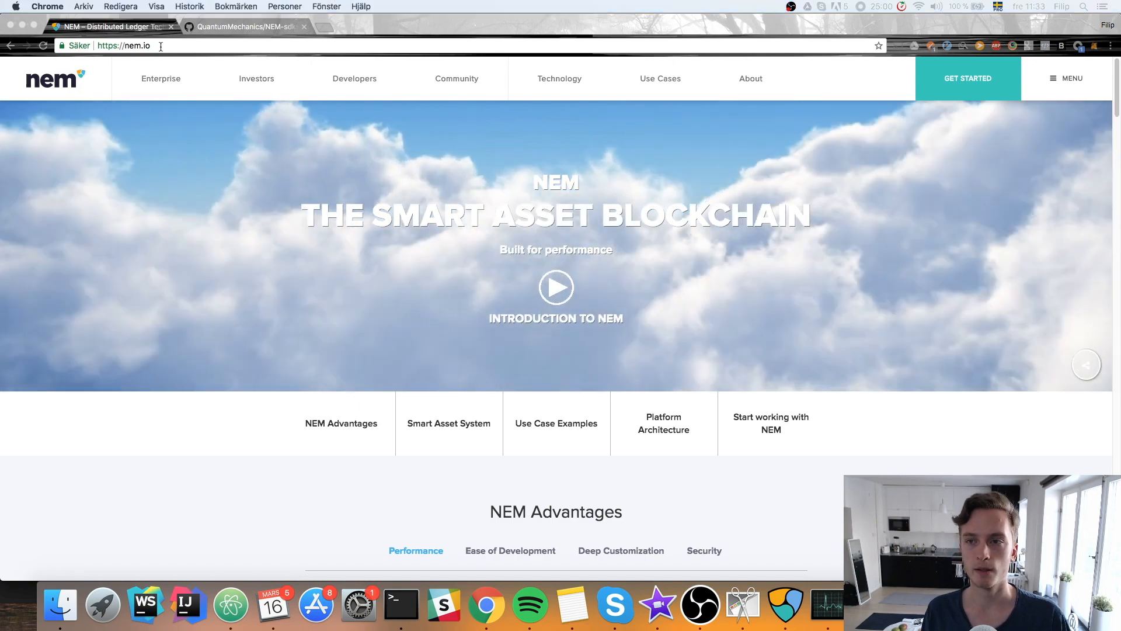
{"action": "mouse_move", "coordinate": [785, 604]}
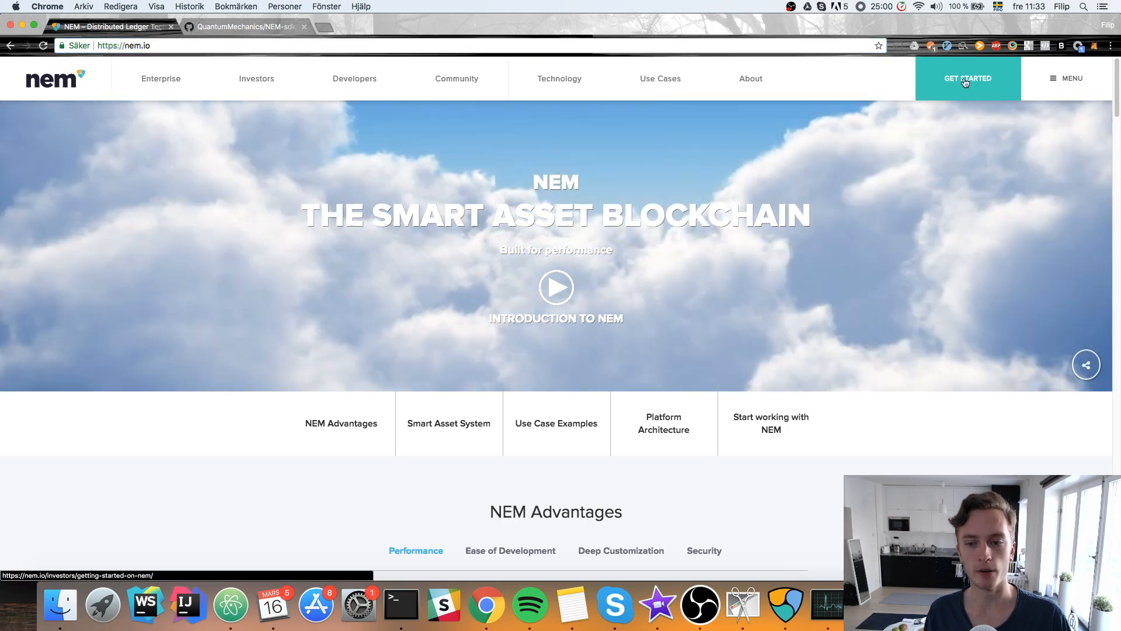
Go from Get Started to Download and scroll to the Nano Wallet v2.1.2 desktop client.
{"action": "left_click", "coordinate": [968, 78]}
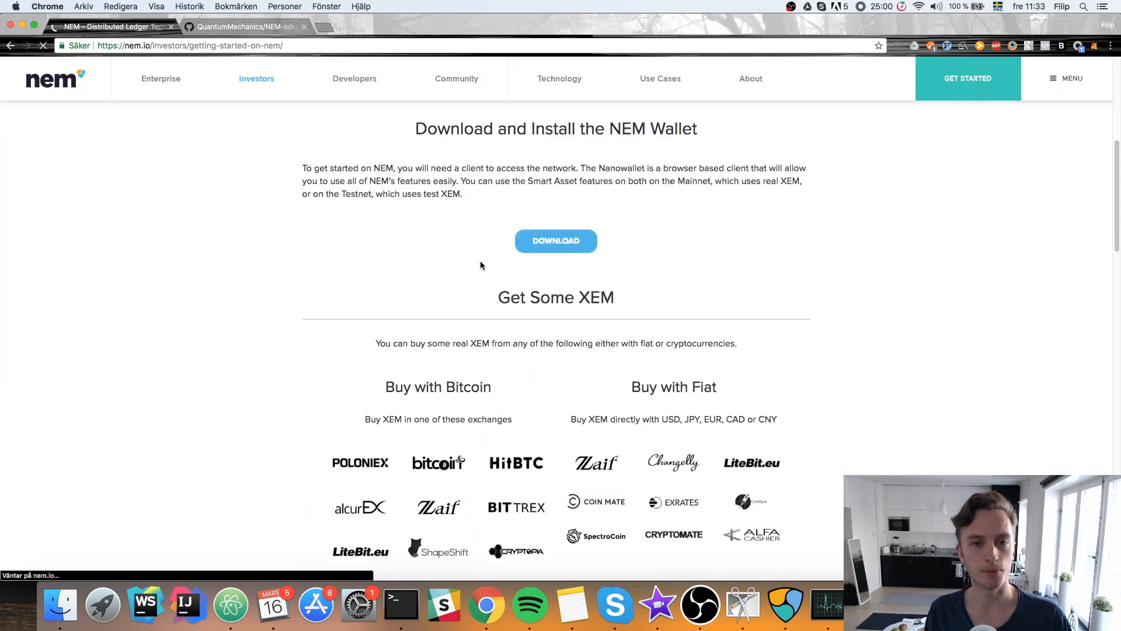
{"action": "triple_click", "coordinate": [556, 128]}
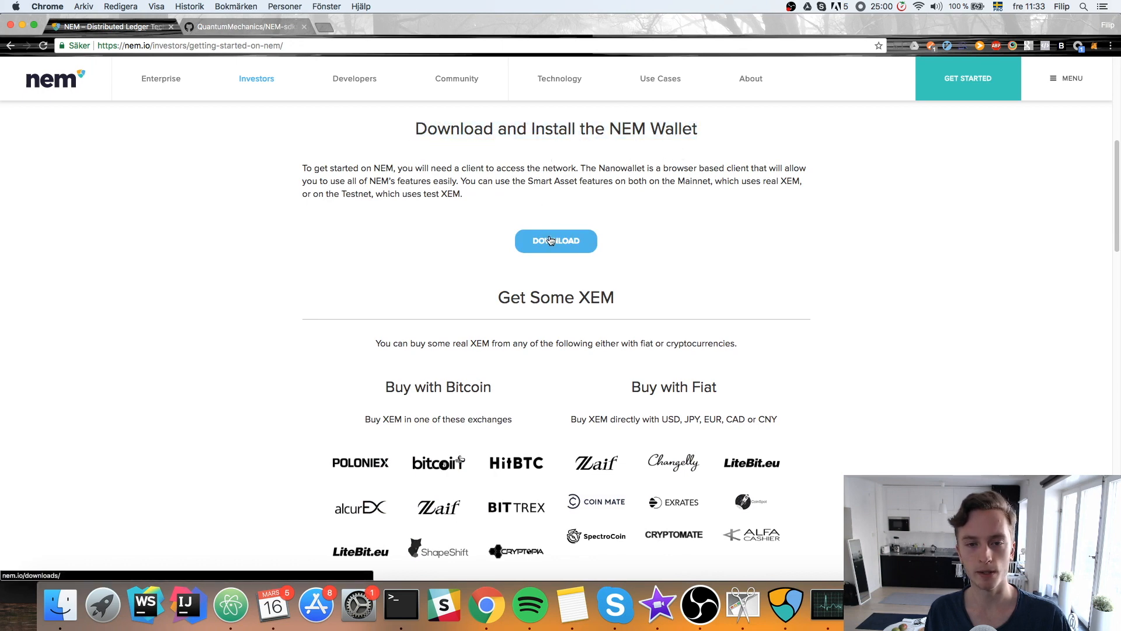
{"action": "left_click", "coordinate": [555, 240]}
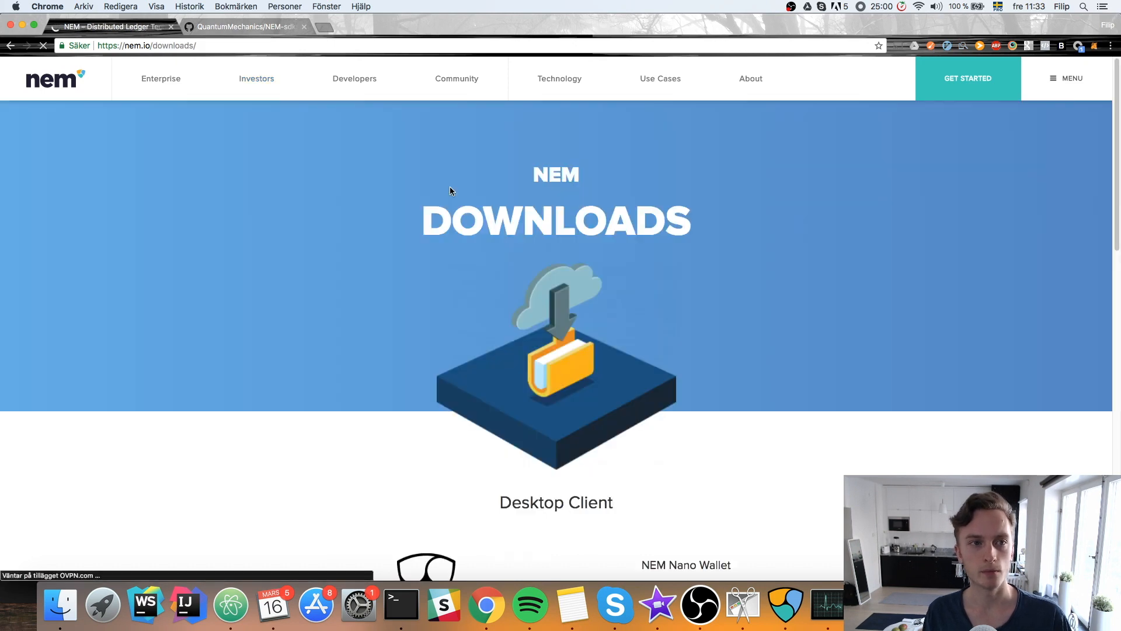
{"action": "scroll", "scroll_direction": "down", "scroll_amount": 3}
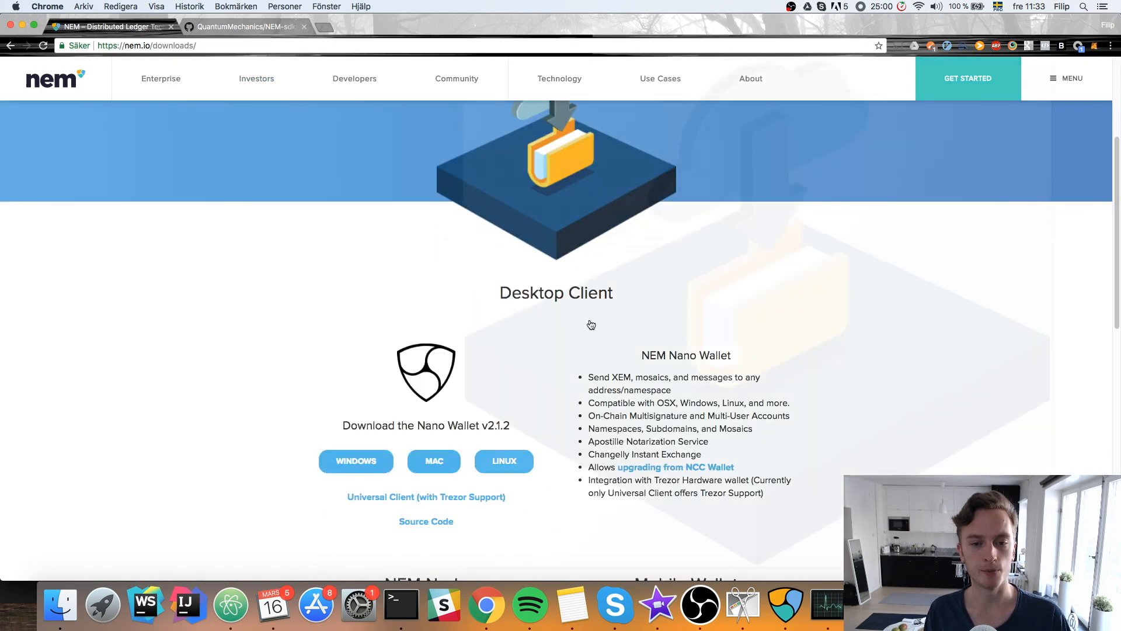
{"action": "double_click", "coordinate": [686, 356]}
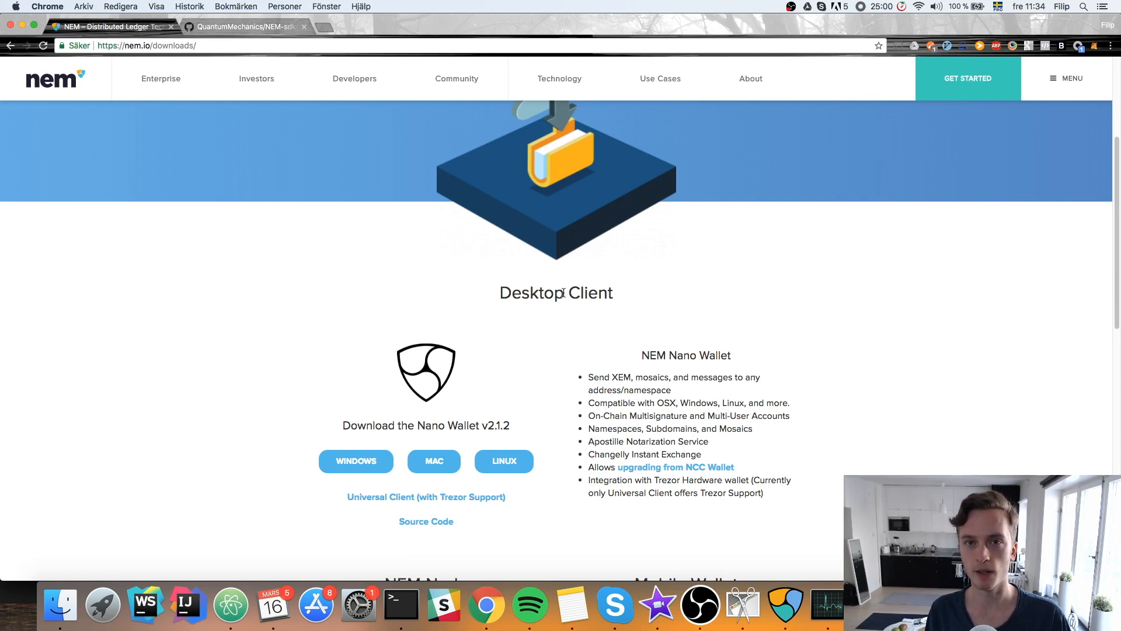
{"action": "mouse_move", "coordinate": [451, 127]}
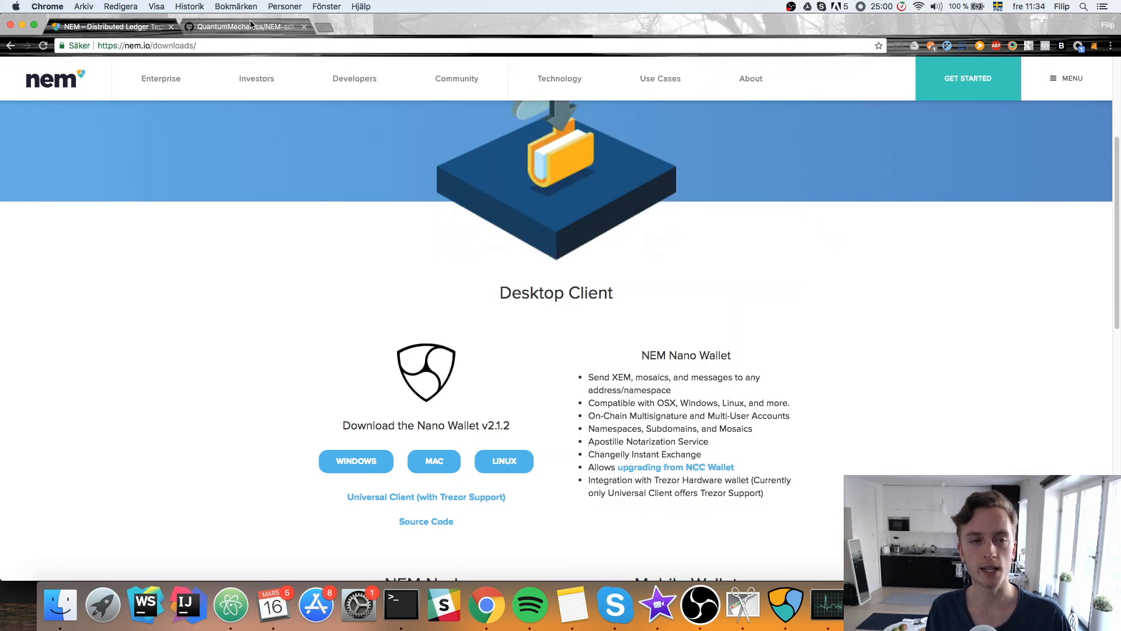
Switch from the NEM-sdk GitHub tab to the Chrome window showing nodejs.org.
{"action": "left_click", "coordinate": [243, 26]}
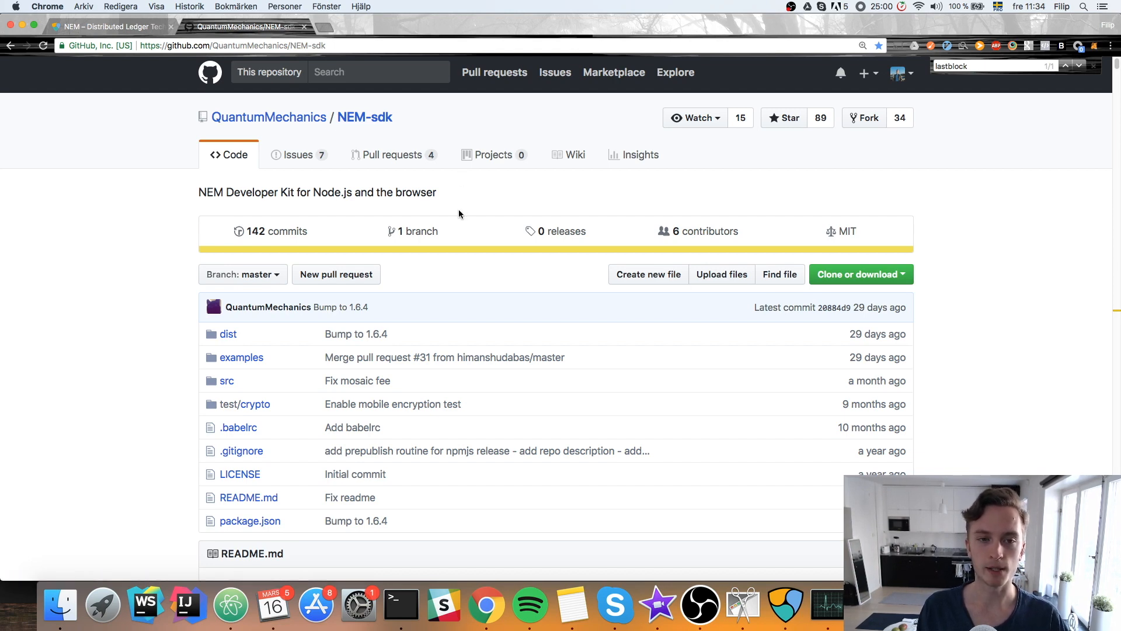
{"action": "mouse_move", "coordinate": [465, 207]}
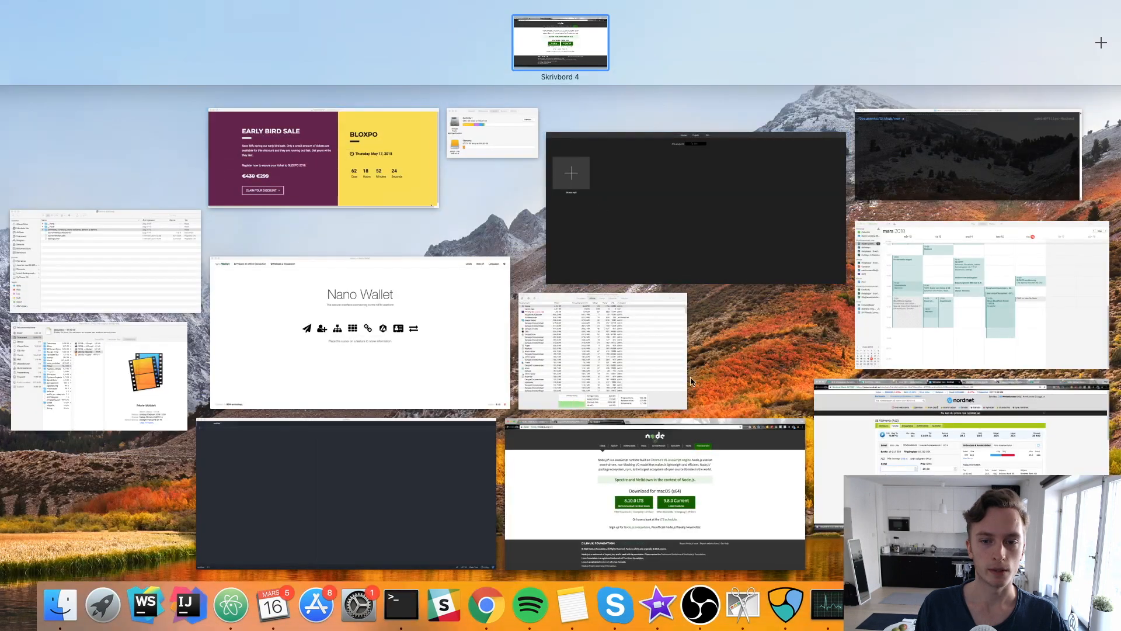
{"action": "left_click", "coordinate": [654, 490]}
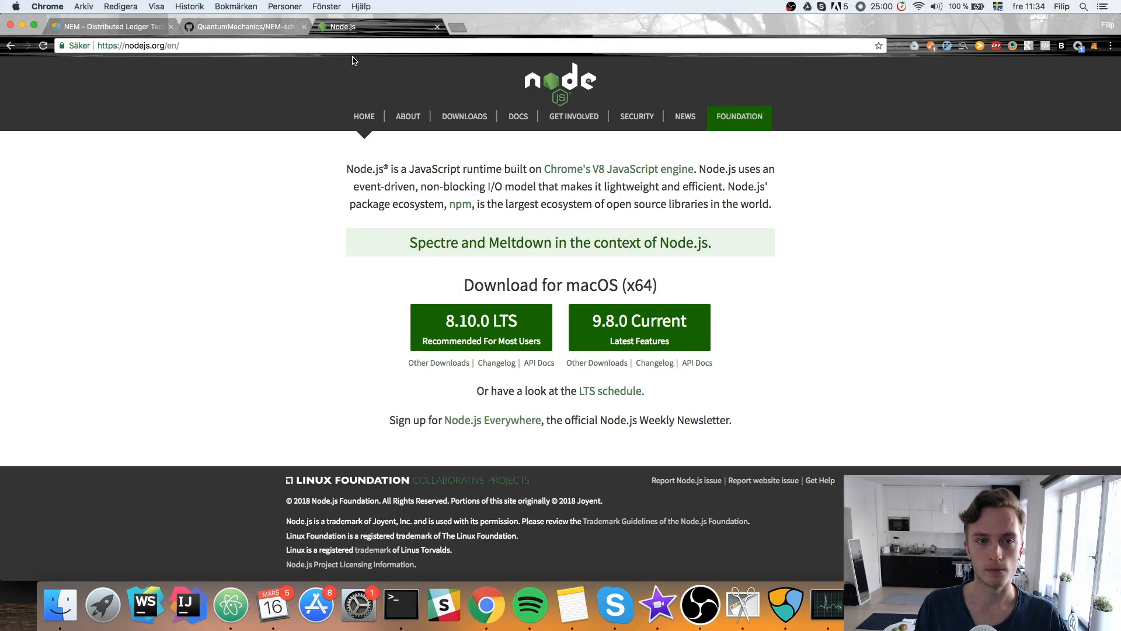
{"action": "mouse_move", "coordinate": [784, 604]}
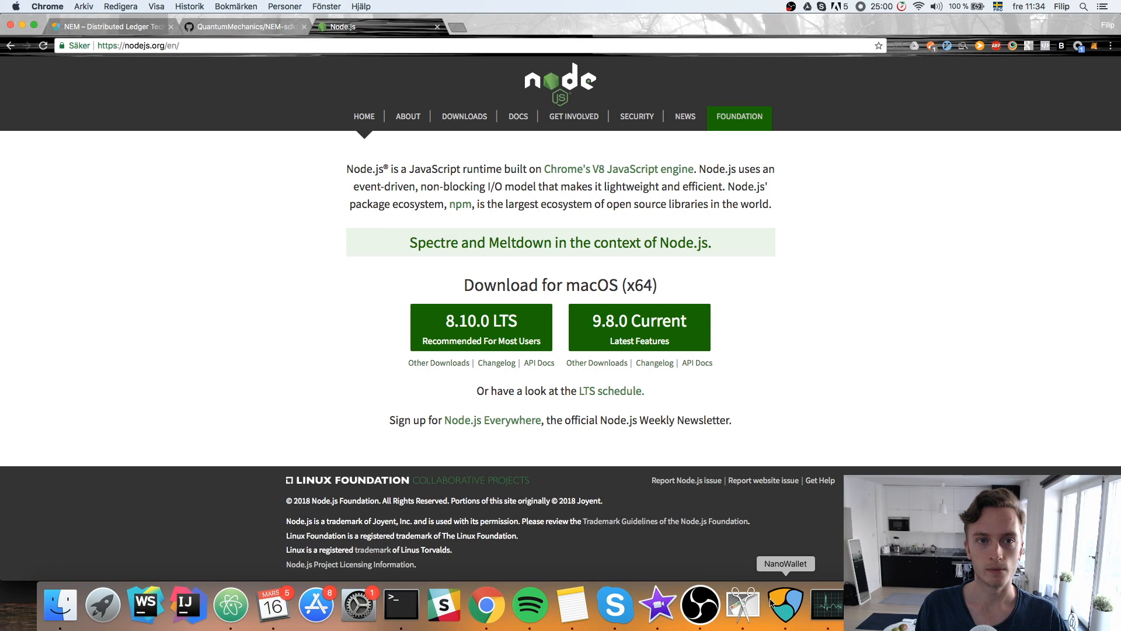
Switch to NanoWallet, go through Sign Up to Login, and sign in to testWallet.
{"action": "left_click", "coordinate": [785, 606]}
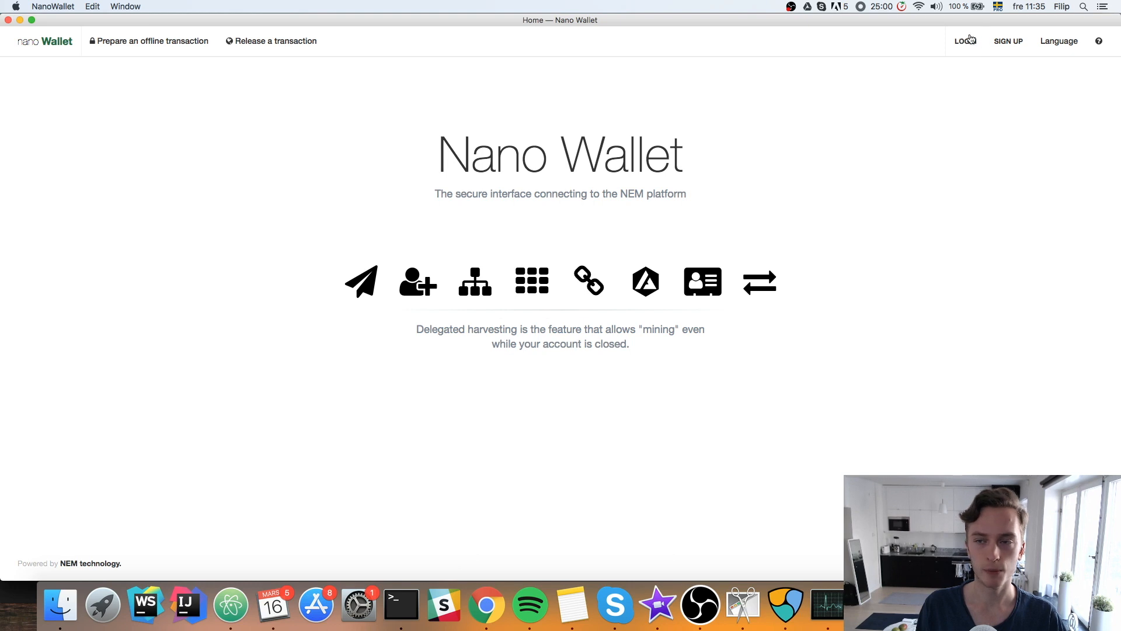
{"action": "mouse_move", "coordinate": [1008, 41]}
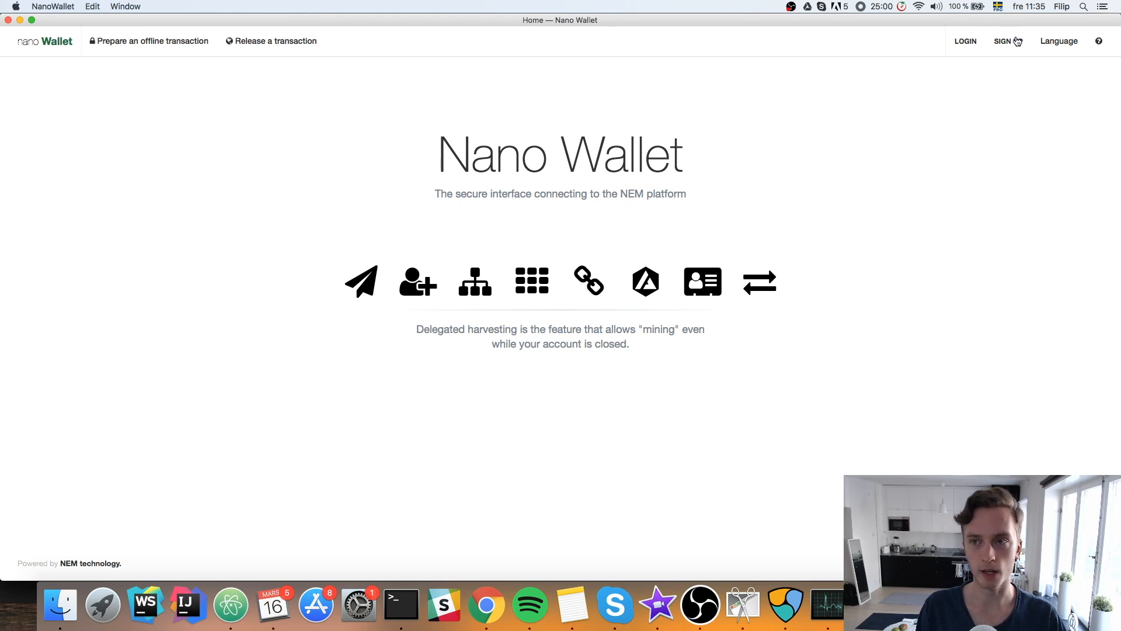
{"action": "left_click", "coordinate": [1008, 41]}
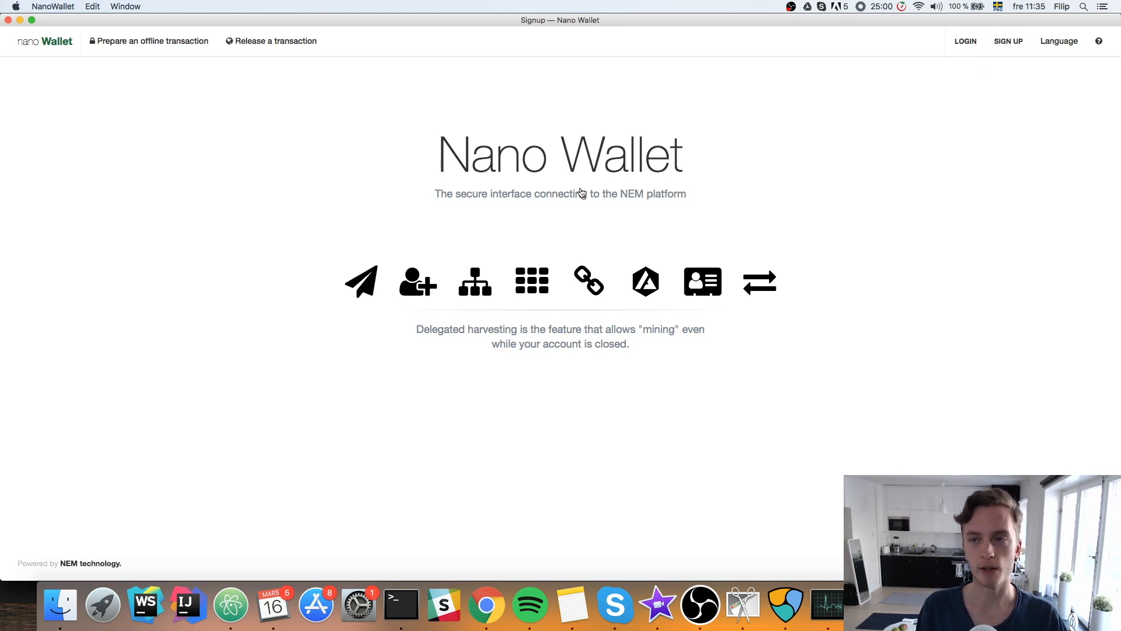
{"action": "left_click", "coordinate": [1007, 41]}
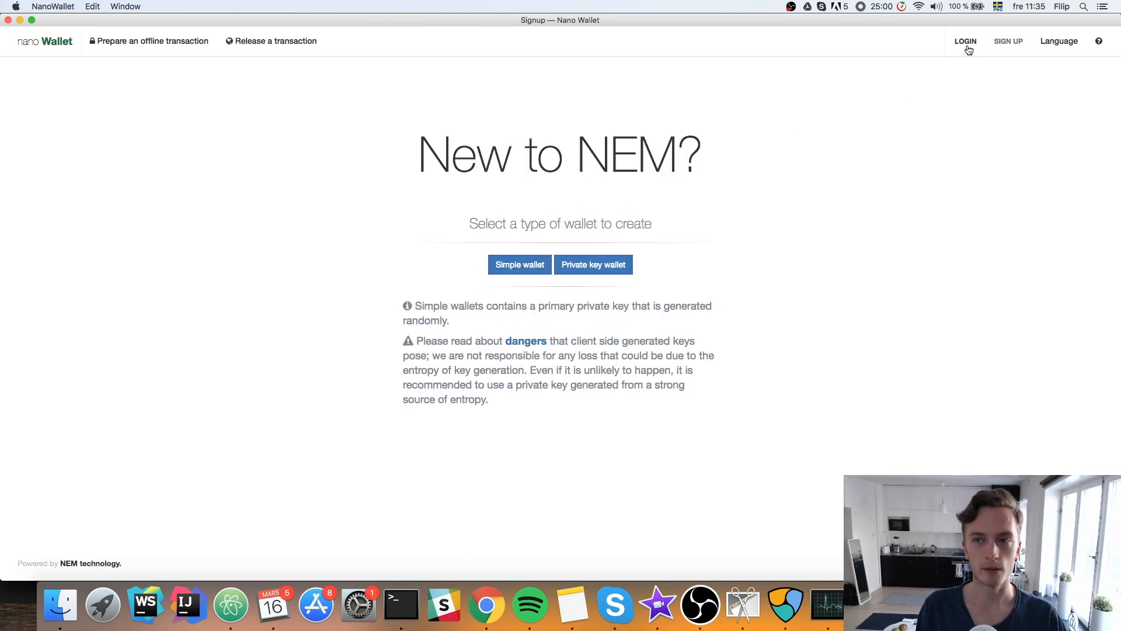
{"action": "left_click", "coordinate": [965, 41]}
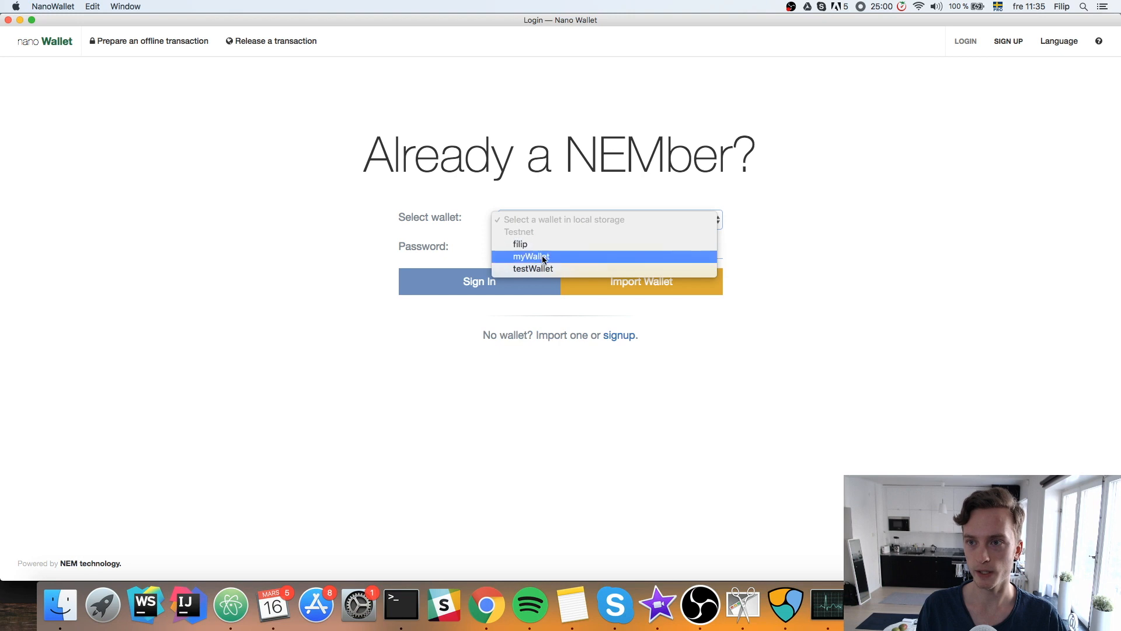
{"action": "left_click", "coordinate": [532, 268]}
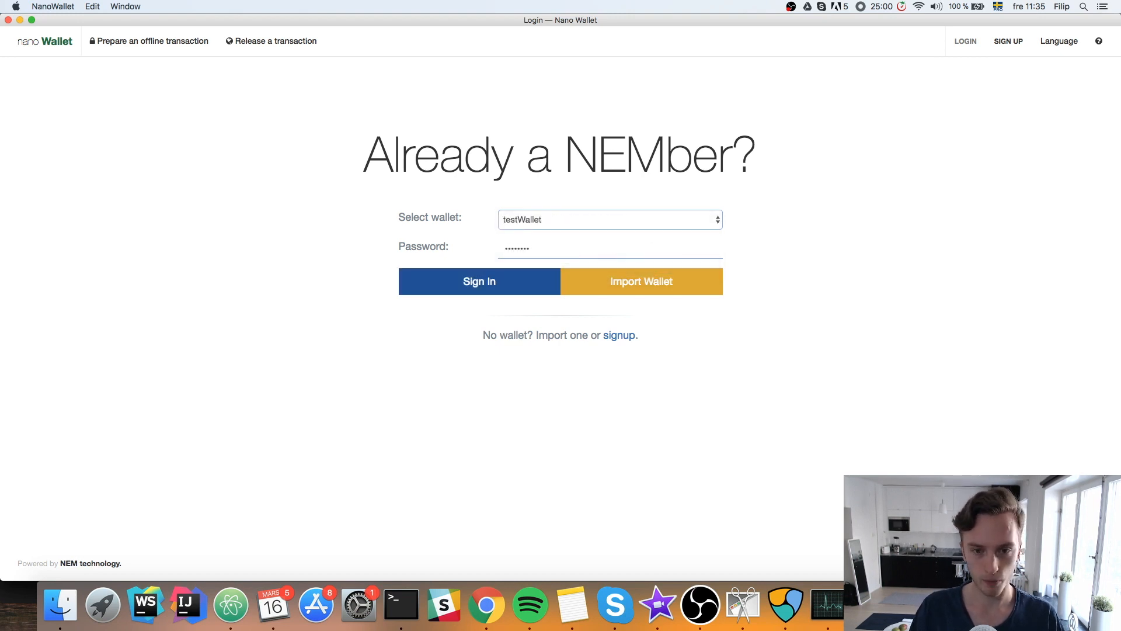
{"action": "left_click", "coordinate": [479, 281]}
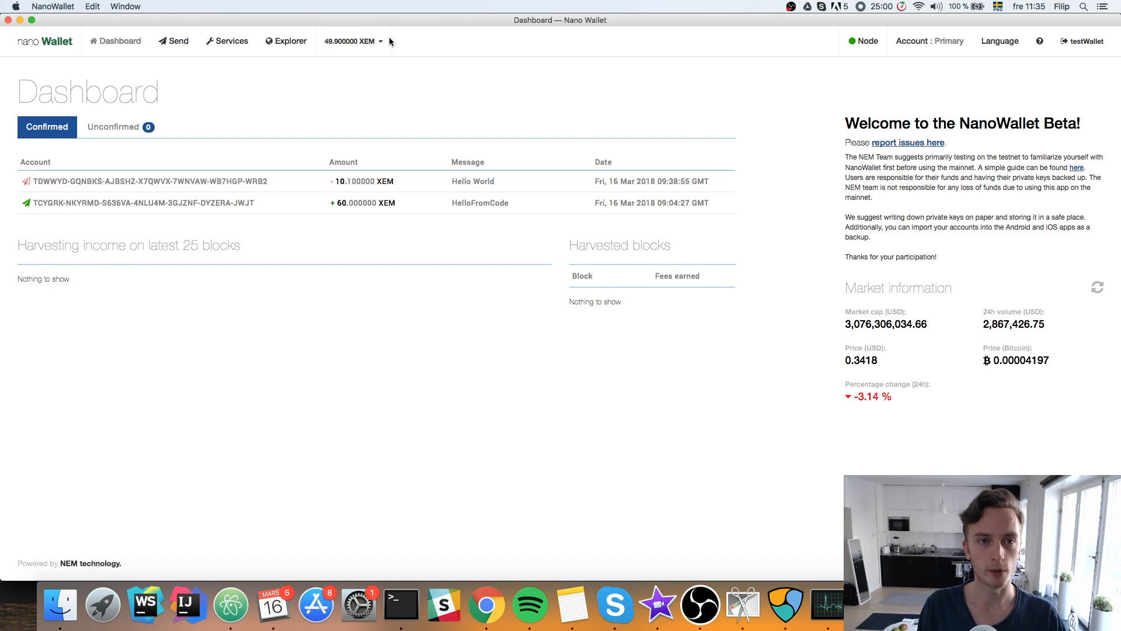
{"action": "mouse_move", "coordinate": [391, 83]}
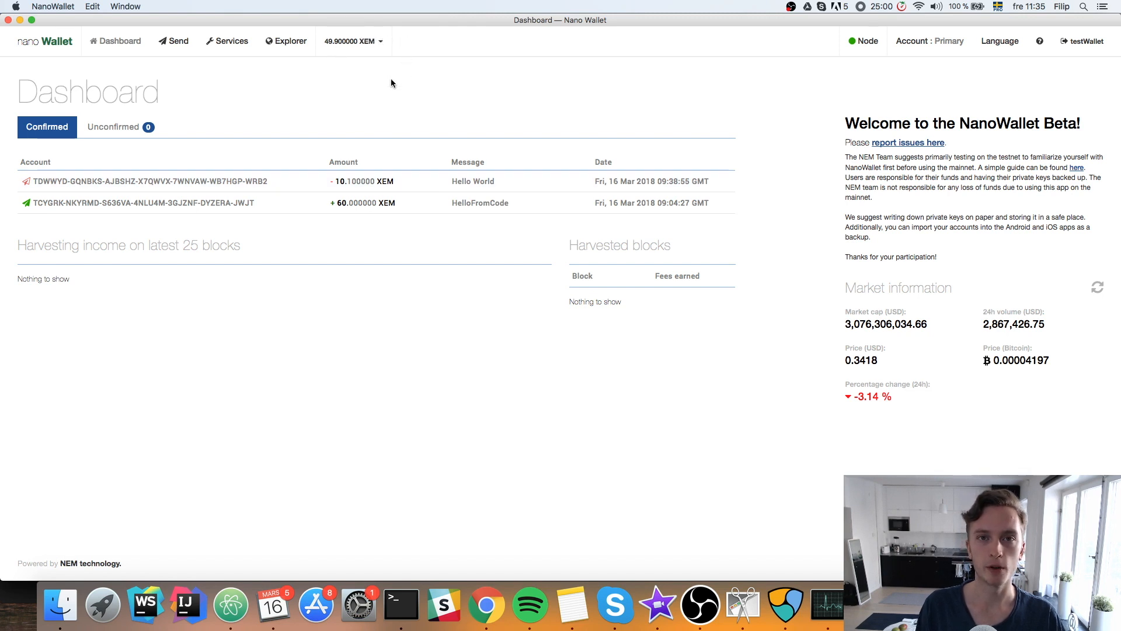
{"action": "mouse_move", "coordinate": [371, 45]}
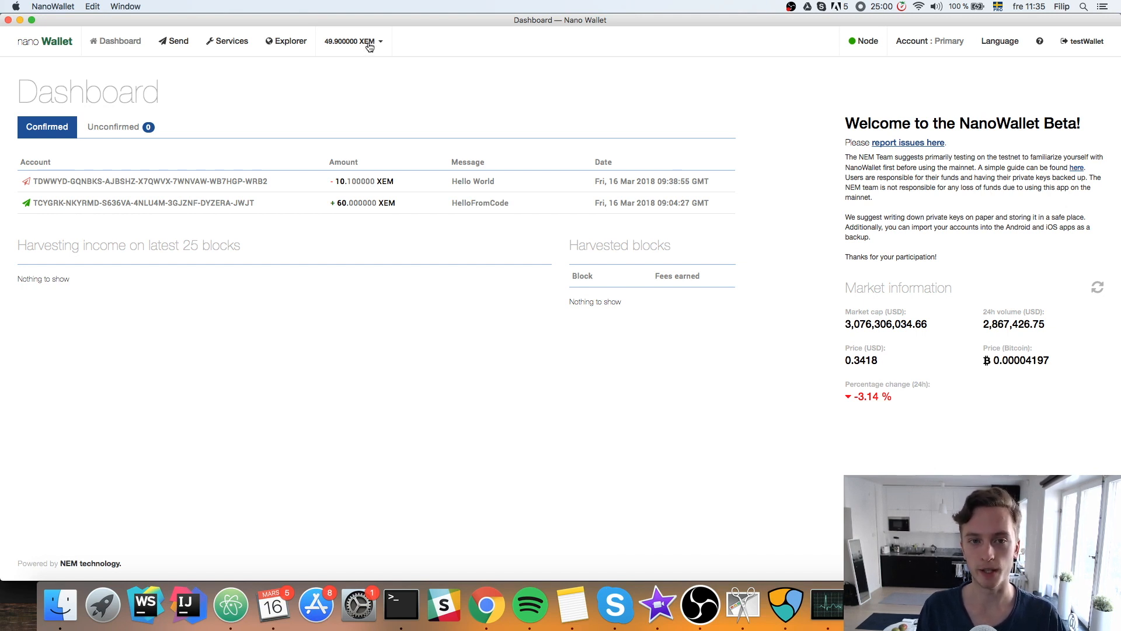
Open the balance currency list and close it, keeping XEM as the display currency.
{"action": "left_click", "coordinate": [353, 41]}
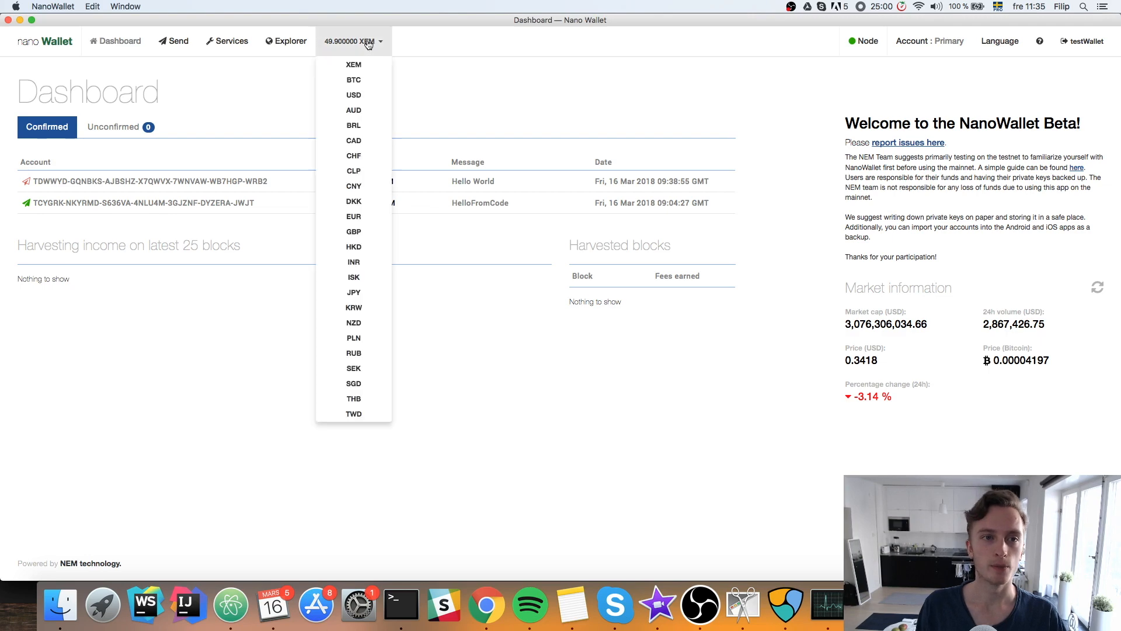
{"action": "left_click", "coordinate": [408, 68]}
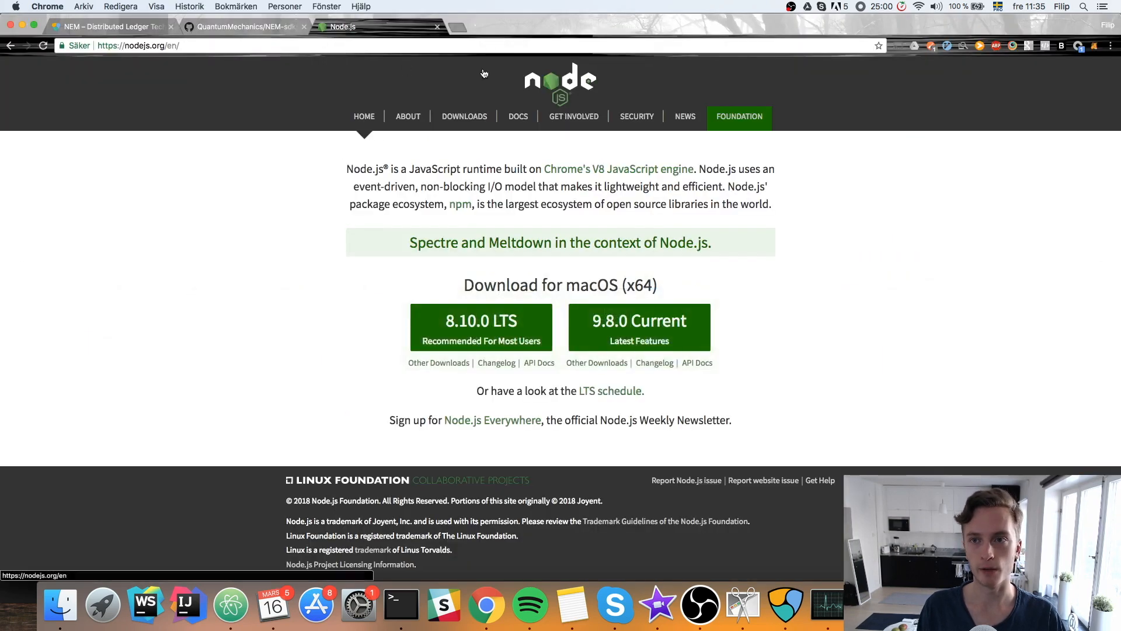
Open the tomotomo9696 NEM Testnet faucet in a new tab and translate it to English.
{"action": "left_click", "coordinate": [465, 26]}
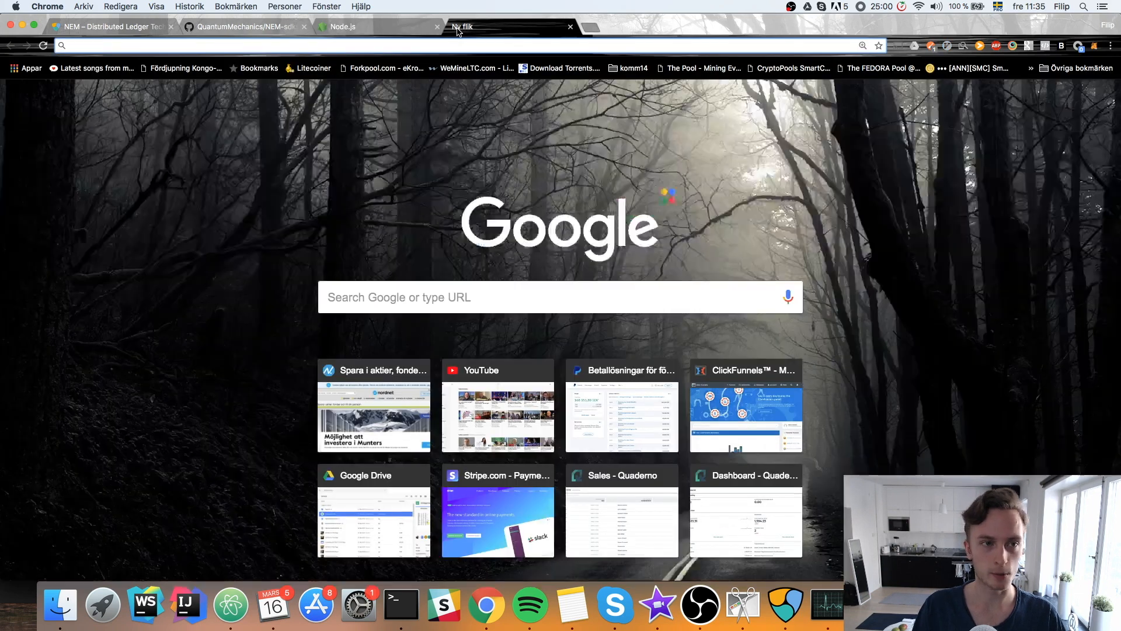
{"action": "type", "text": "fauc"}
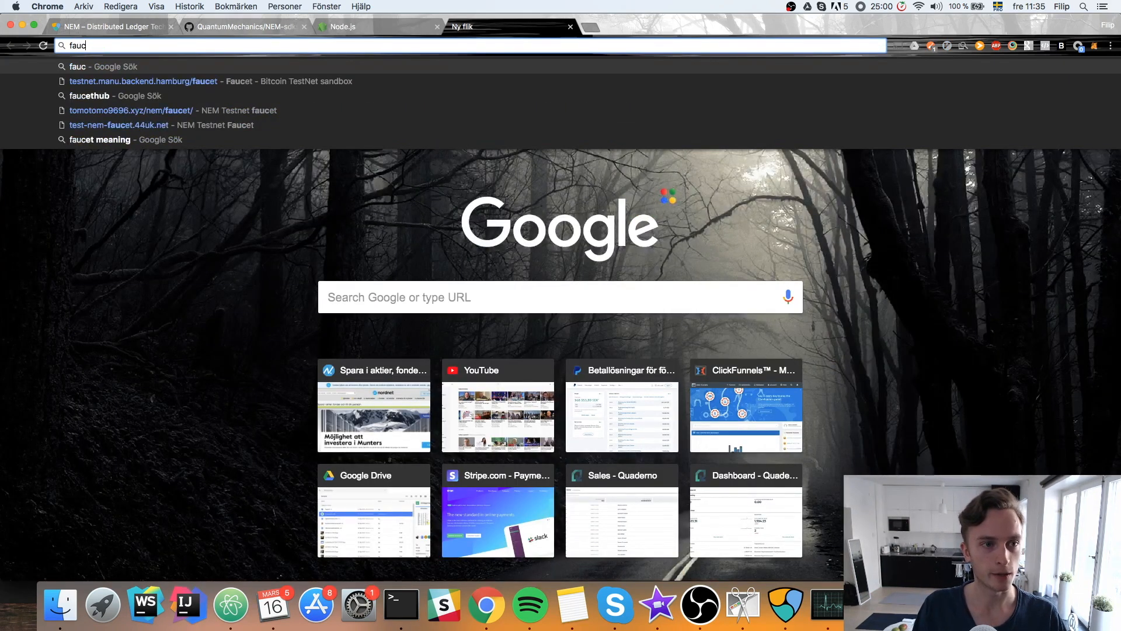
{"action": "left_click", "coordinate": [130, 111]}
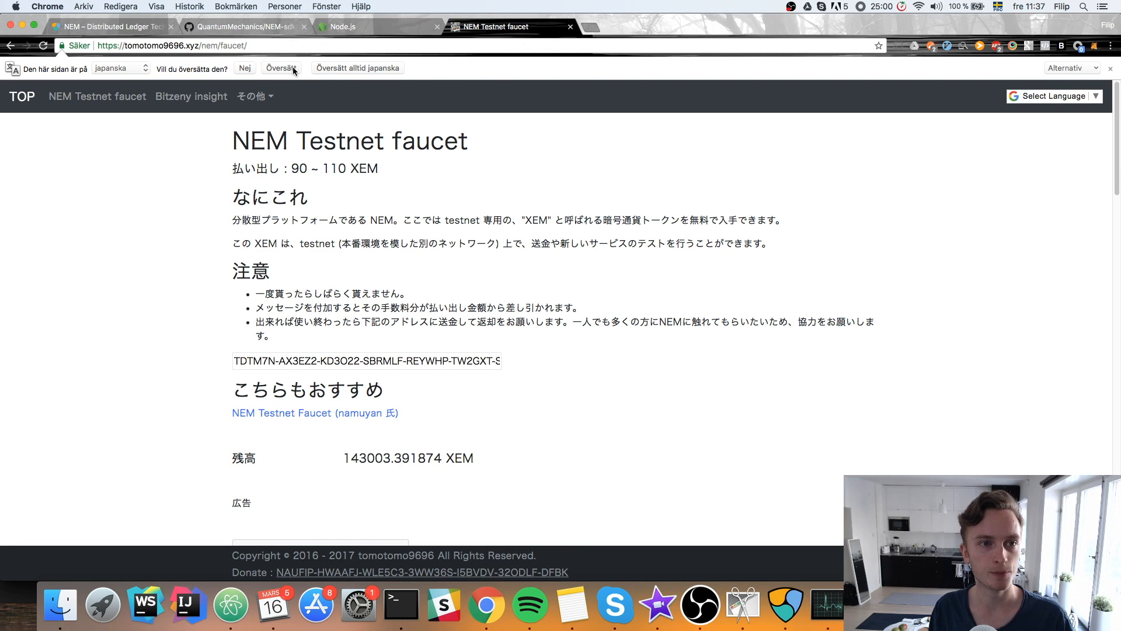
{"action": "left_click", "coordinate": [281, 68]}
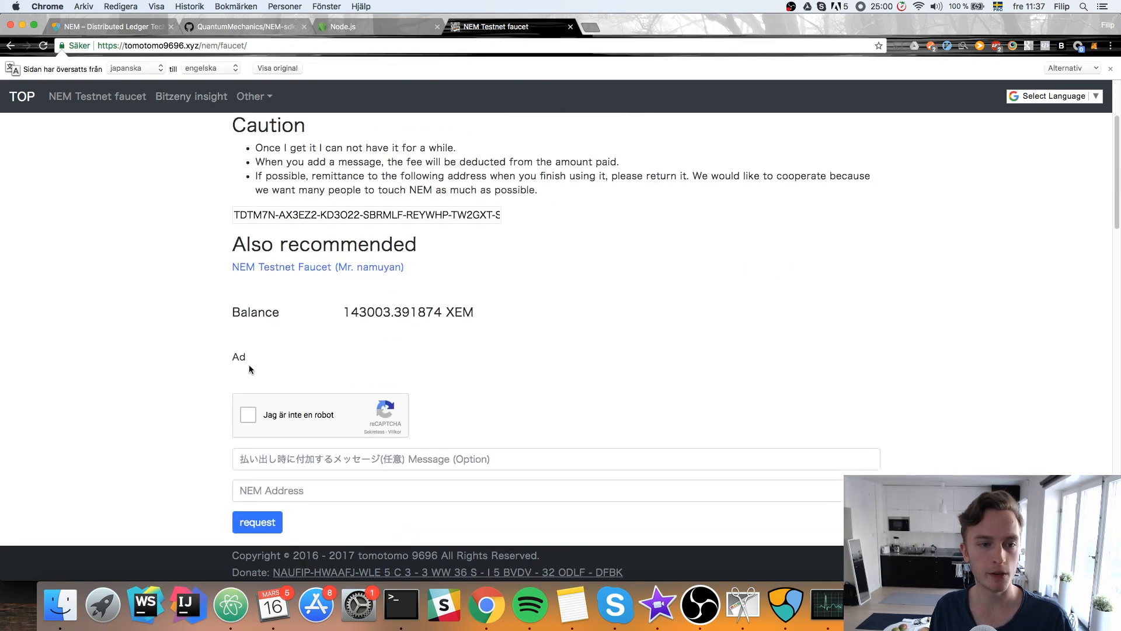
{"action": "scroll", "scroll_direction": "down", "scroll_amount": 3}
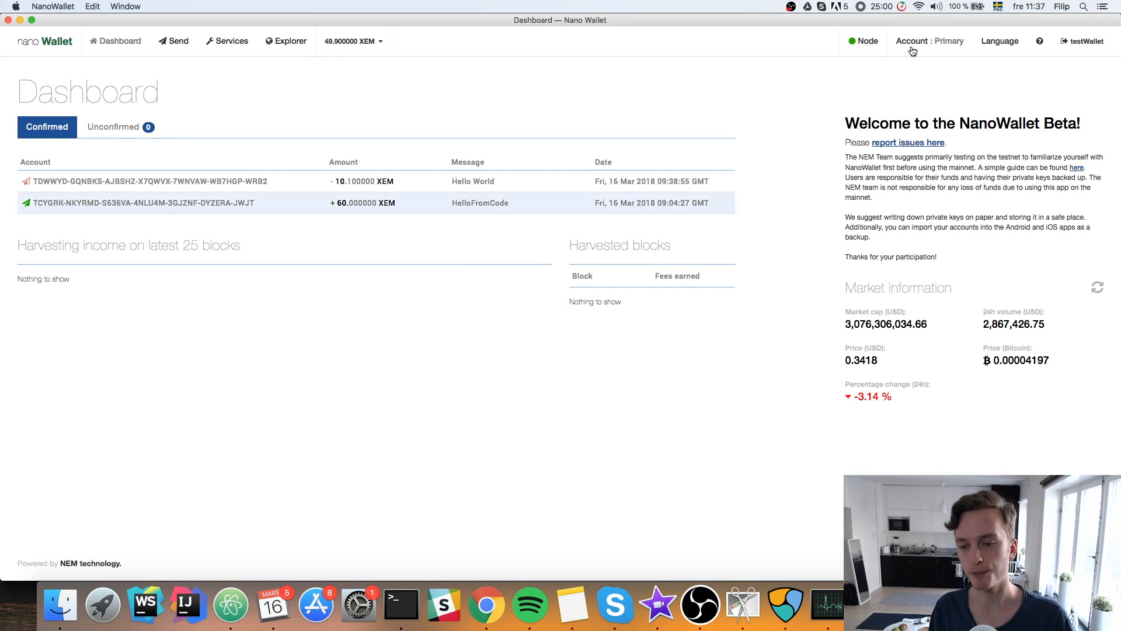
{"action": "left_click", "coordinate": [930, 41]}
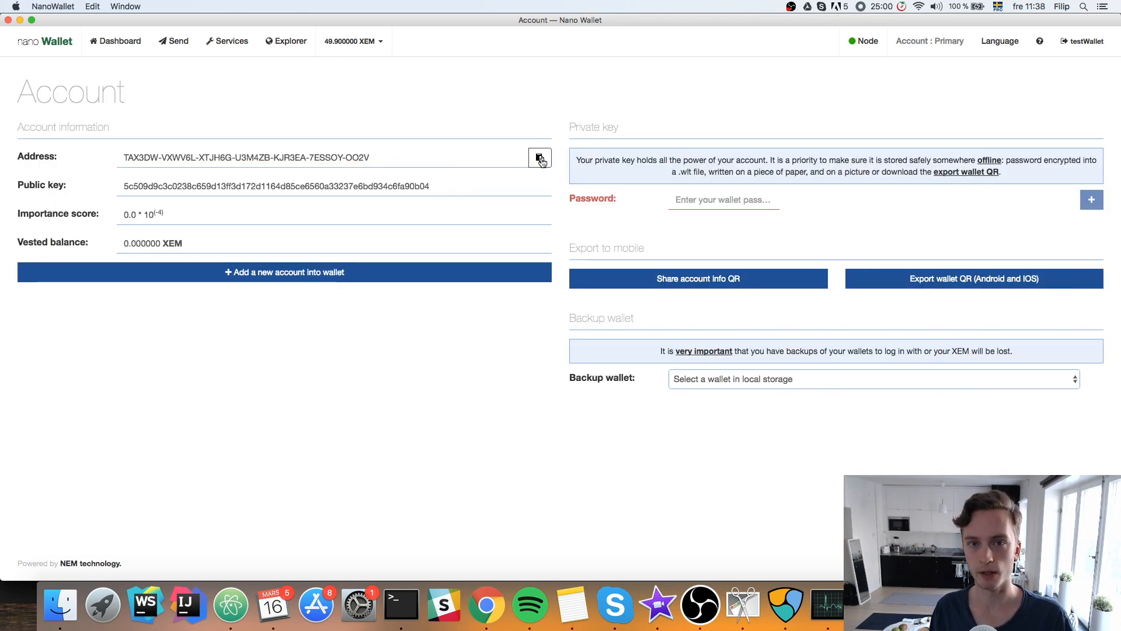
{"action": "left_click", "coordinate": [540, 157]}
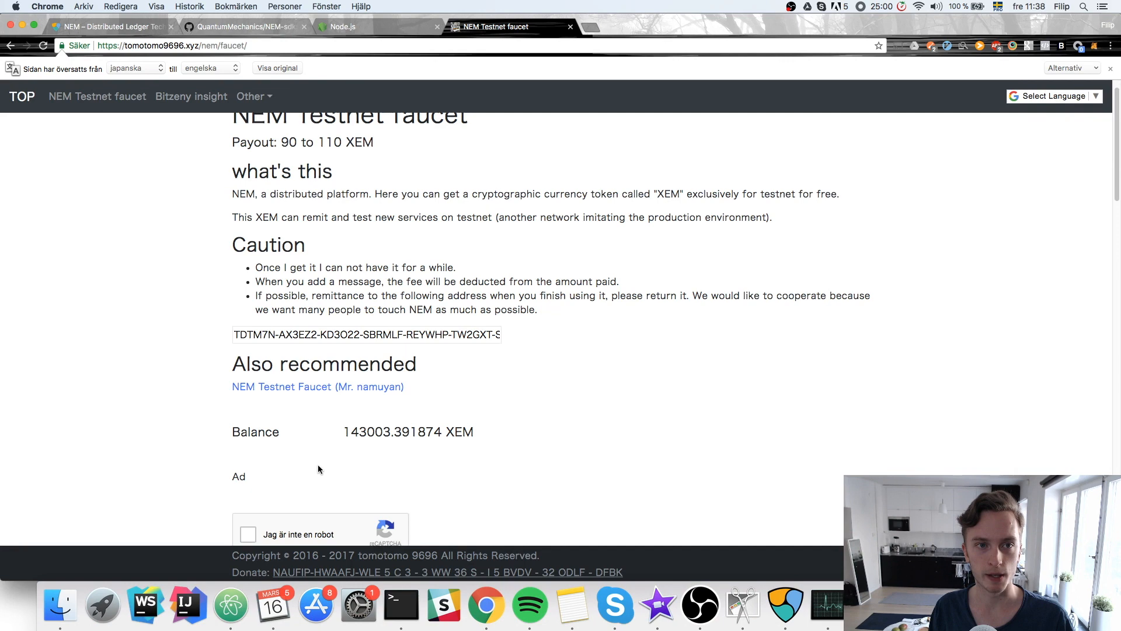
{"action": "scroll", "scroll_direction": "down", "scroll_amount": 3}
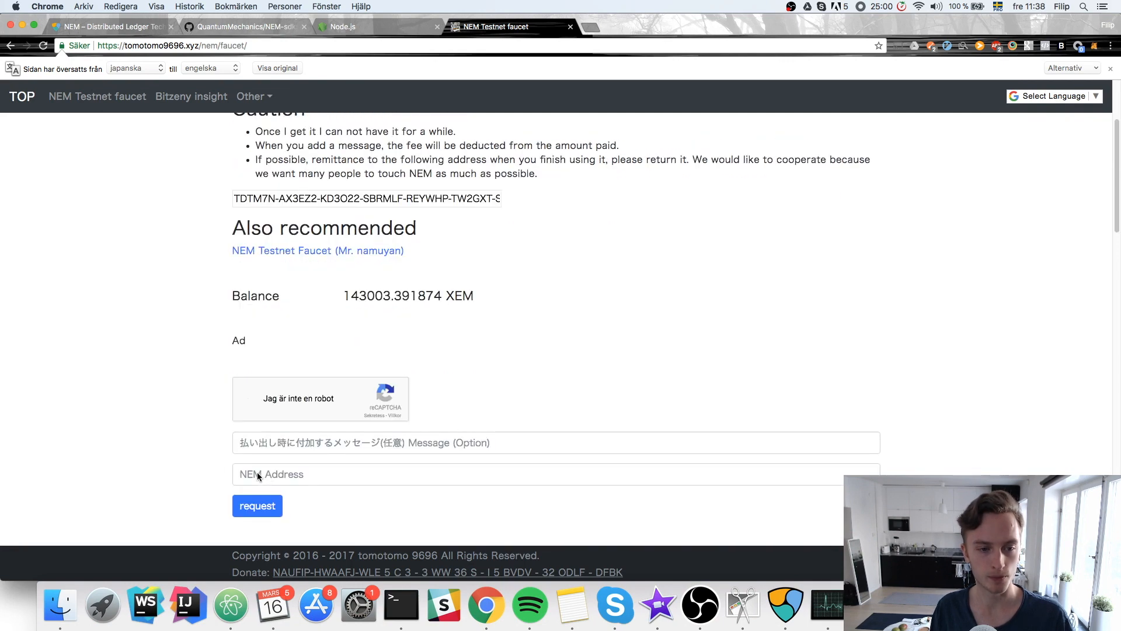
{"action": "left_click", "coordinate": [247, 398]}
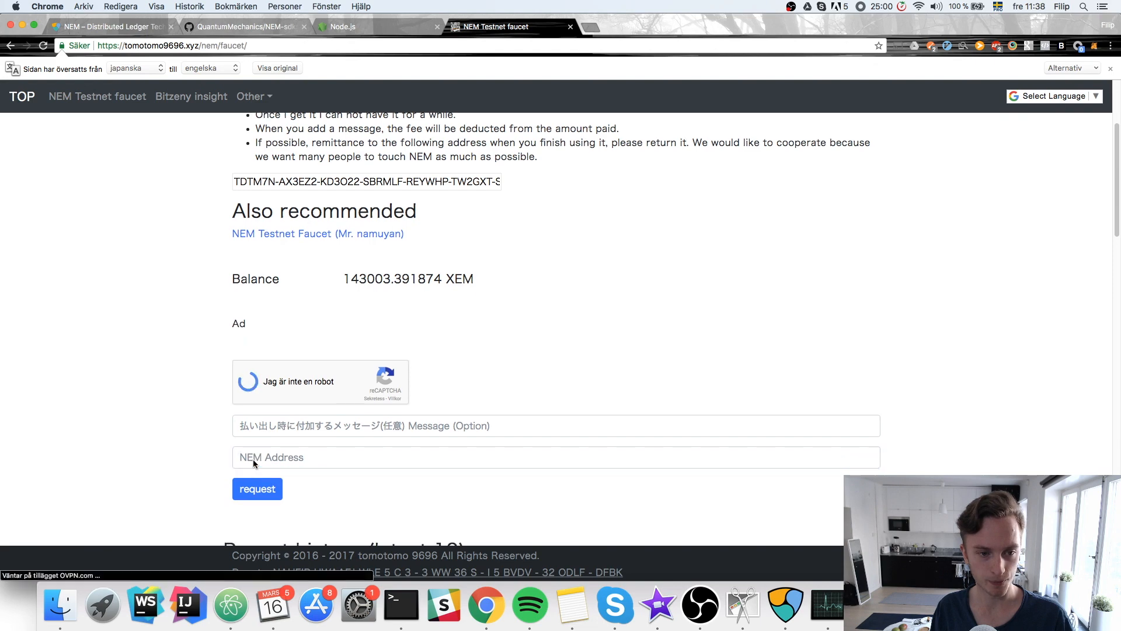
{"action": "left_click", "coordinate": [249, 380]}
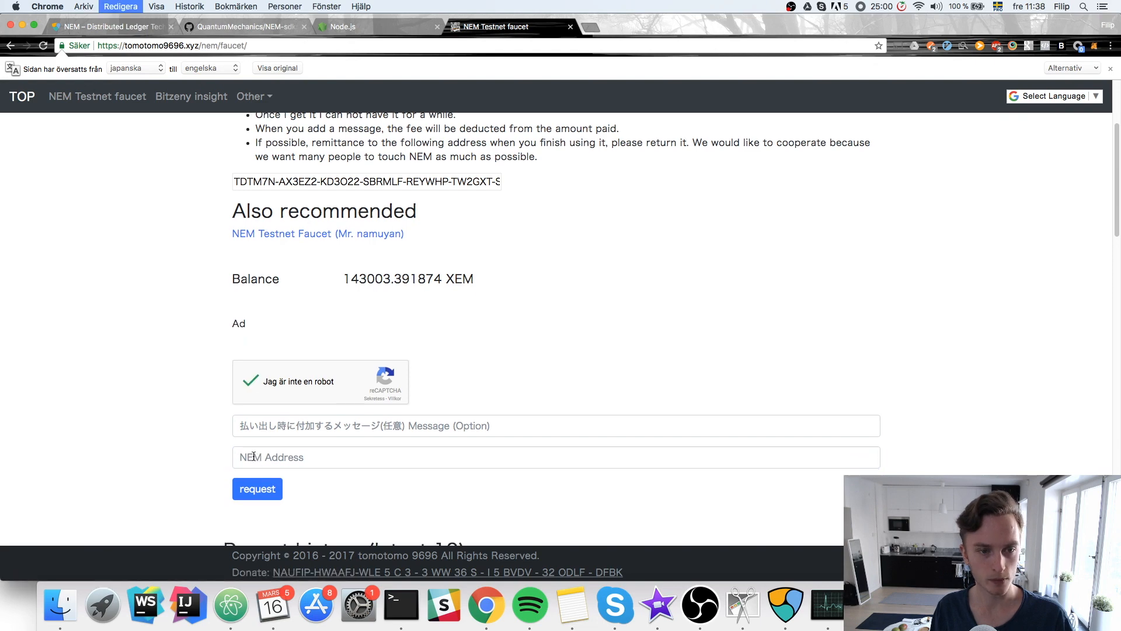
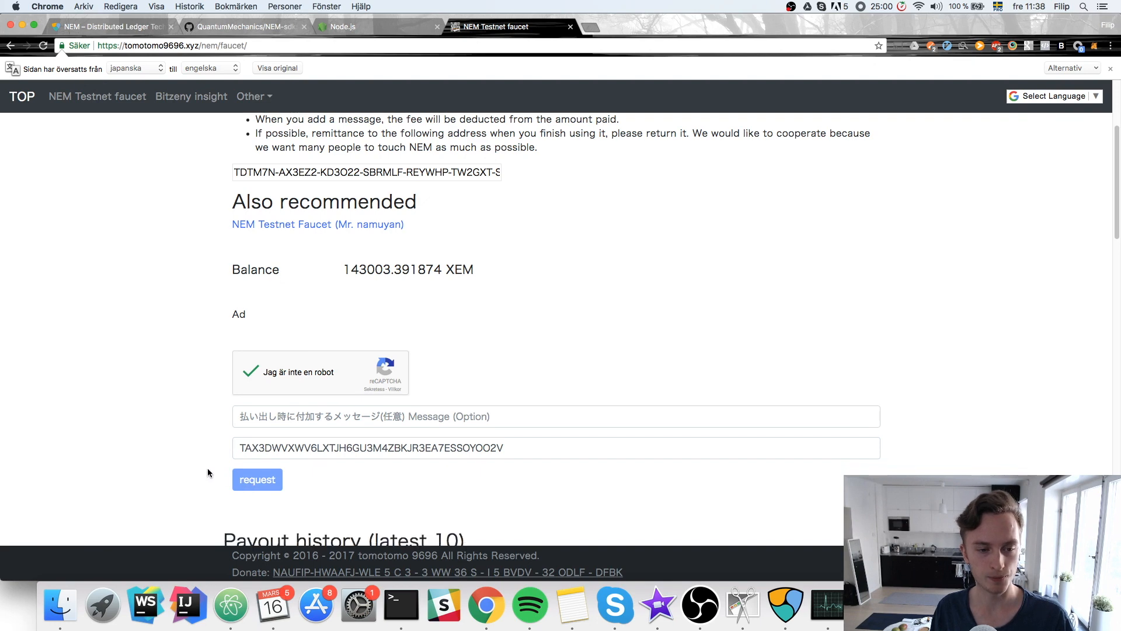
{"action": "left_click", "coordinate": [257, 479]}
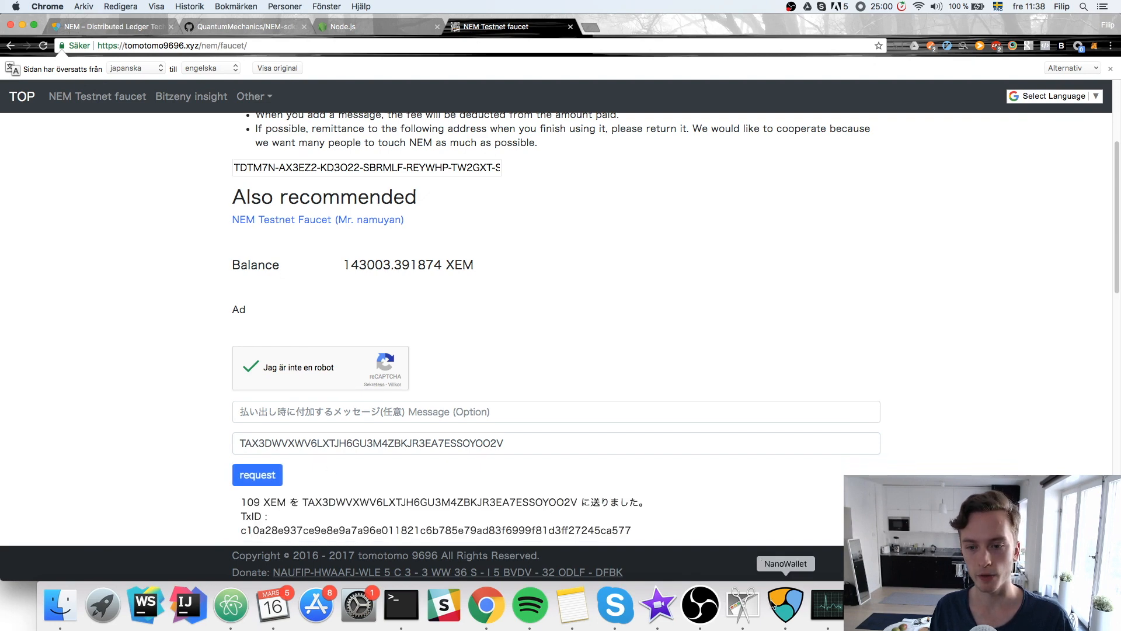
View the +109 XEM unconfirmed payment on the NanoWallet dashboard, then the Confirmed tab.
{"action": "left_click", "coordinate": [784, 605]}
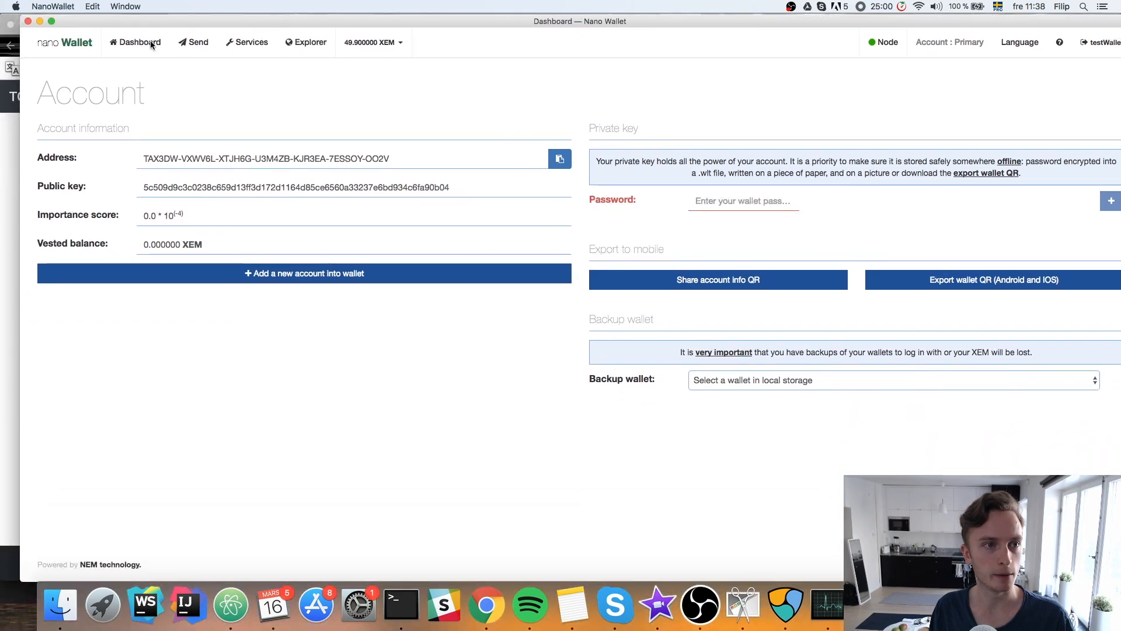
{"action": "mouse_move", "coordinate": [140, 47]}
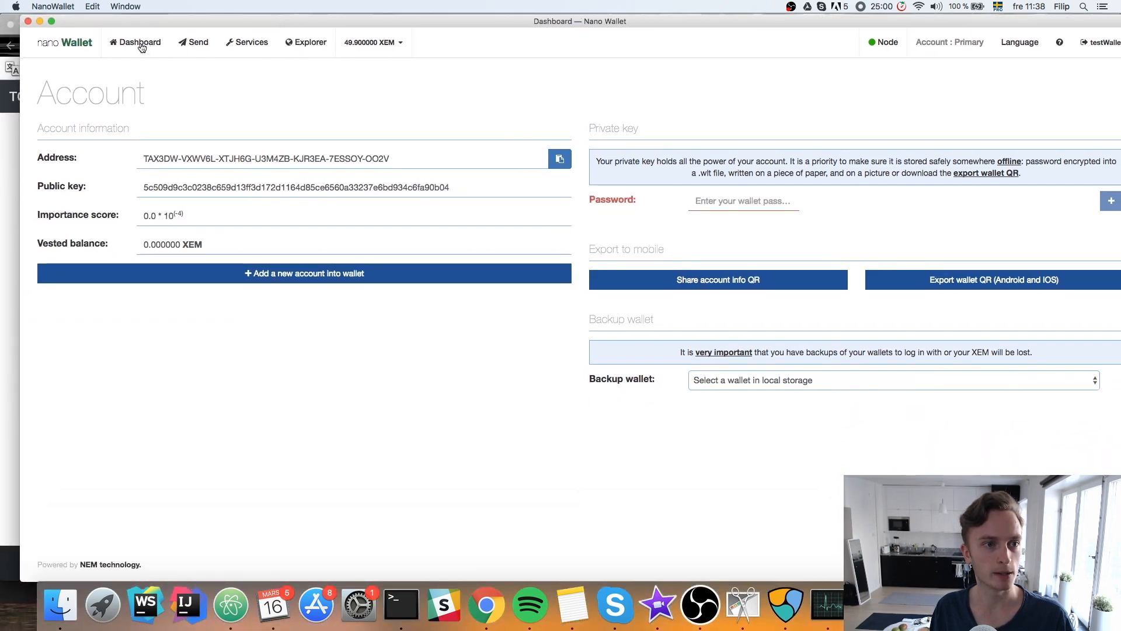
{"action": "left_click", "coordinate": [140, 41]}
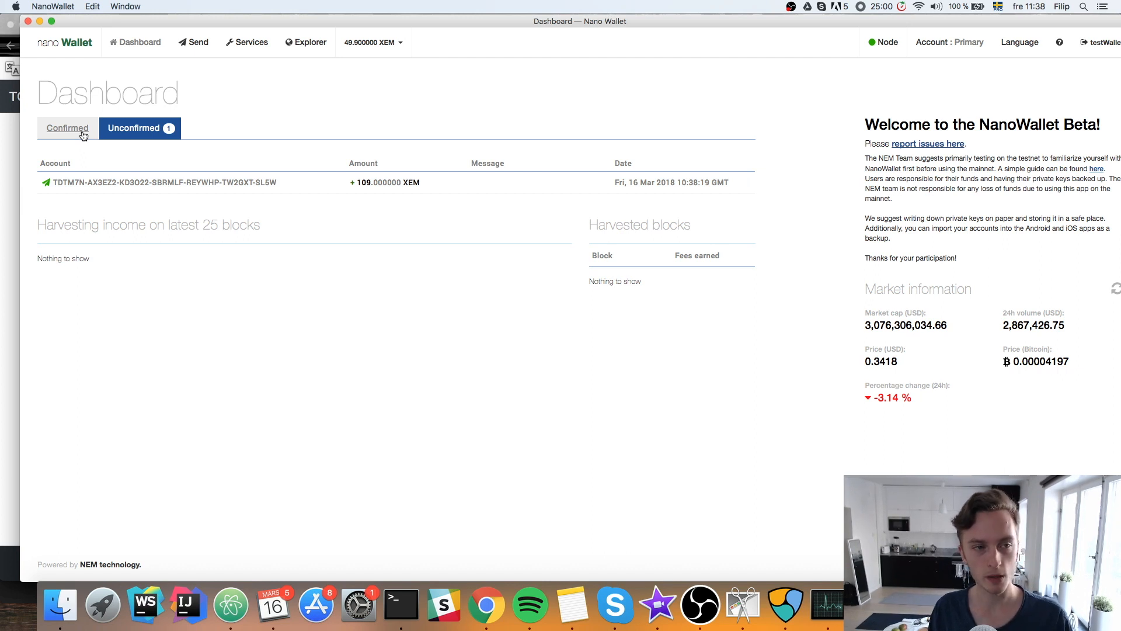
{"action": "left_click", "coordinate": [66, 128]}
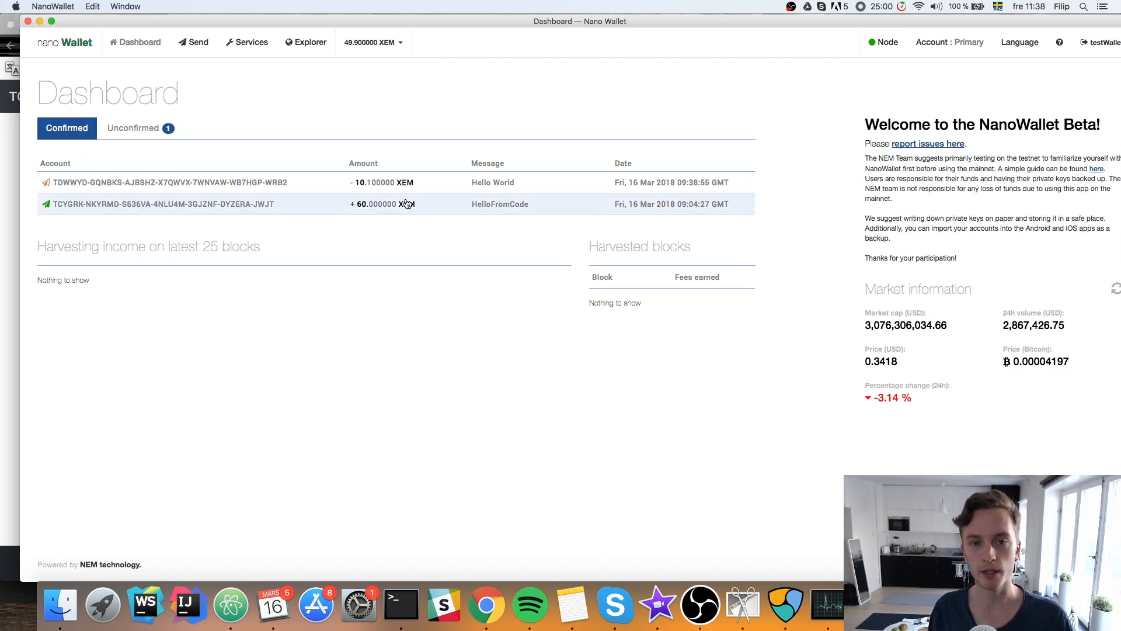
{"action": "mouse_move", "coordinate": [401, 607]}
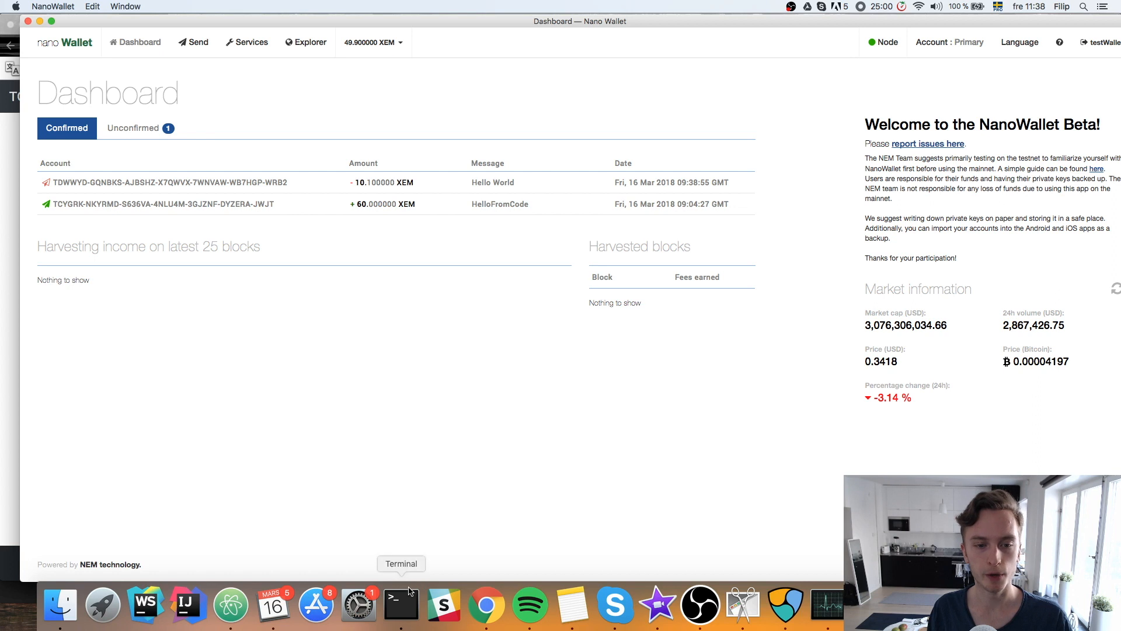
In Terminal, make a firstproject directory with mkdir, since firstnemproject already exists.
{"action": "left_click", "coordinate": [401, 606]}
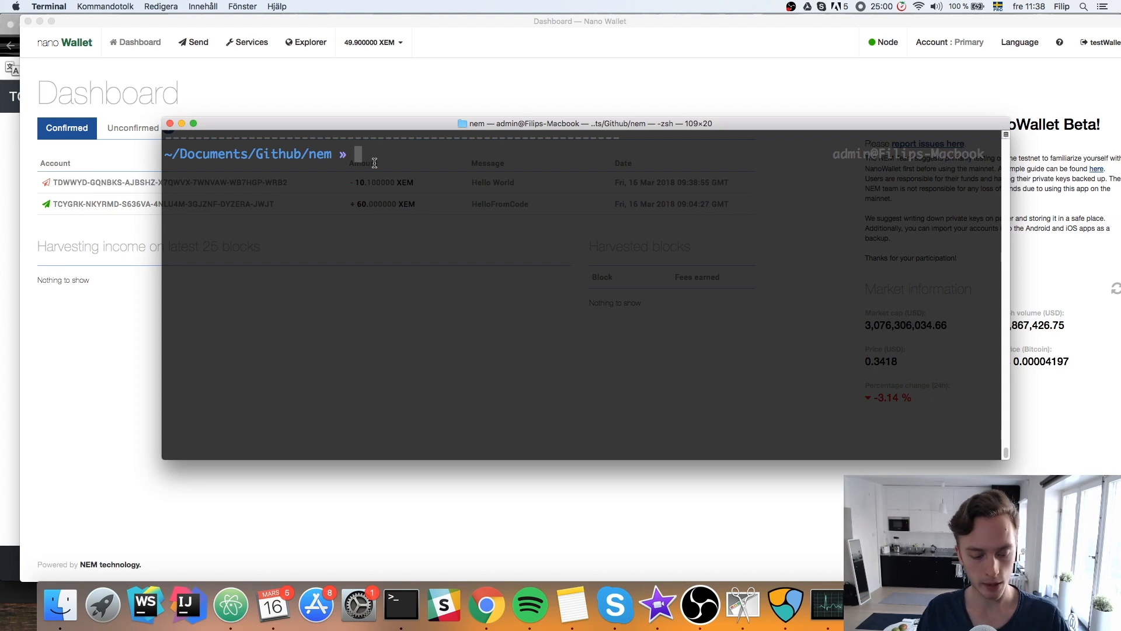
{"action": "type", "text": "npm,"}
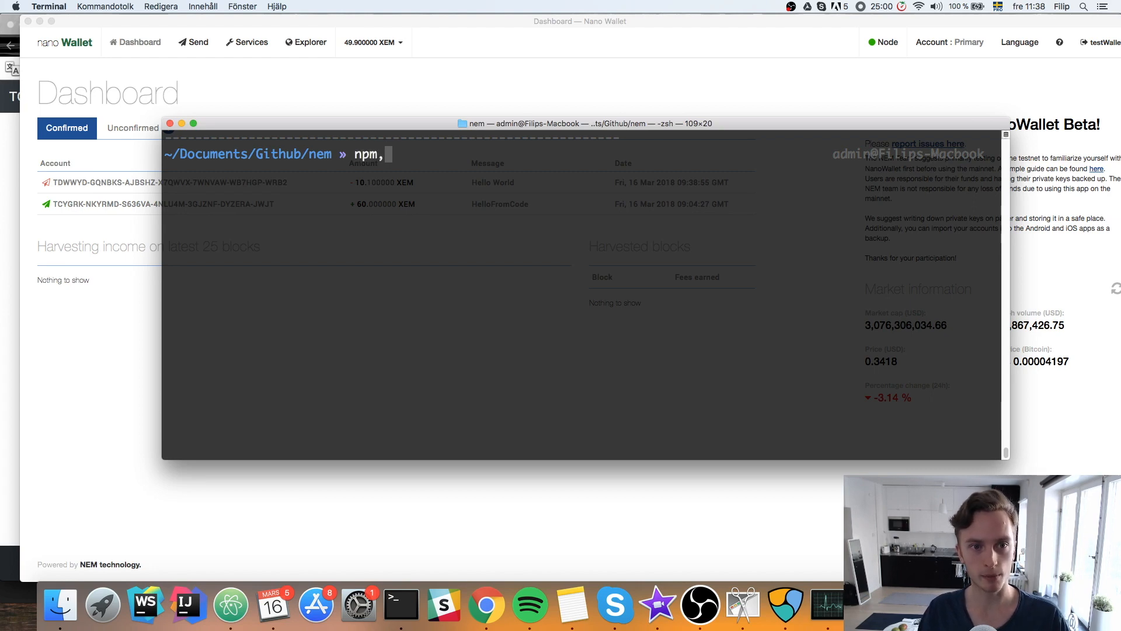
{"action": "type", "text": "install"}
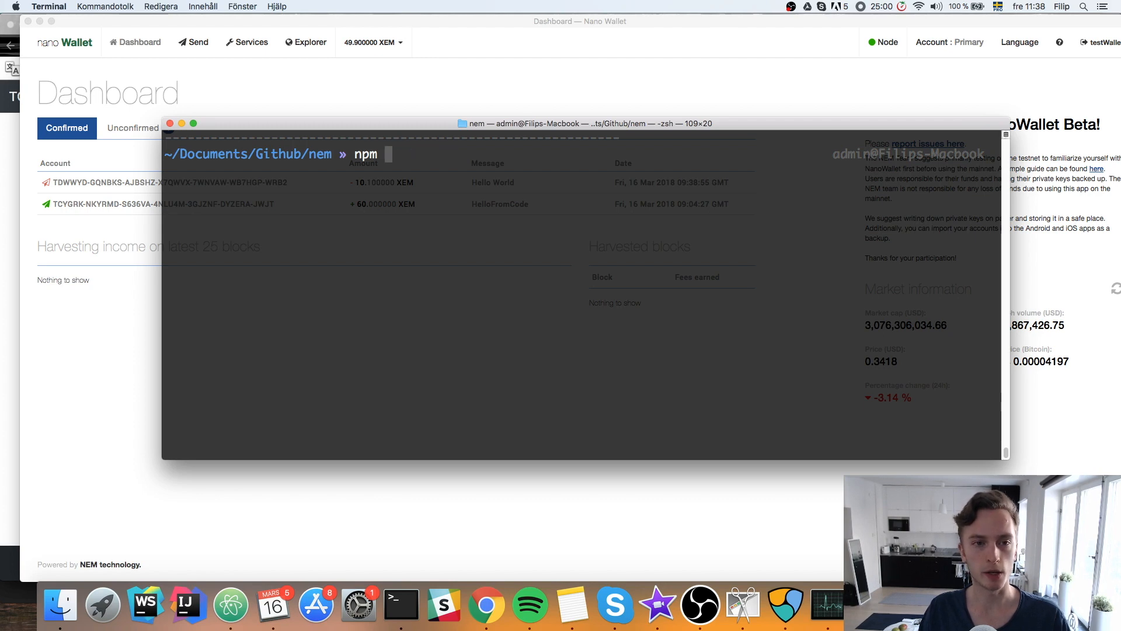
{"action": "type", "text": "mkdir"}
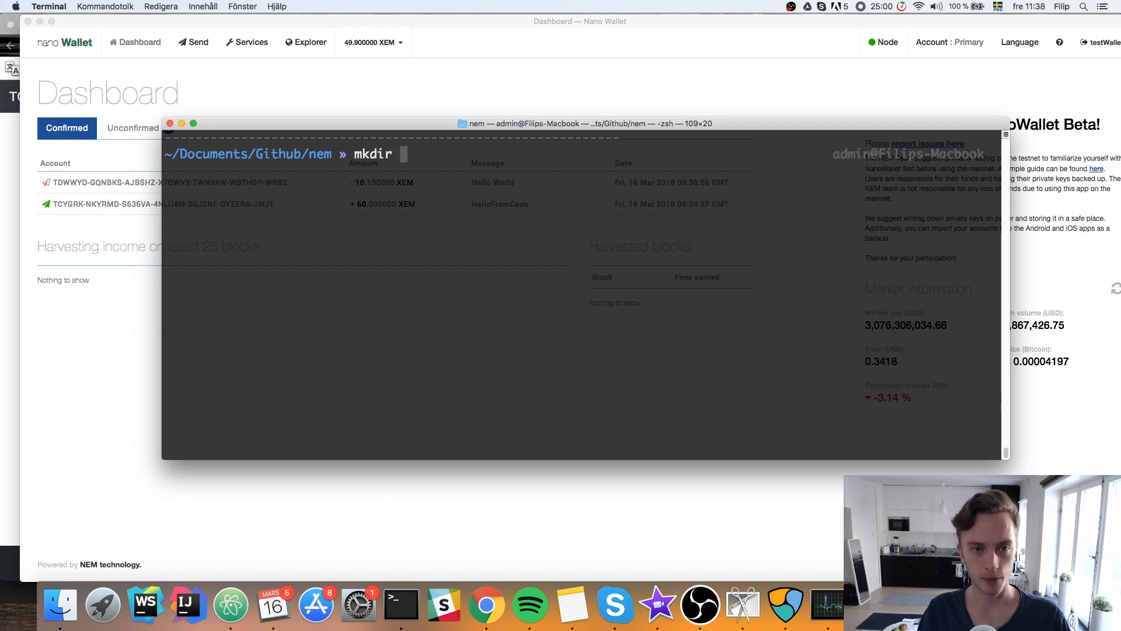
{"action": "type", "text": "f"}
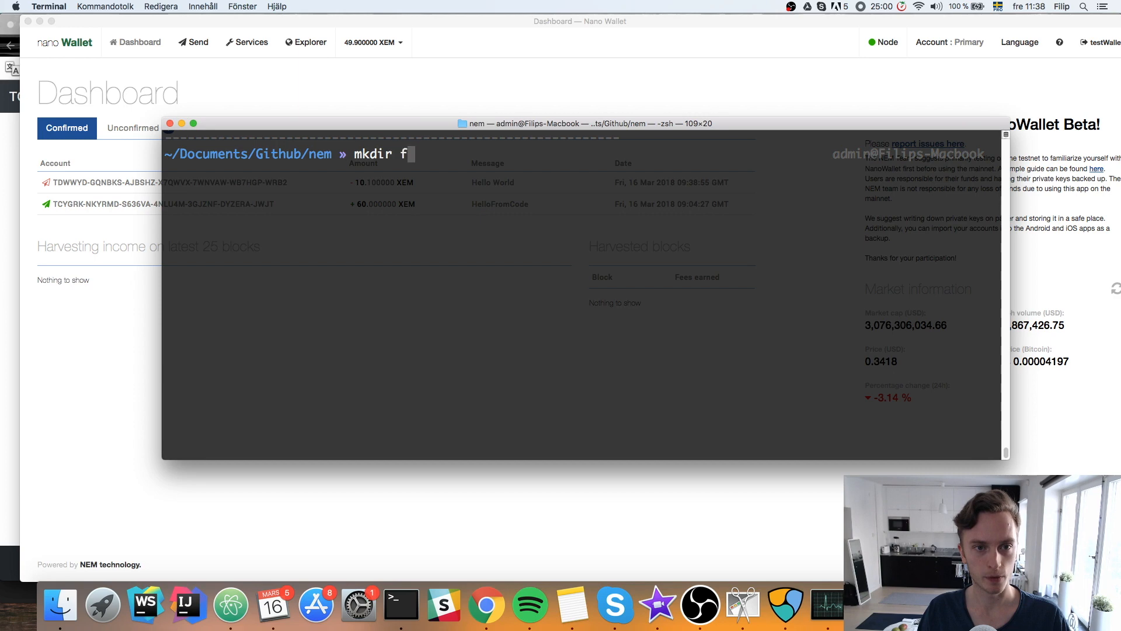
{"action": "type", "text": "irstnemproject"}
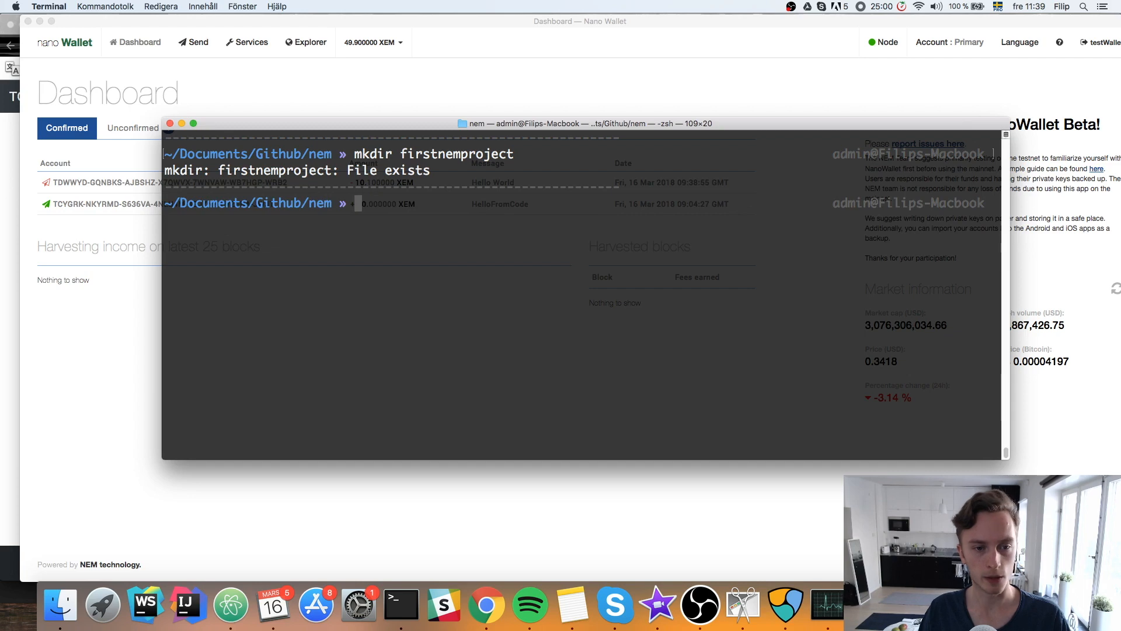
{"action": "type", "text": "mkdir"}
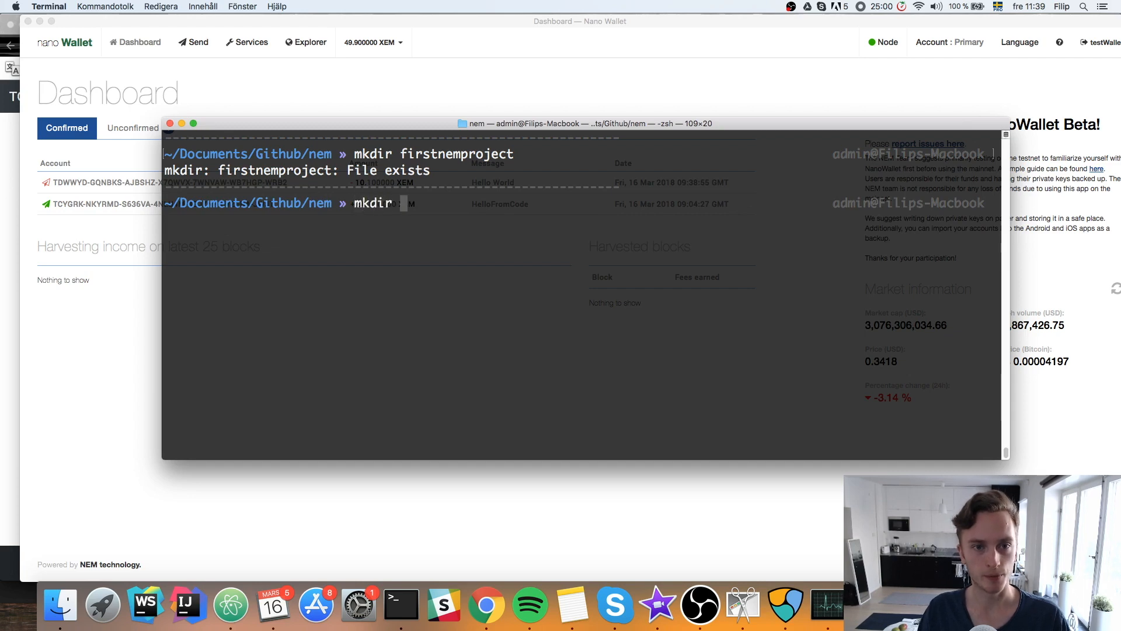
{"action": "type", "text": "firstproject"}
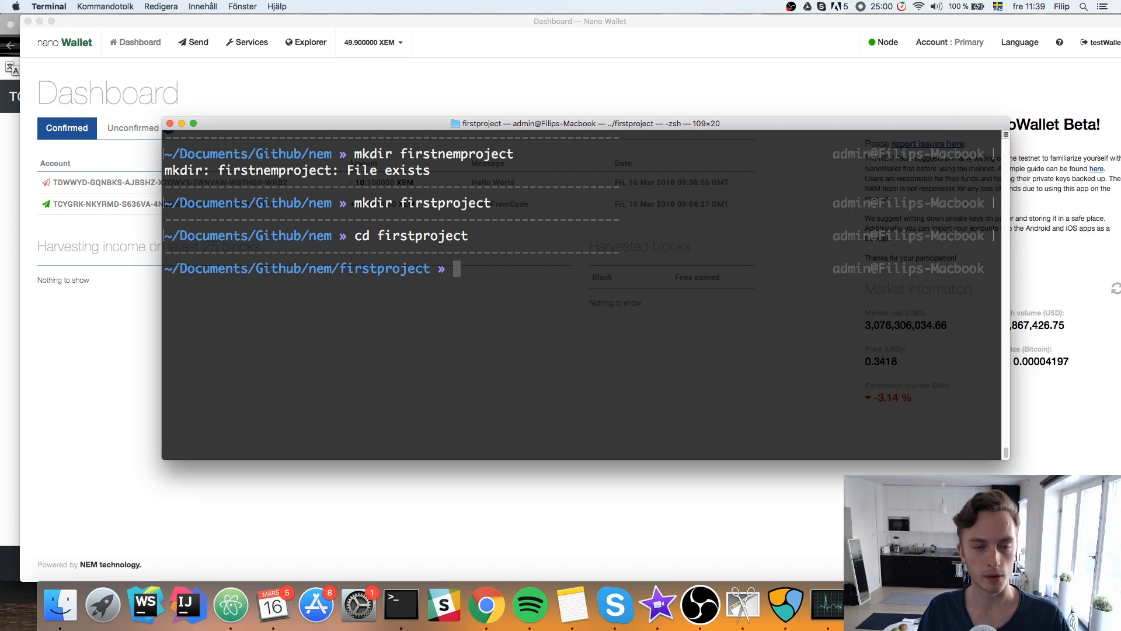
{"action": "type", "text": "npm"}
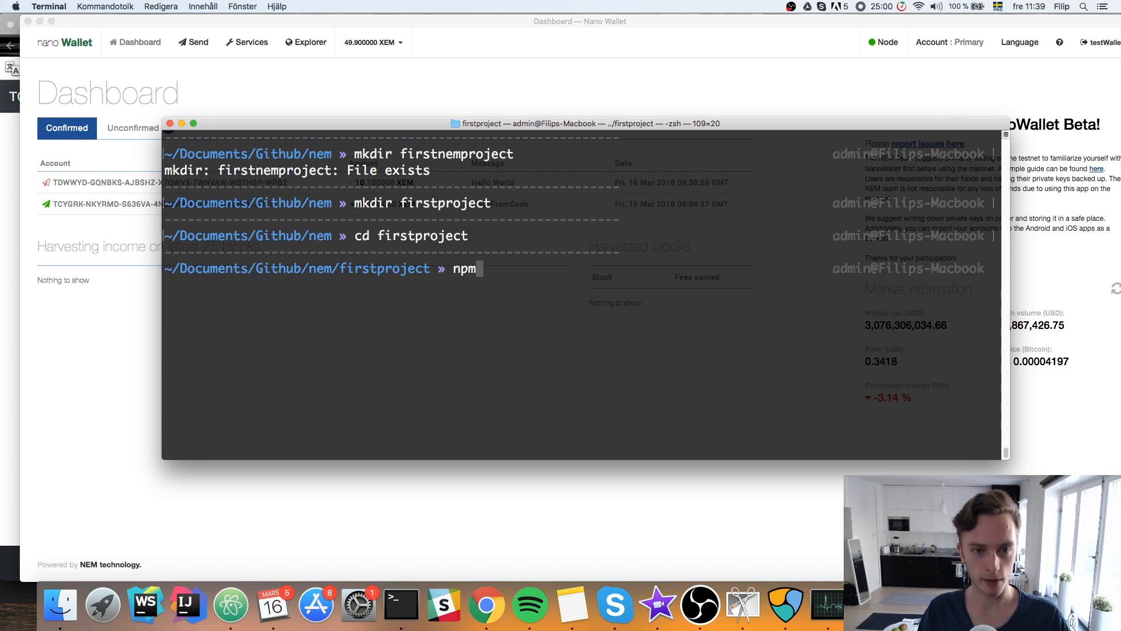
Run npm init with default settings to write firstproject's package.json.
{"action": "type", "text": "init"}
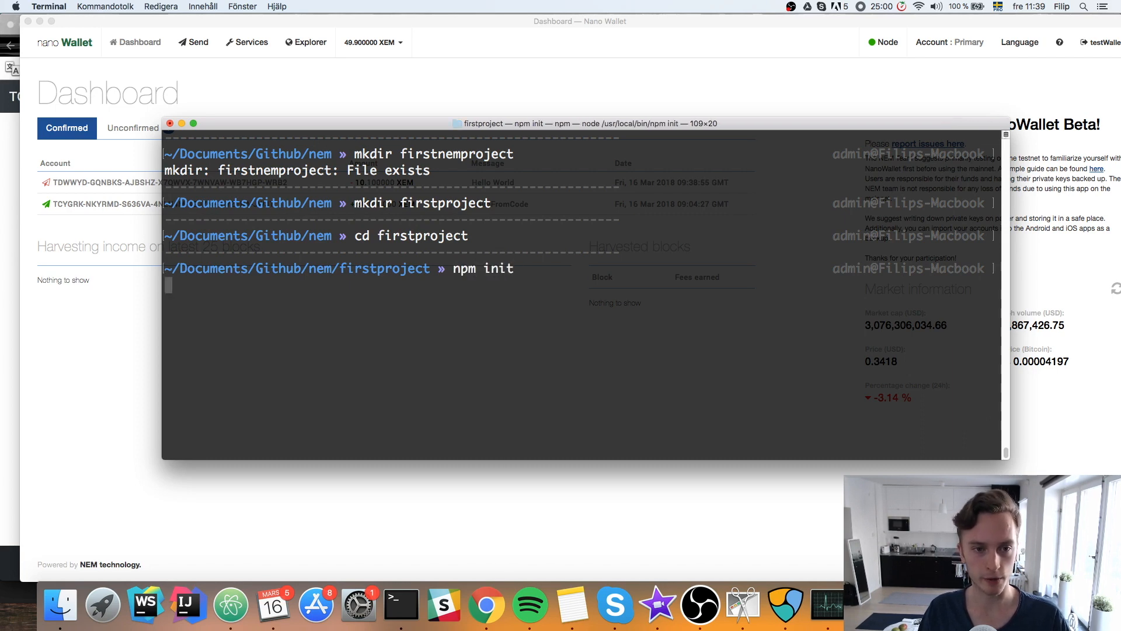
{"action": "key", "text": "enter"}
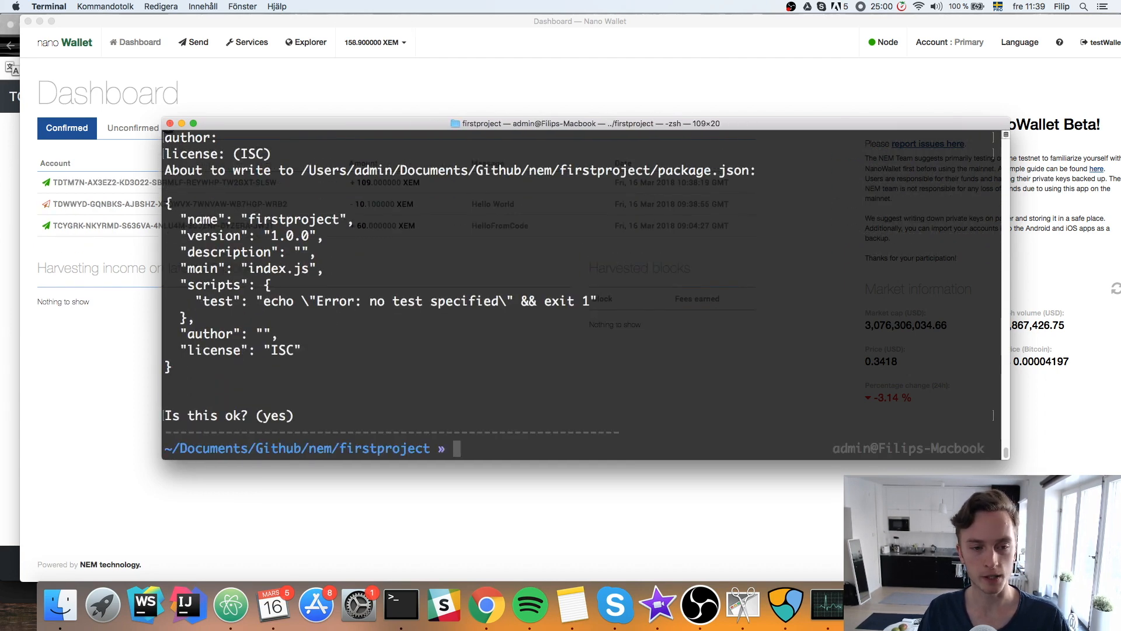
{"action": "type", "text": "cd firstproject"}
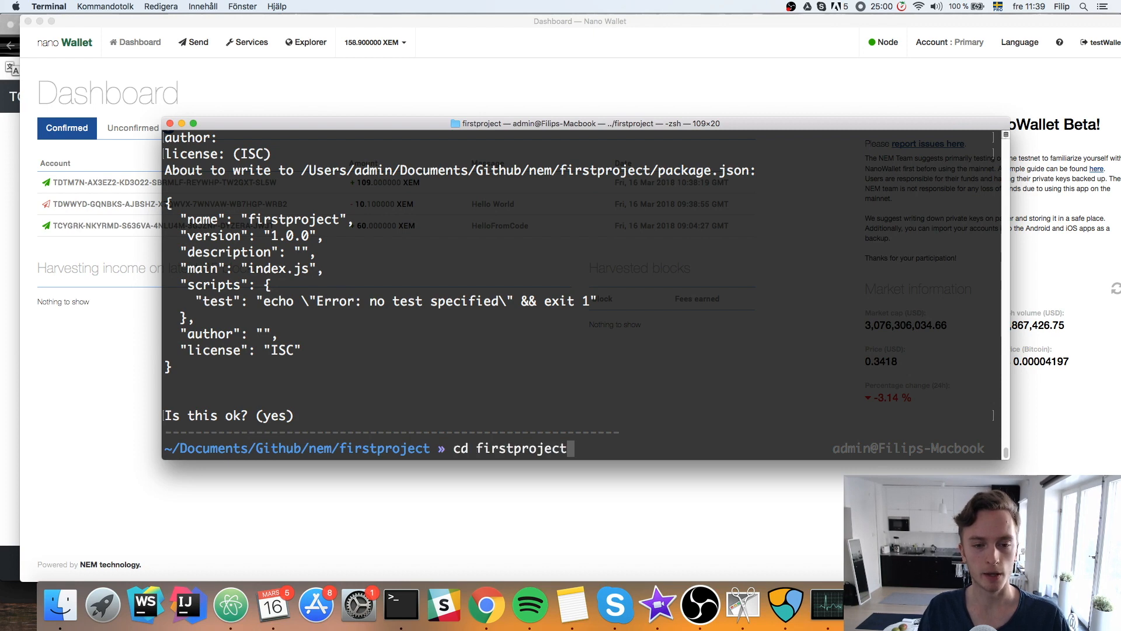
{"action": "type", "text": "npm"}
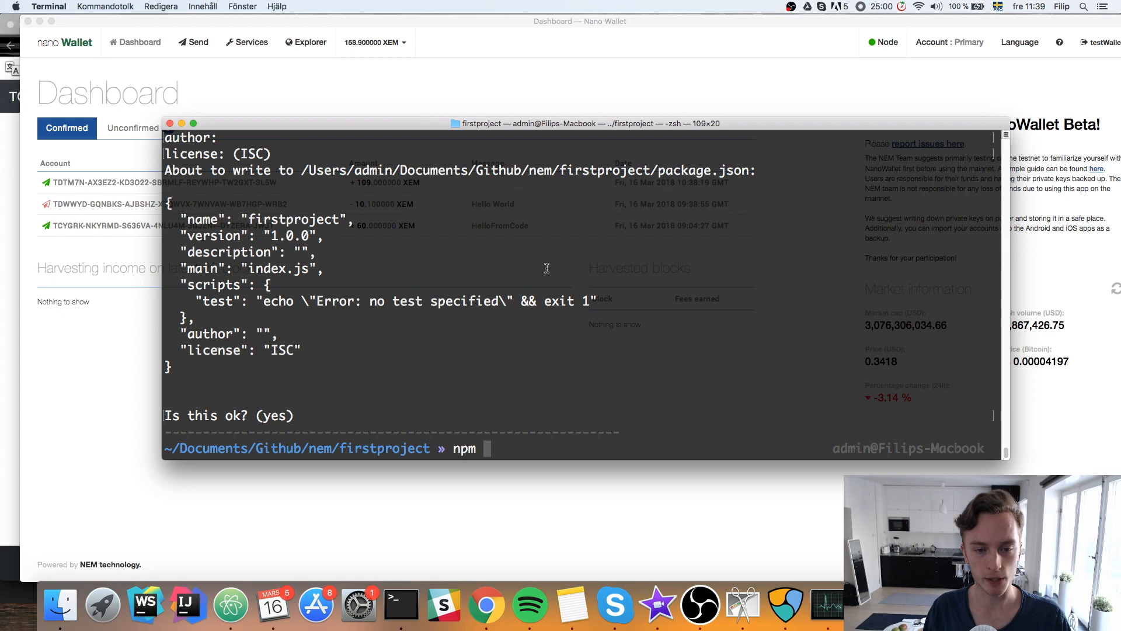
Install the nem-sdk package into firstproject with npm install nem-sdk.
{"action": "type", "text": "install"}
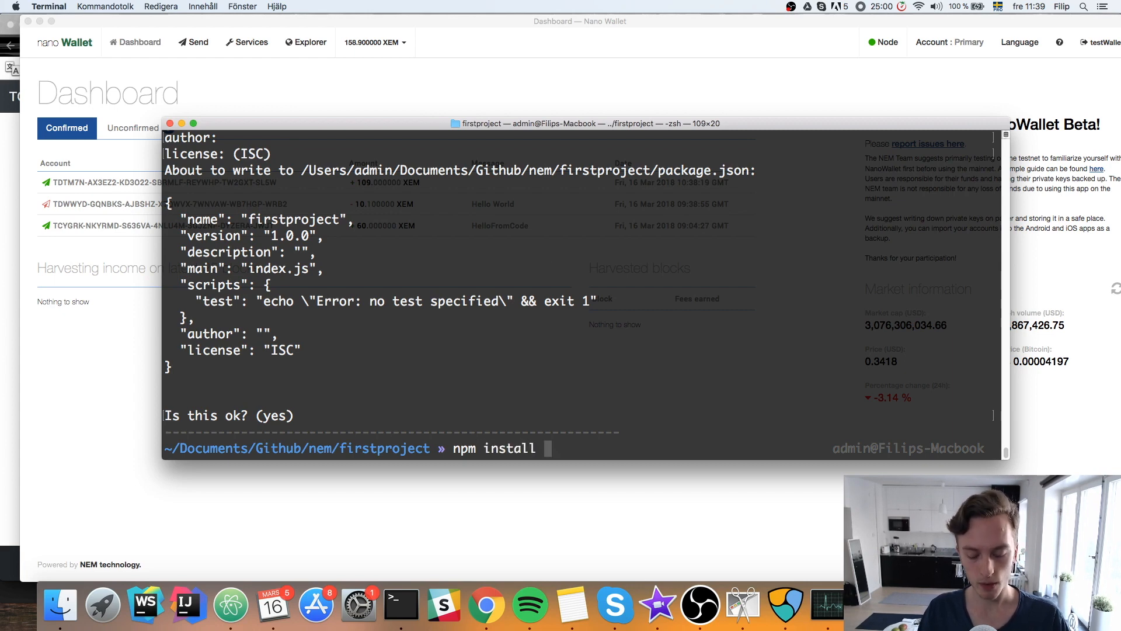
{"action": "type", "text": "nem-sdk"}
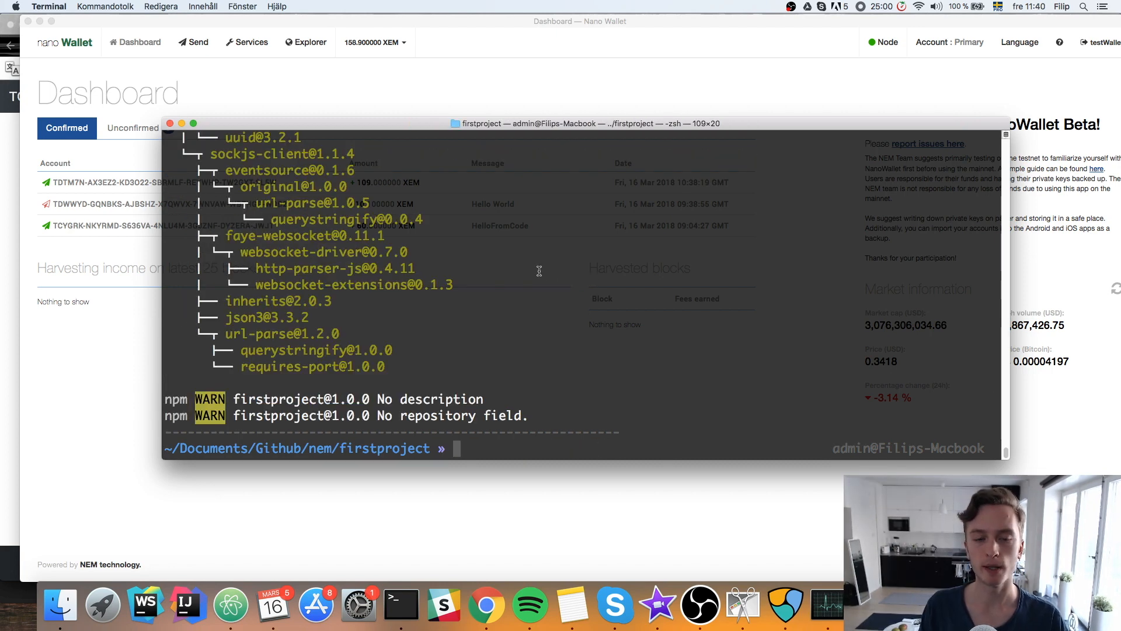
{"action": "mouse_move", "coordinate": [304, 523]}
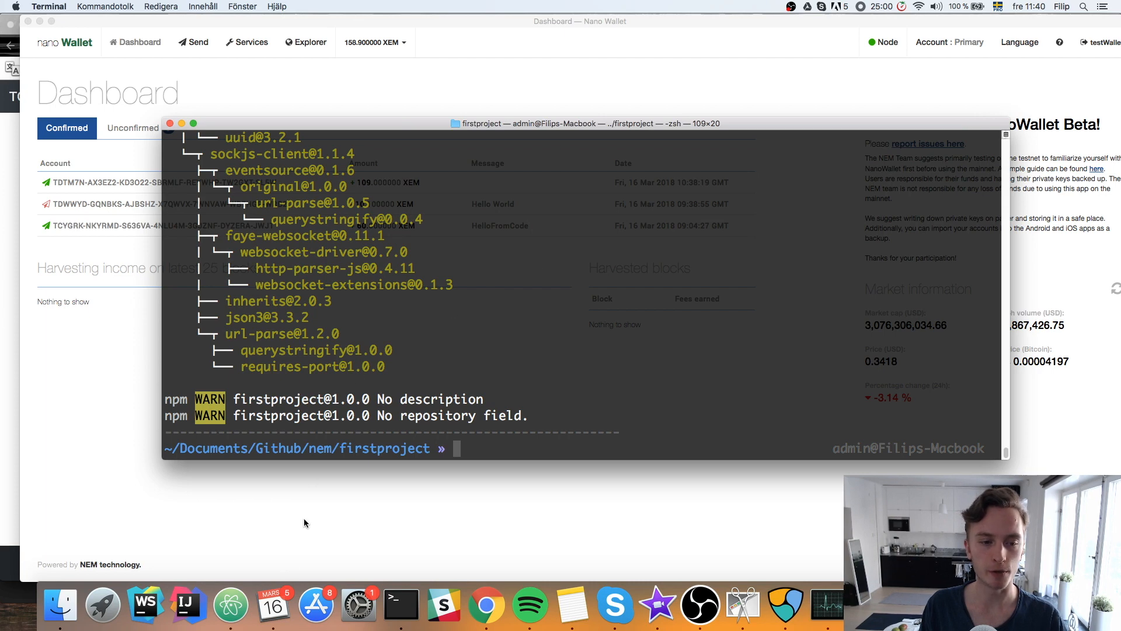
{"action": "mouse_move", "coordinate": [230, 605]}
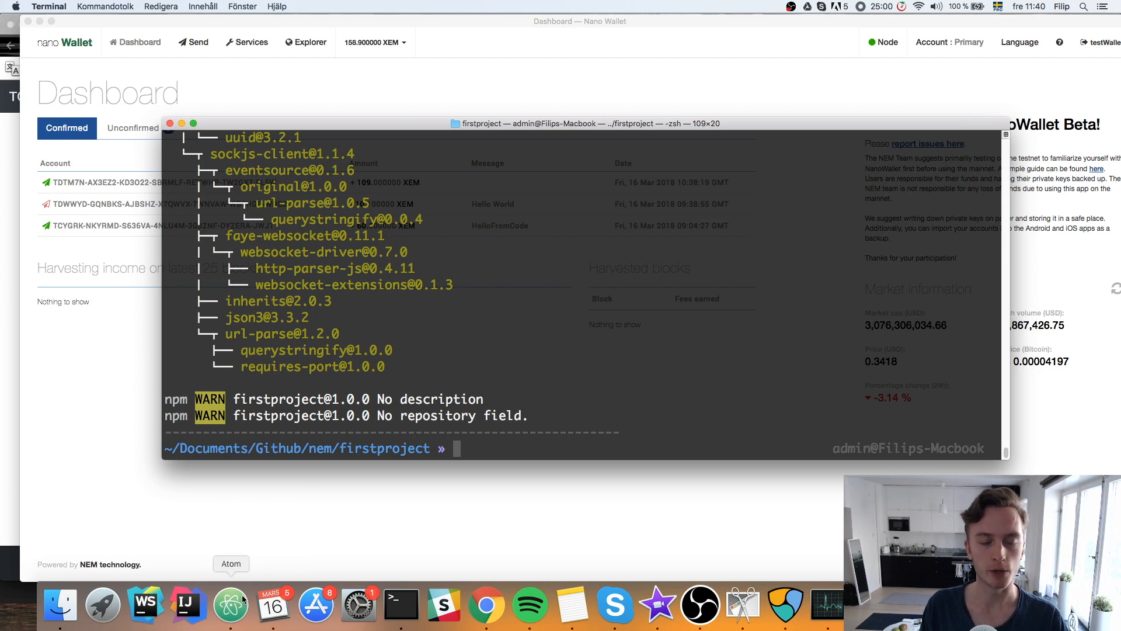
{"action": "left_click", "coordinate": [230, 604]}
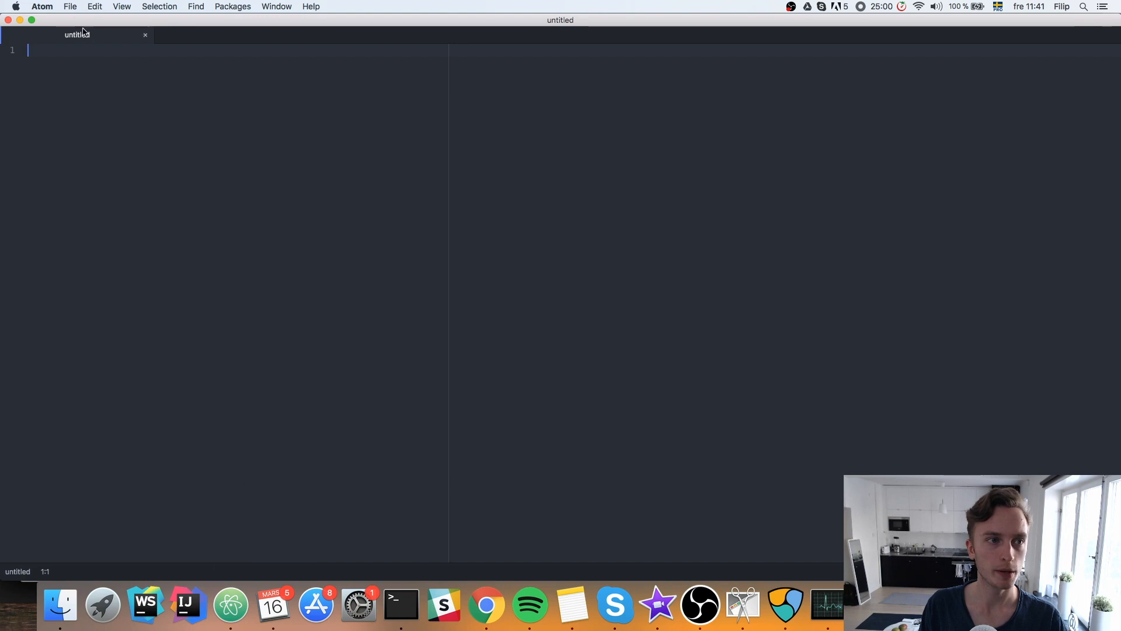
Create a new untitled file and save it as main.js in the firstproject folder.
{"action": "left_click", "coordinate": [70, 6]}
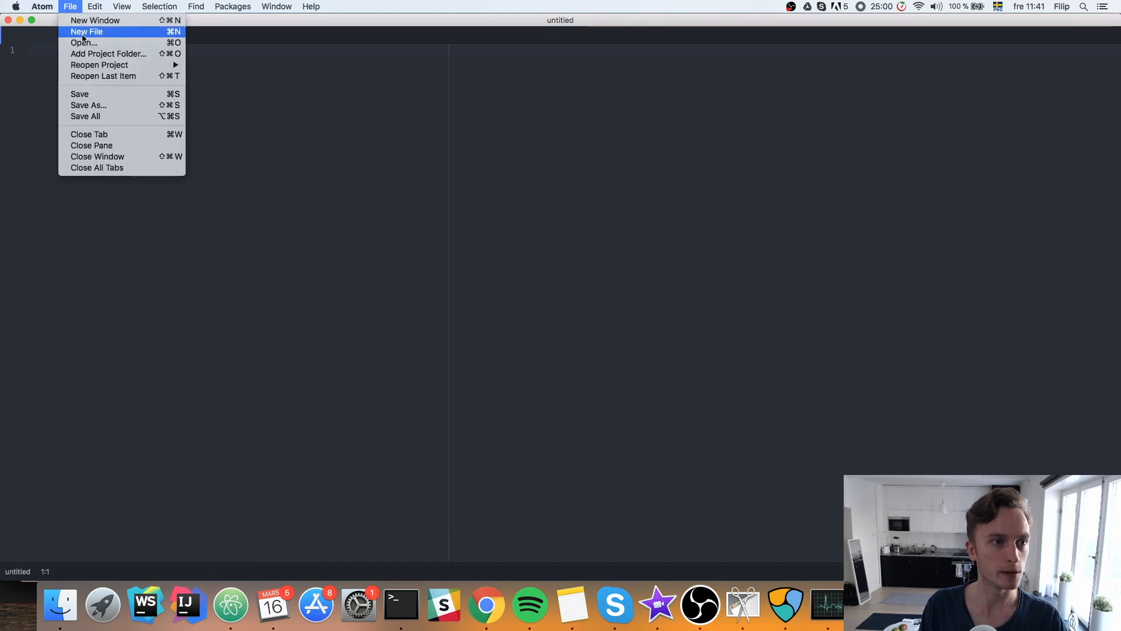
{"action": "left_click", "coordinate": [87, 32]}
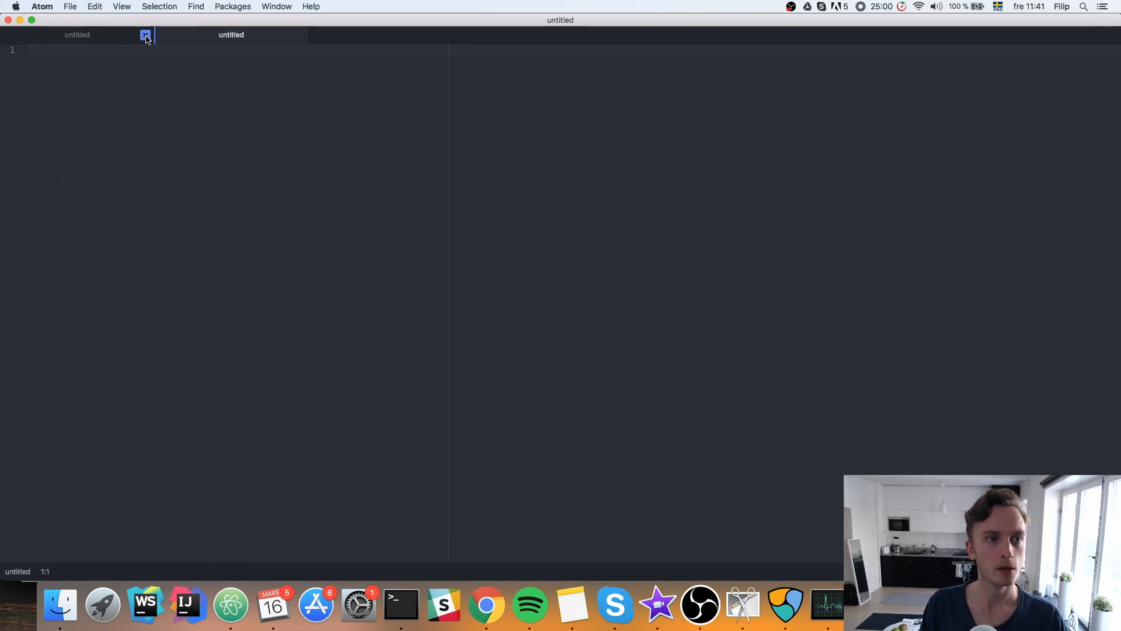
{"action": "left_click", "coordinate": [70, 6]}
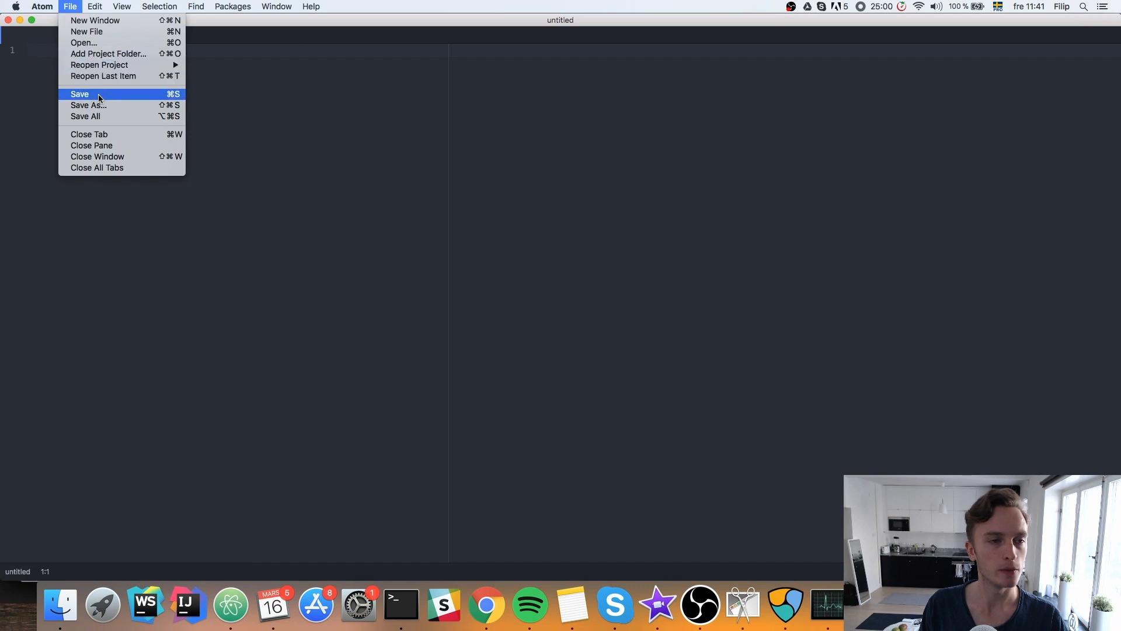
{"action": "left_click", "coordinate": [79, 93]}
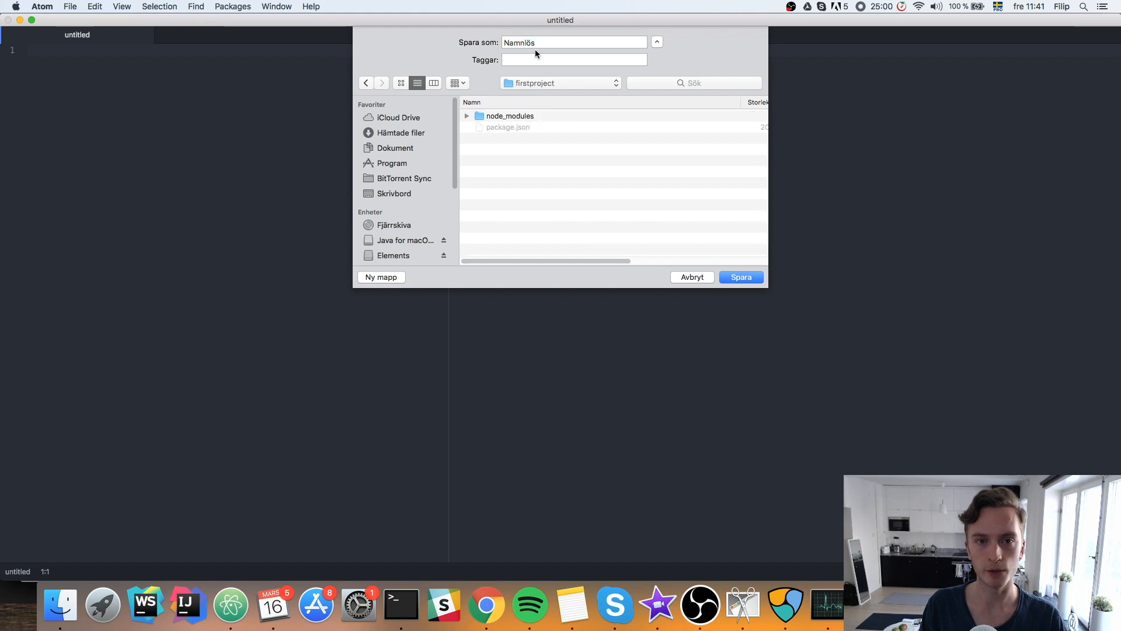
{"action": "type", "text": "main"}
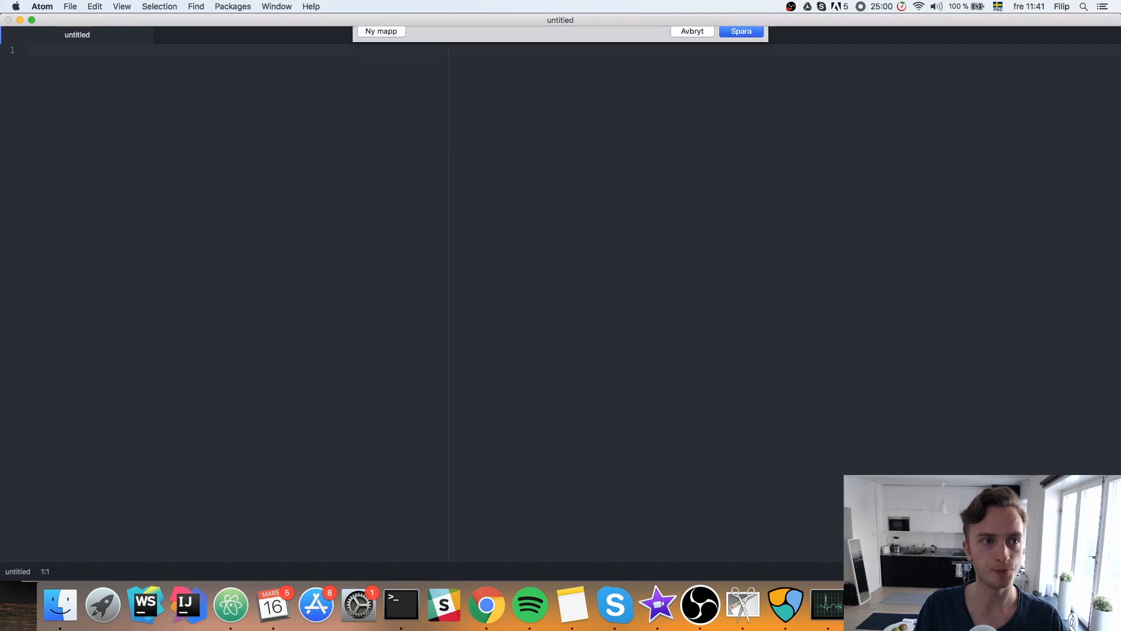
{"action": "left_click", "coordinate": [741, 31]}
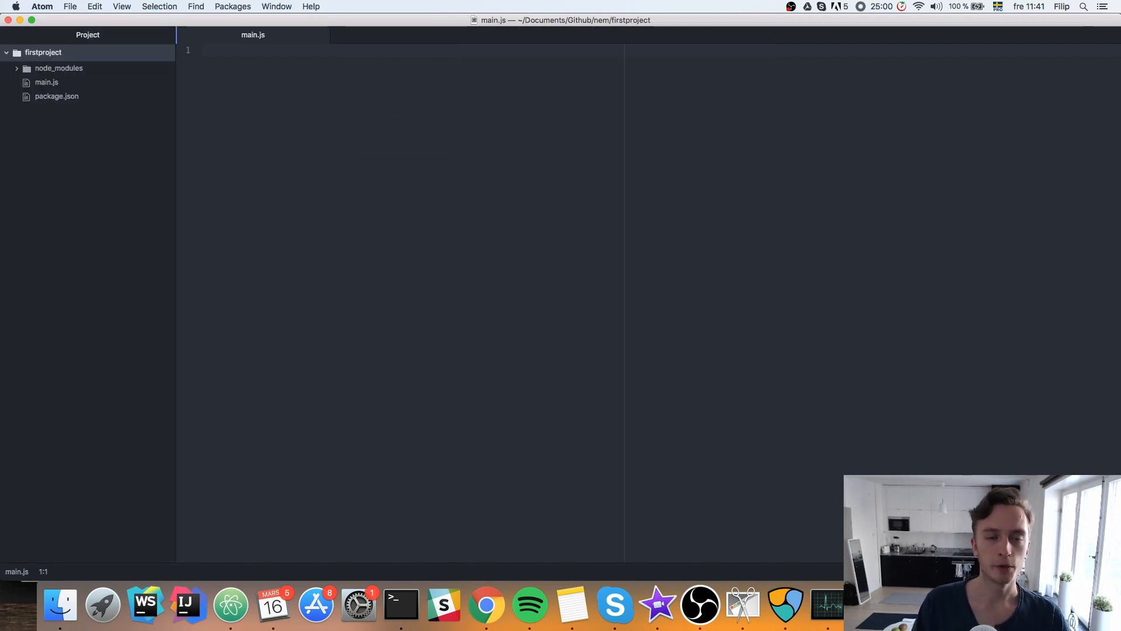
{"action": "mouse_move", "coordinate": [410, 58]}
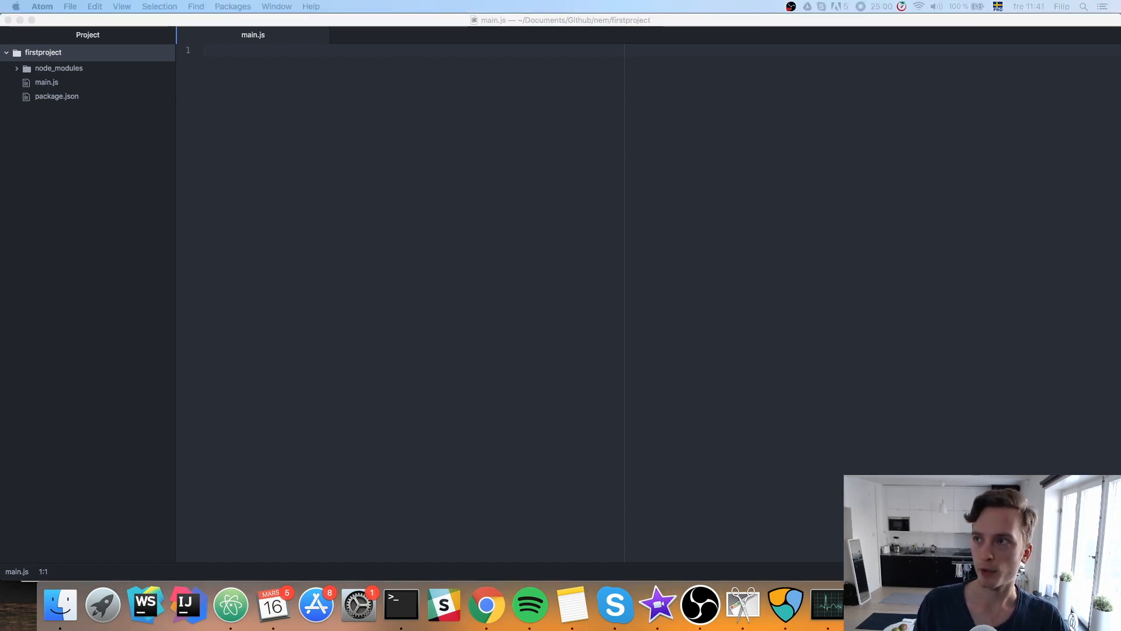
{"action": "mouse_move", "coordinate": [682, 83]}
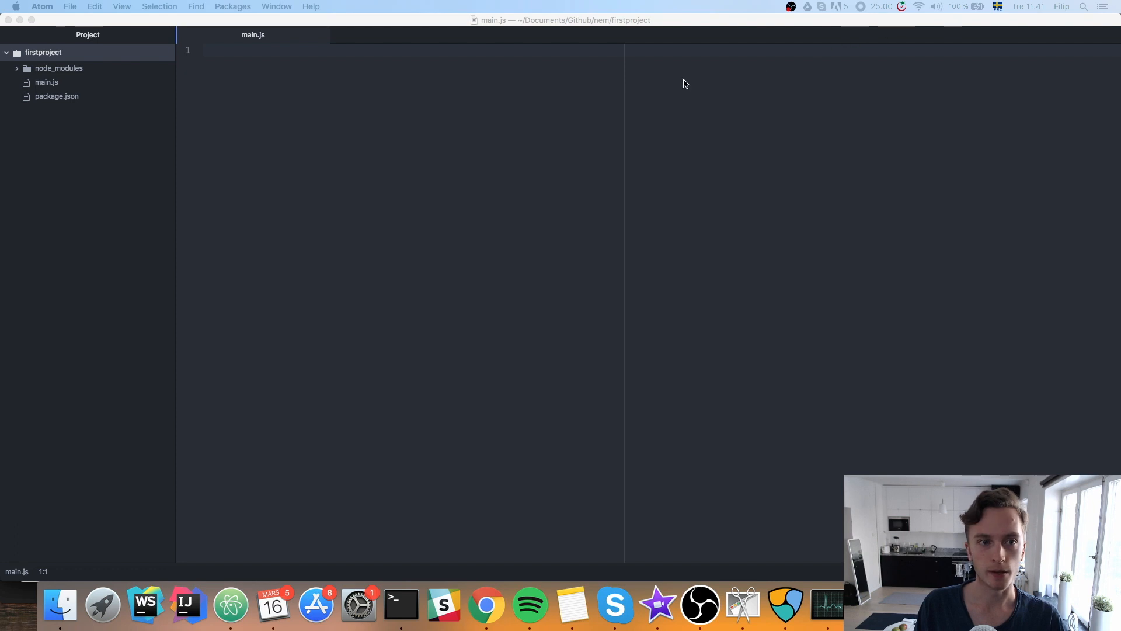
Write let nem = require("nem-sdk").default; as the first line of main.js.
{"action": "type", "text": "let"}
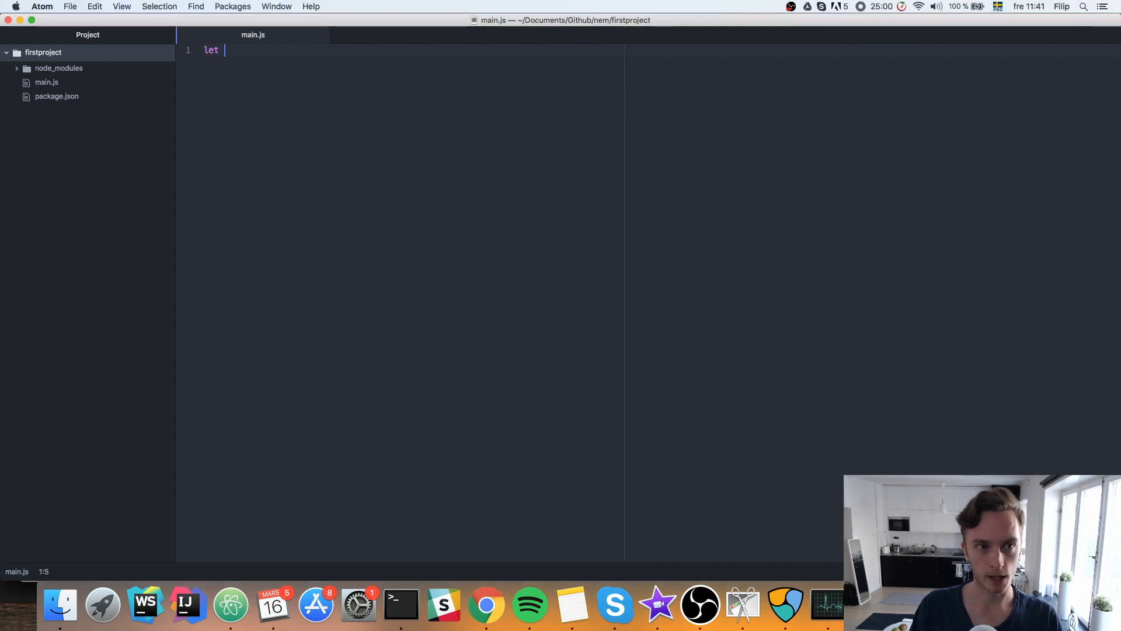
{"action": "type", "text": "nem = requi"}
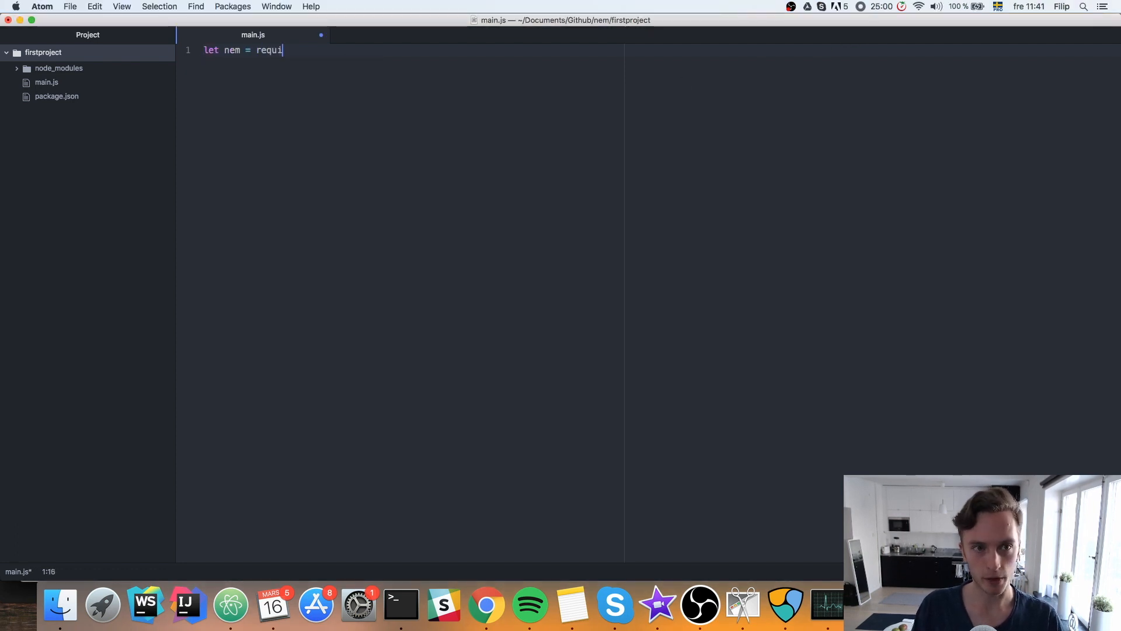
{"action": "type", "text": "re(\"\")"}
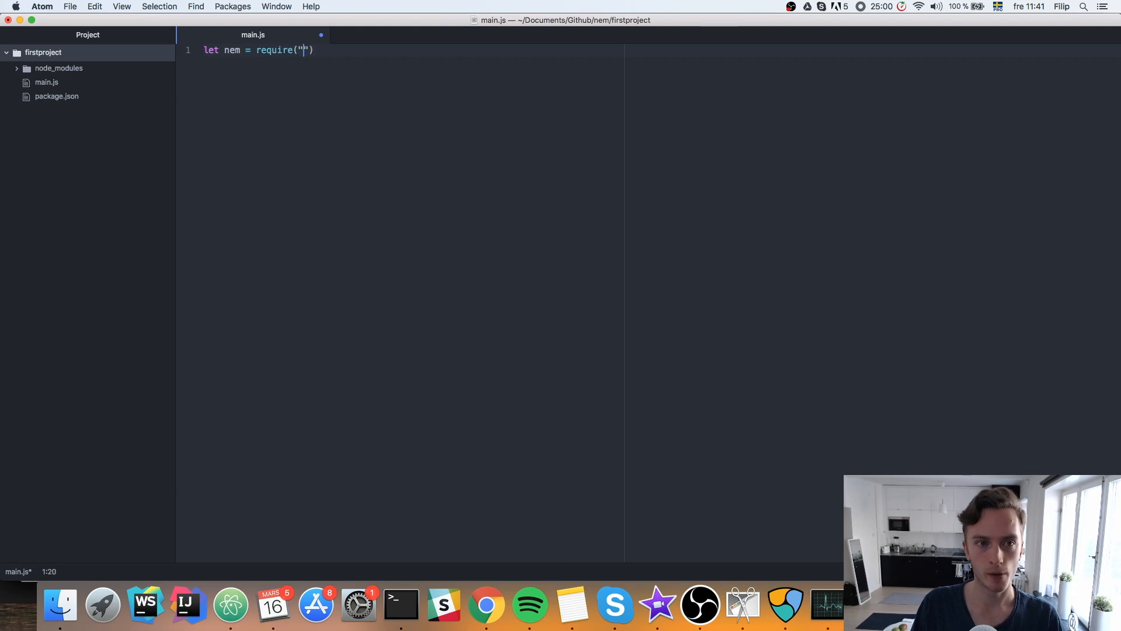
{"action": "type", "text": "nem-sdk\").default;"}
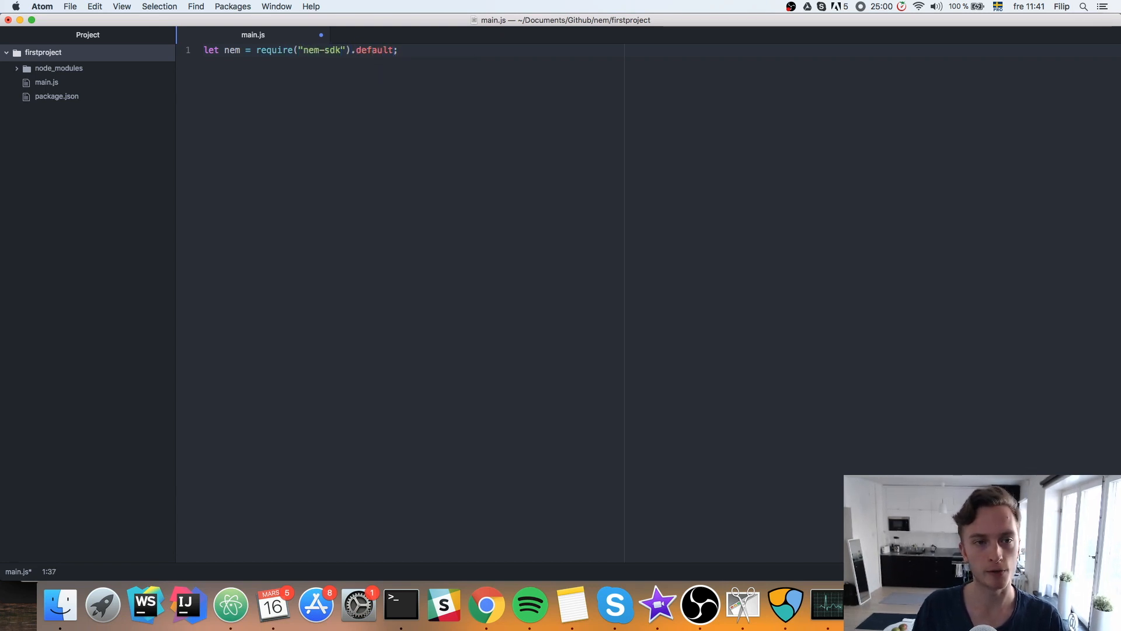
{"action": "double_click", "coordinate": [274, 50]}
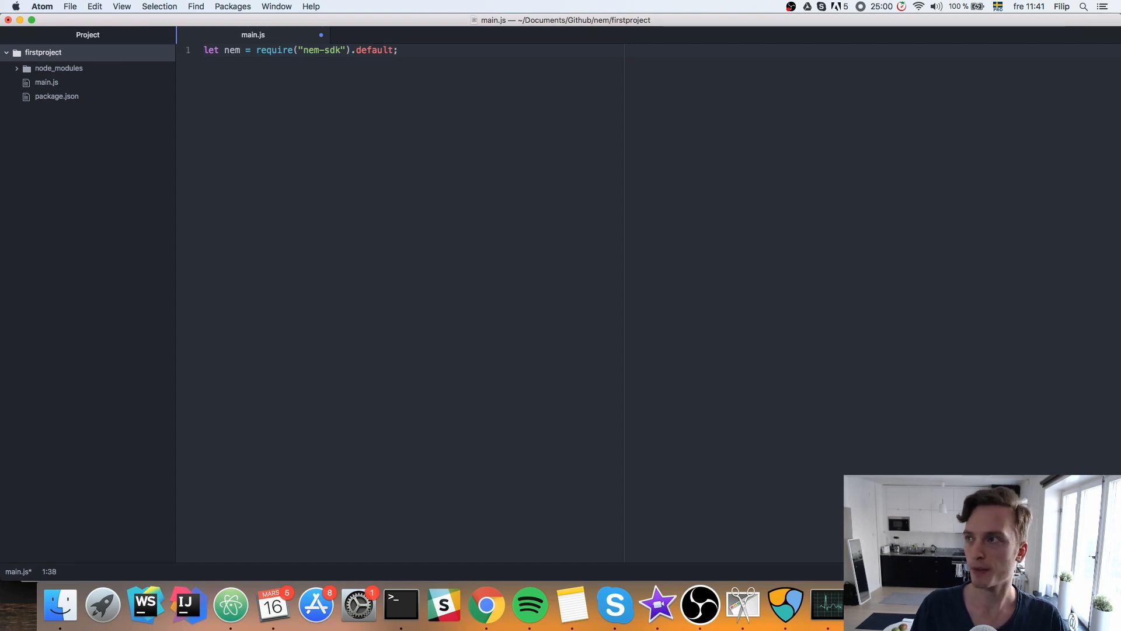
Start an endpoint line with nem.model.objects.create("endpoint") and empty argument parentheses.
{"action": "key", "text": "Enter"}
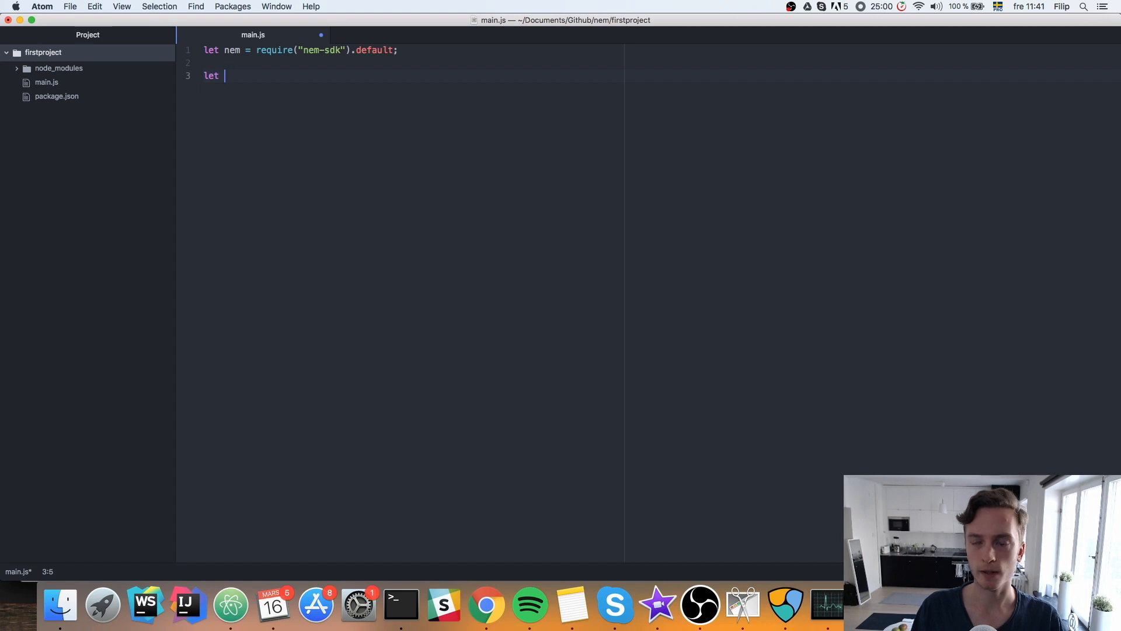
{"action": "type", "text": "endpo"}
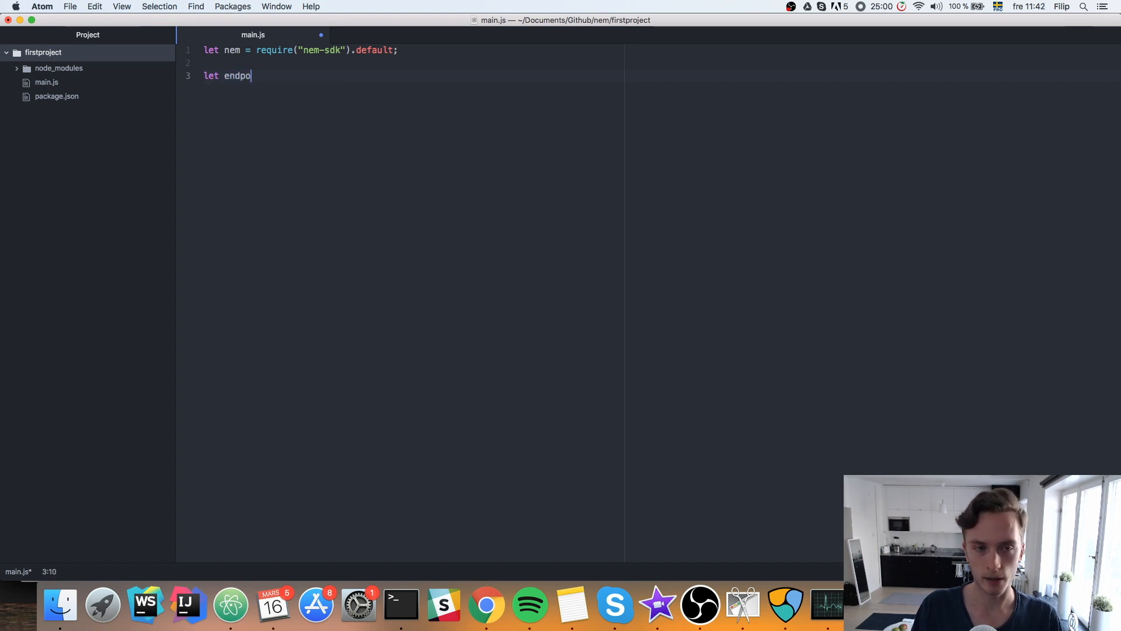
{"action": "type", "text": "int = ne"}
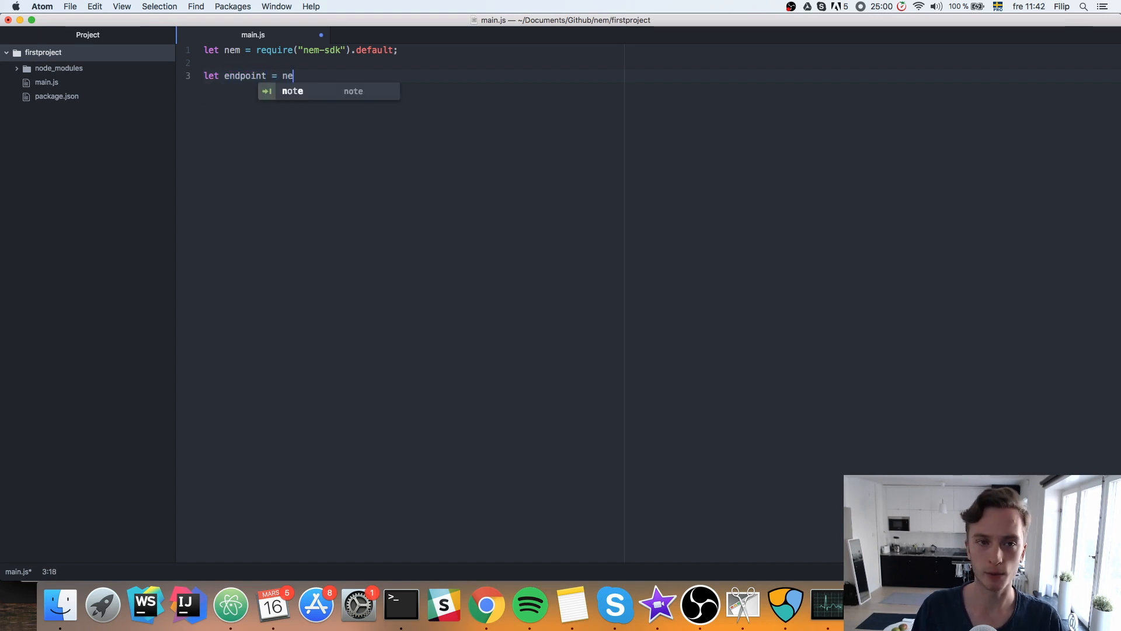
{"action": "type", "text": "m.model."}
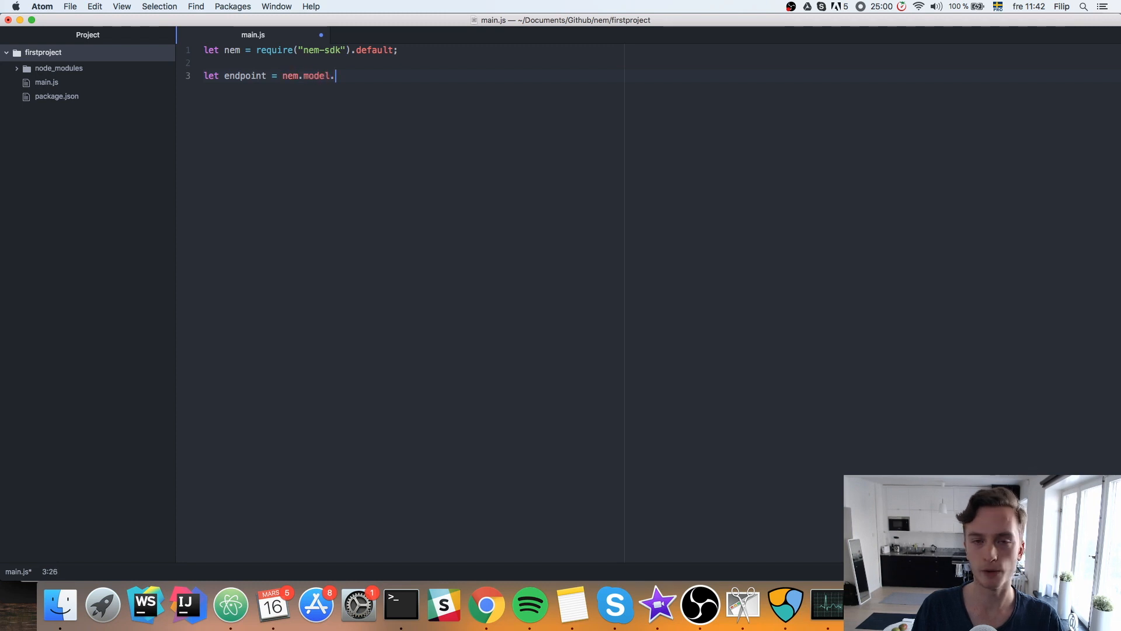
{"action": "type", "text": "objects"}
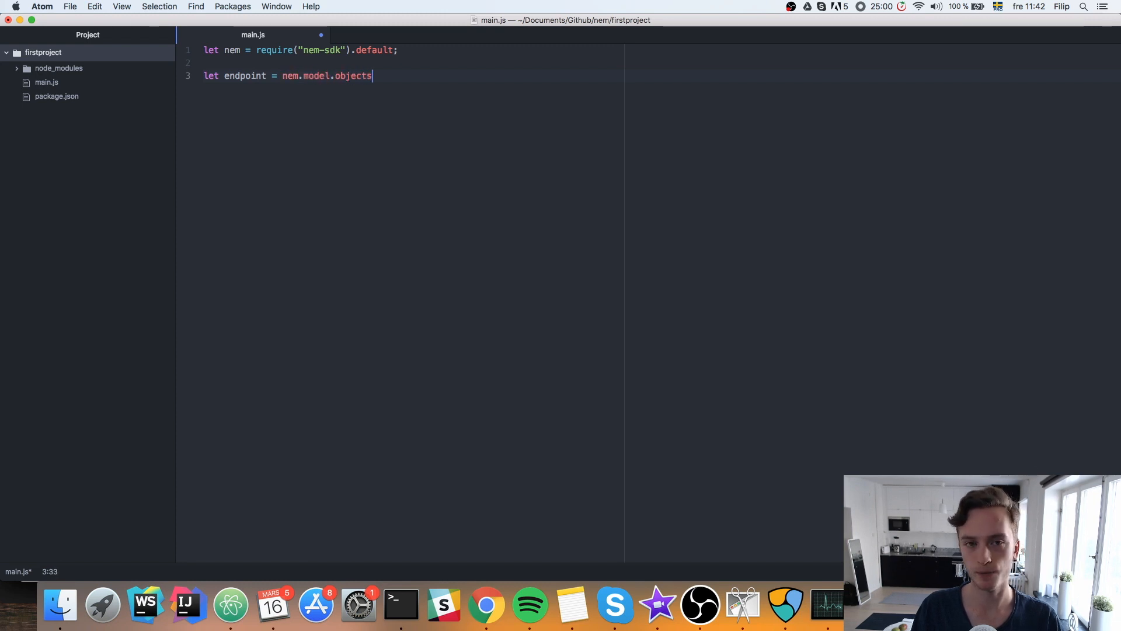
{"action": "type", "text": ".create(\"\")"}
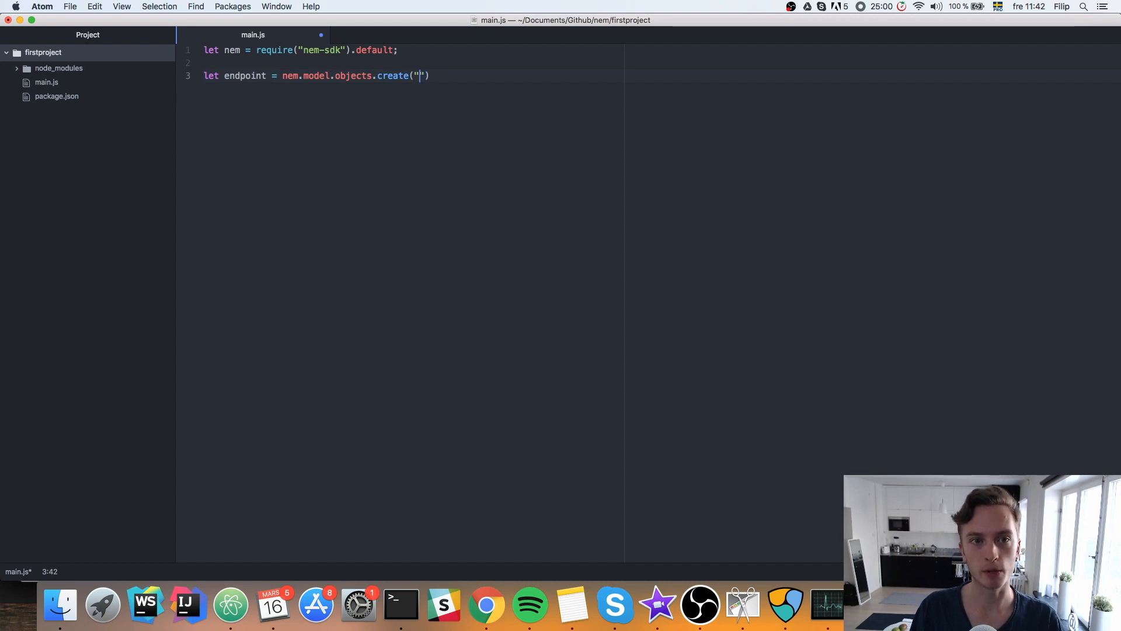
{"action": "type", "text": "endpoints"}
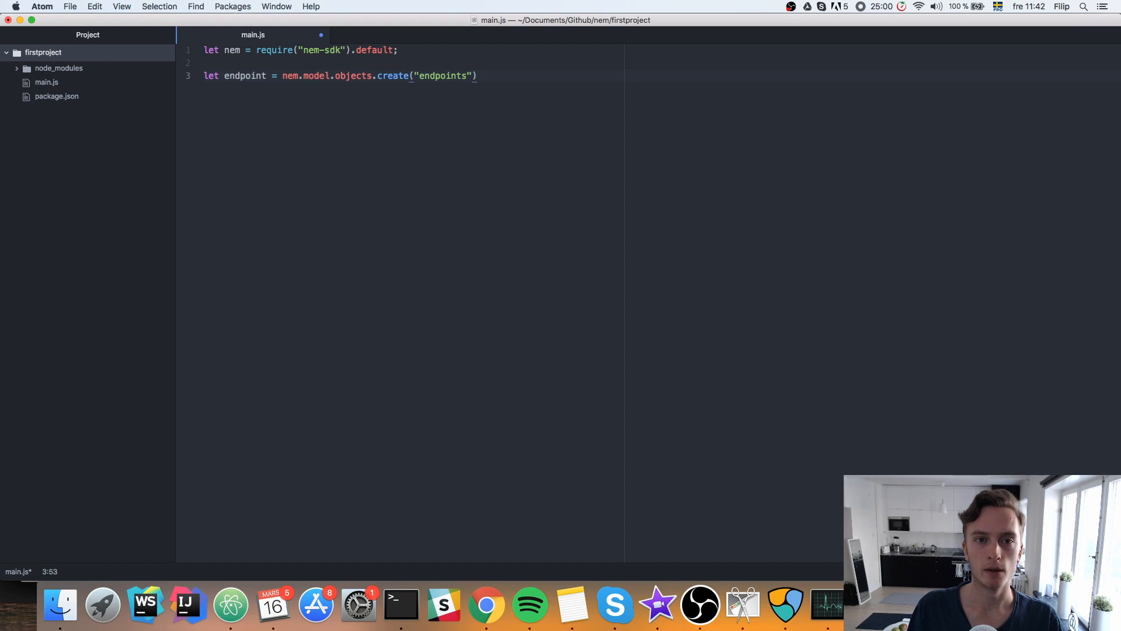
{"action": "key", "text": "Backspace"}
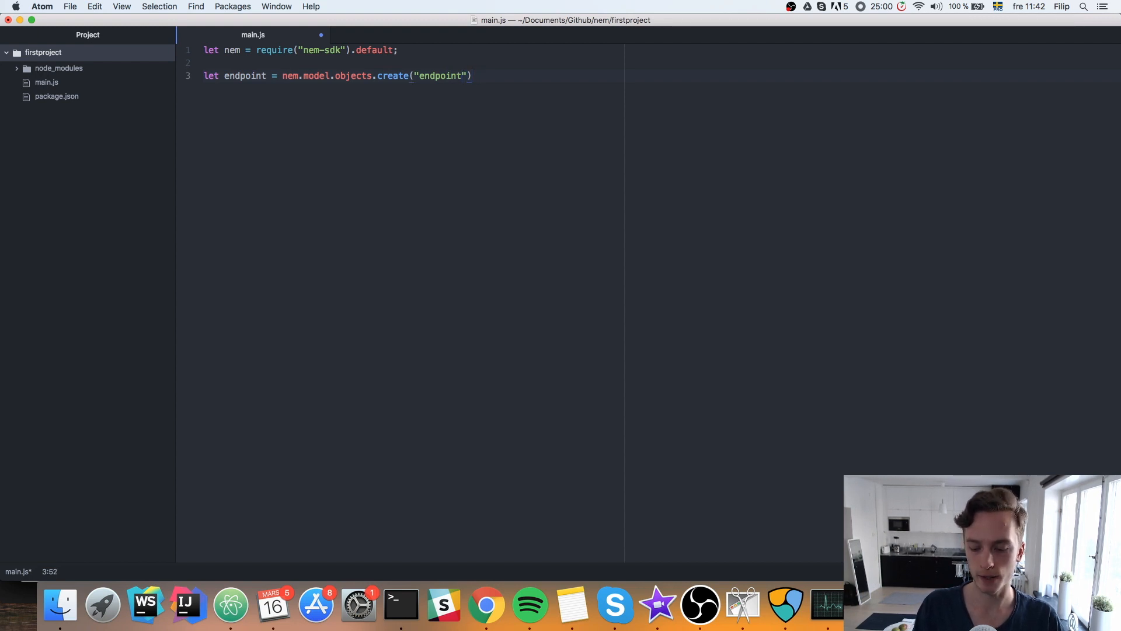
{"action": "type", "text": "()"}
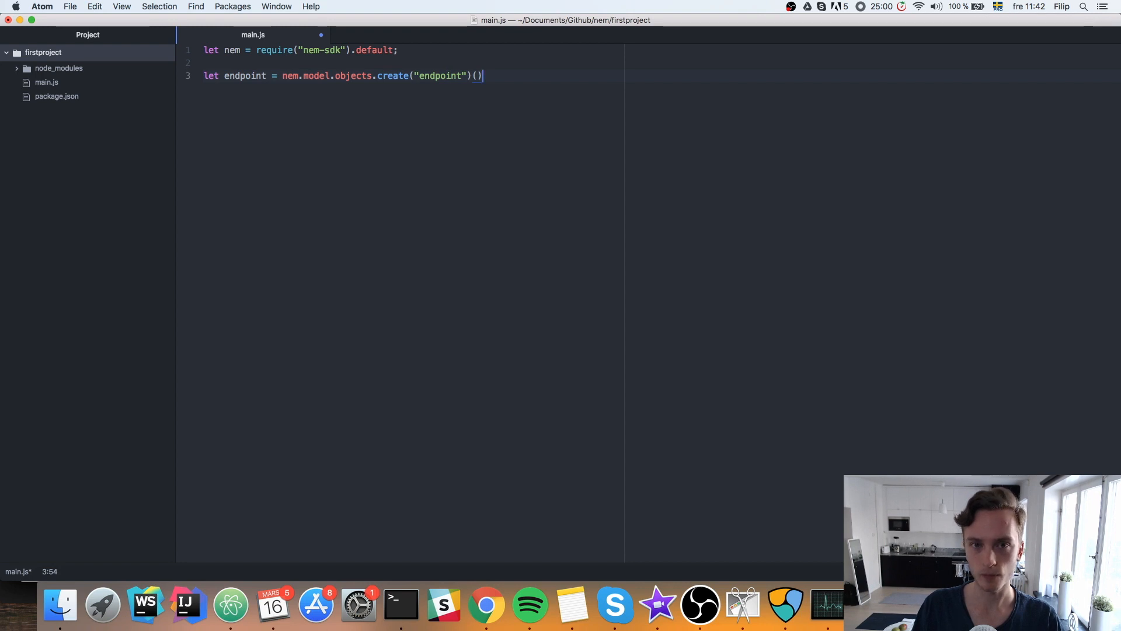
{"action": "key", "text": "left"}
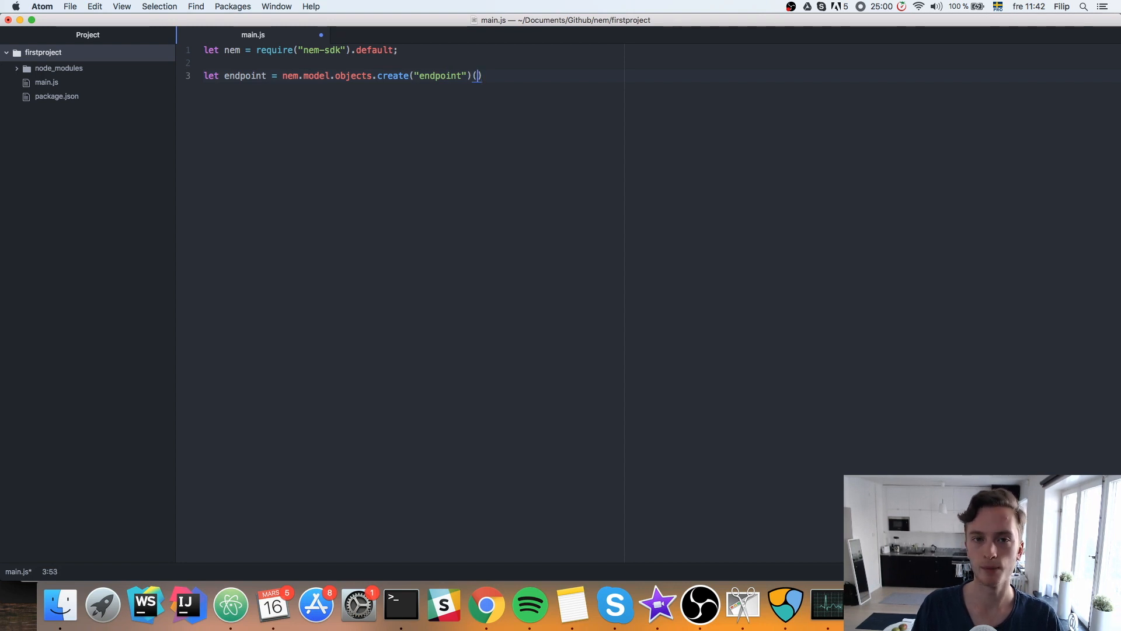
Pass nem.model.nodes.defaultTestnet and nem.model.nodes.defaultPort, ending the line with a semicolon.
{"action": "type", "text": "ne"}
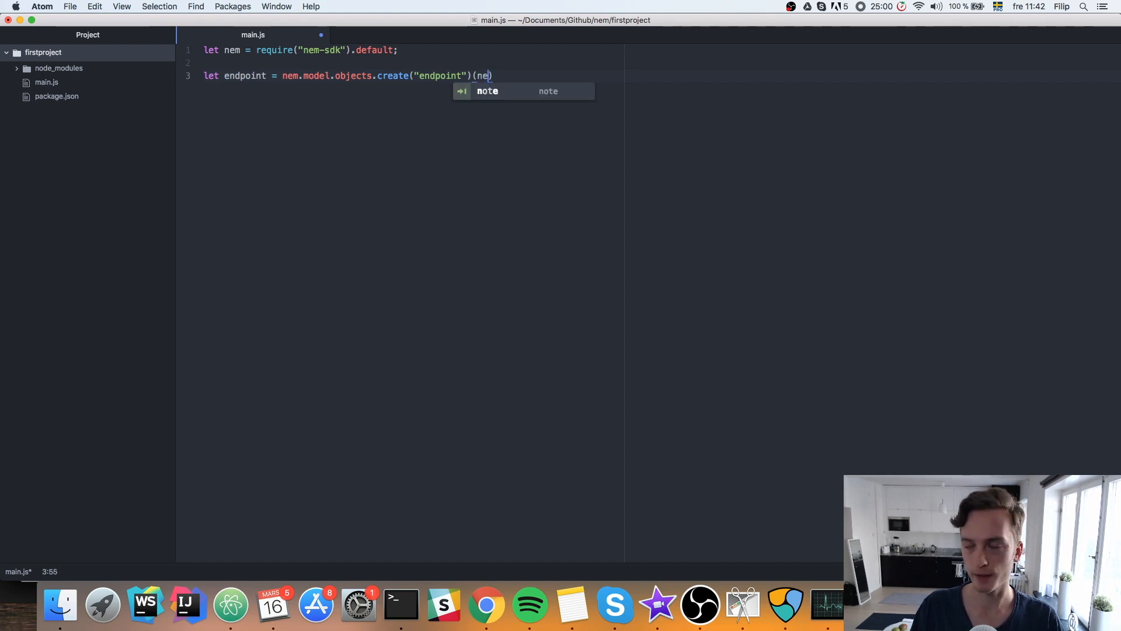
{"action": "type", "text": "m.model.node"}
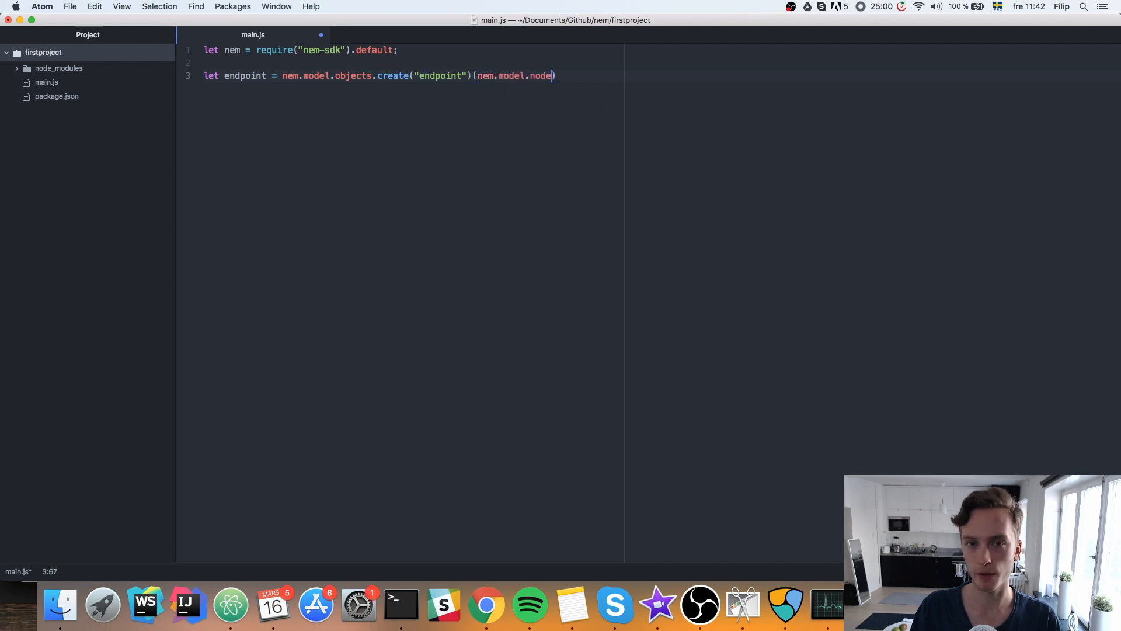
{"action": "type", "text": "s.defaultTes"}
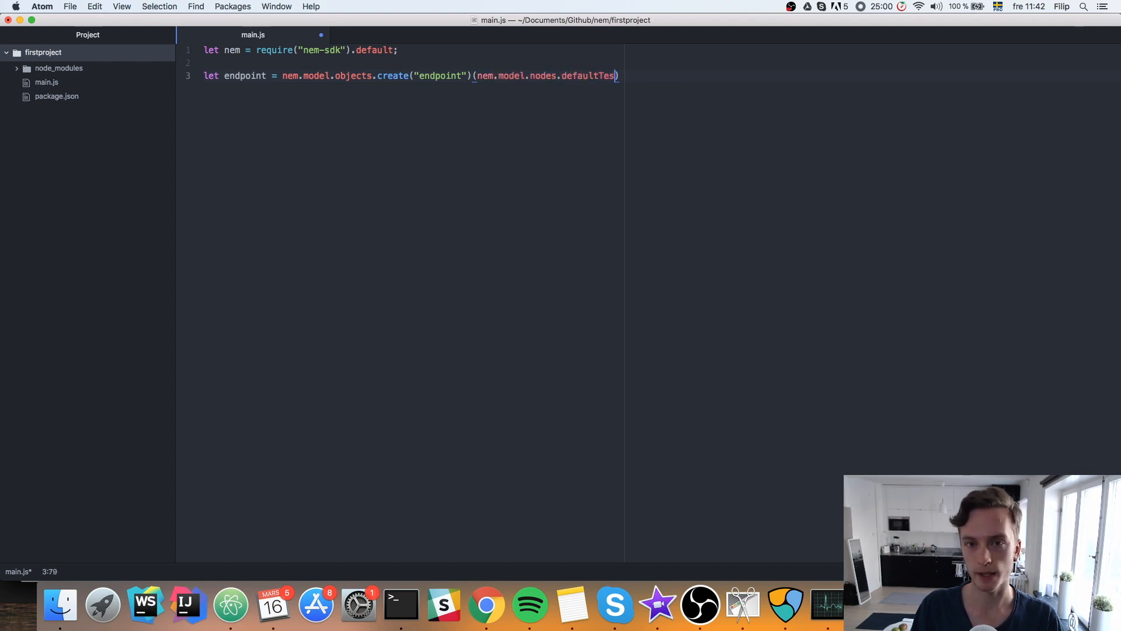
{"action": "type", "text": "tnet)"}
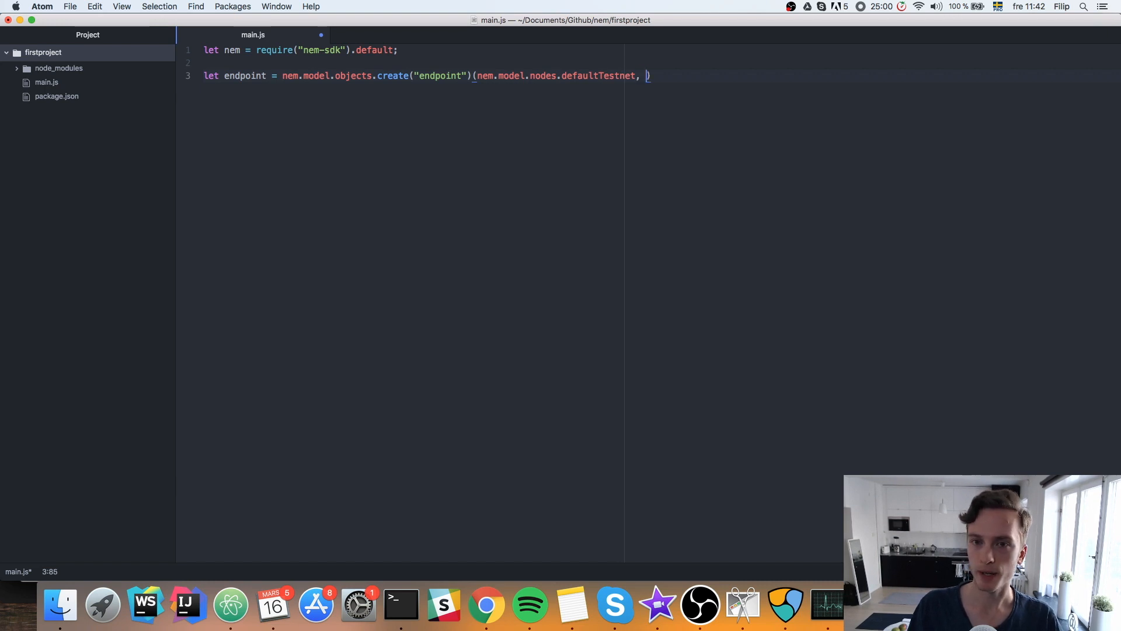
{"action": "type", "text": "nem.model."}
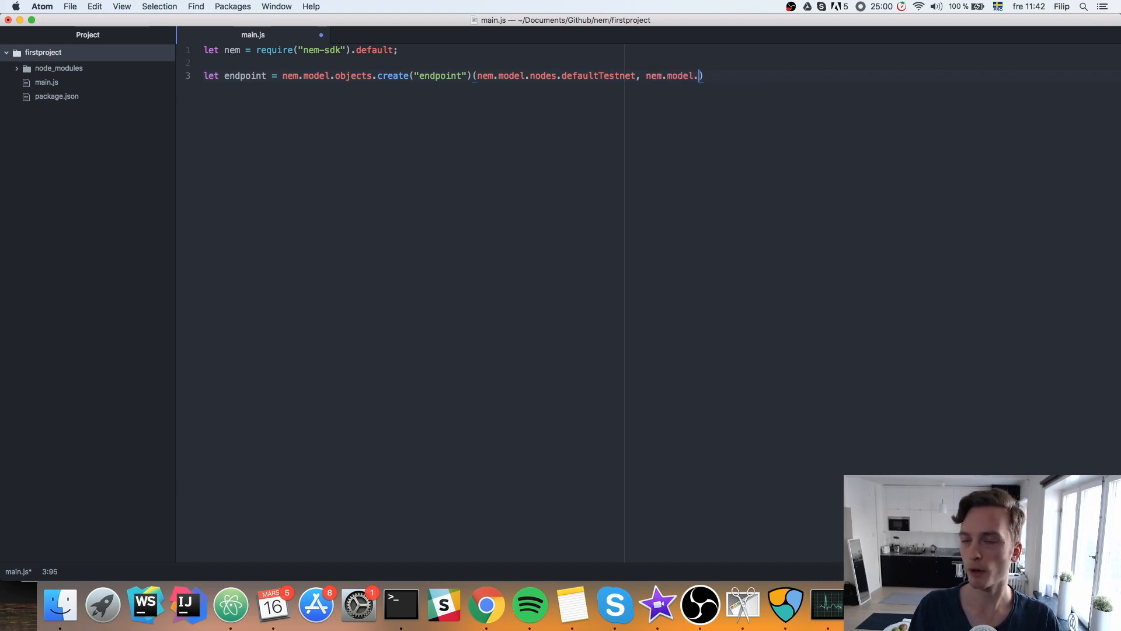
{"action": "type", "text": "nodes."}
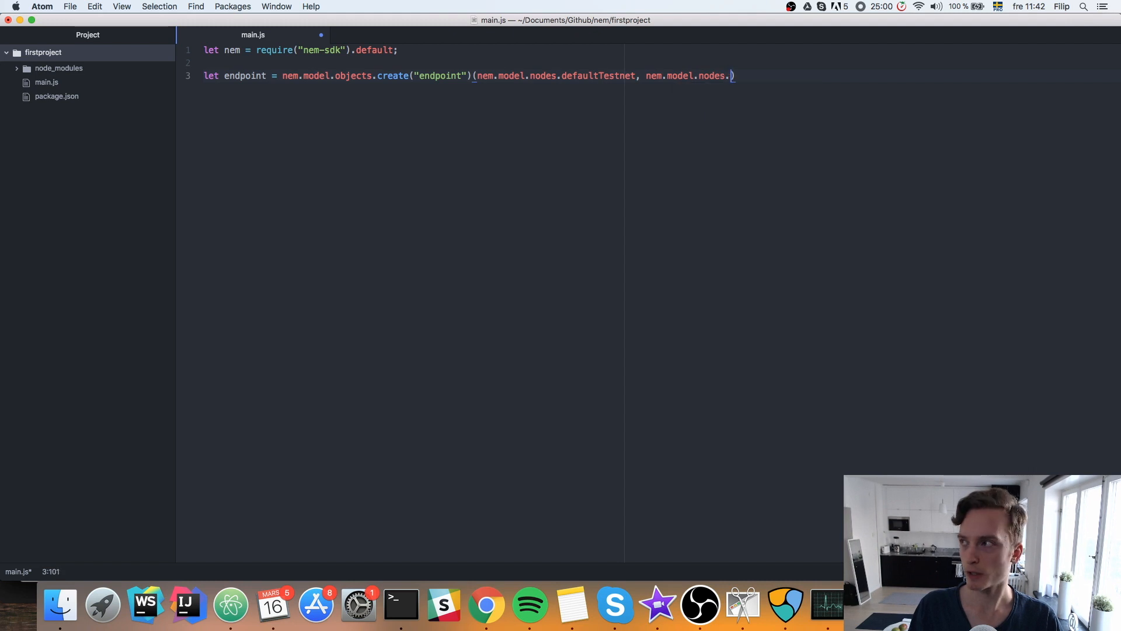
{"action": "type", "text": "defaultPort)"}
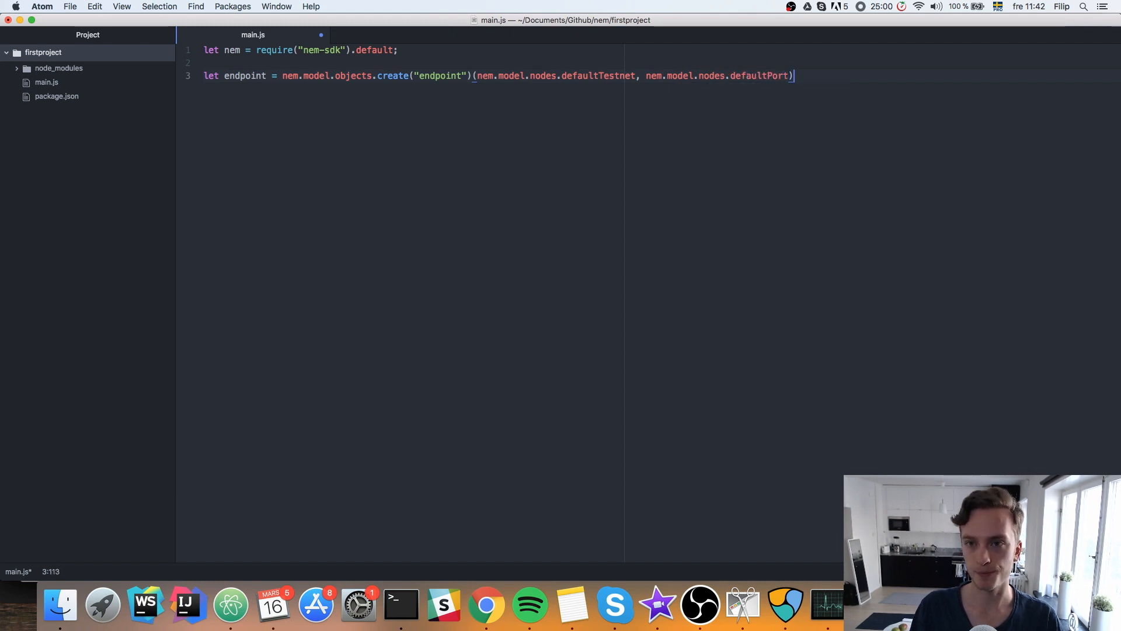
{"action": "type", "text": ";"}
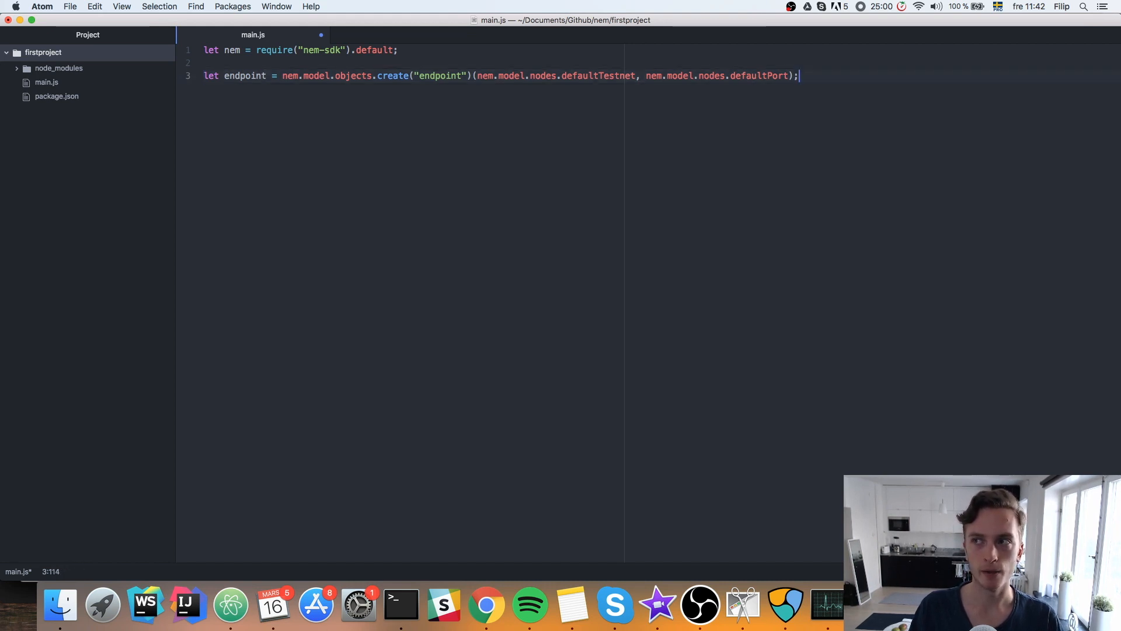
{"action": "key", "text": "enter"}
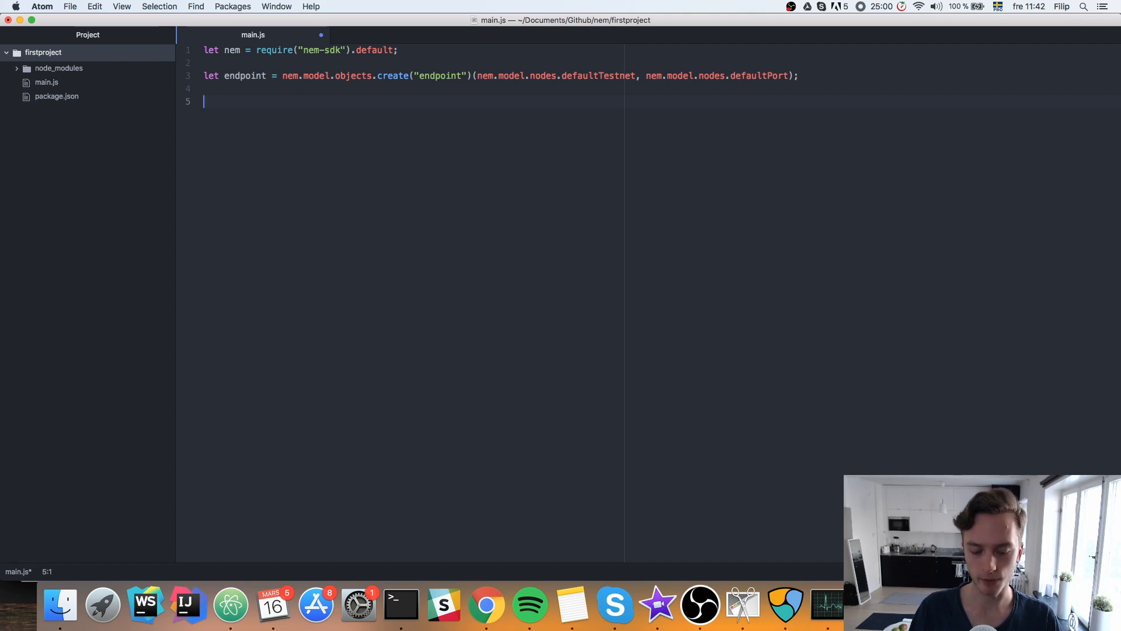
Write nem.com.requests.chain.height(endpoint).then( to request the testnet chain height.
{"action": "type", "text": "nem.c"}
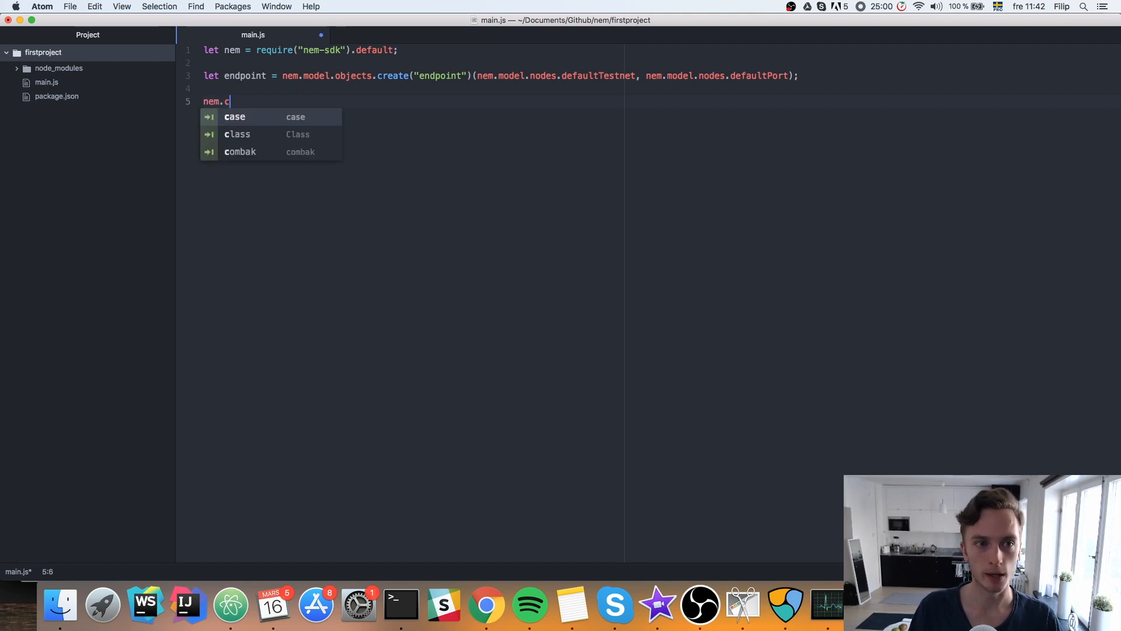
{"action": "type", "text": "om.requests.c"}
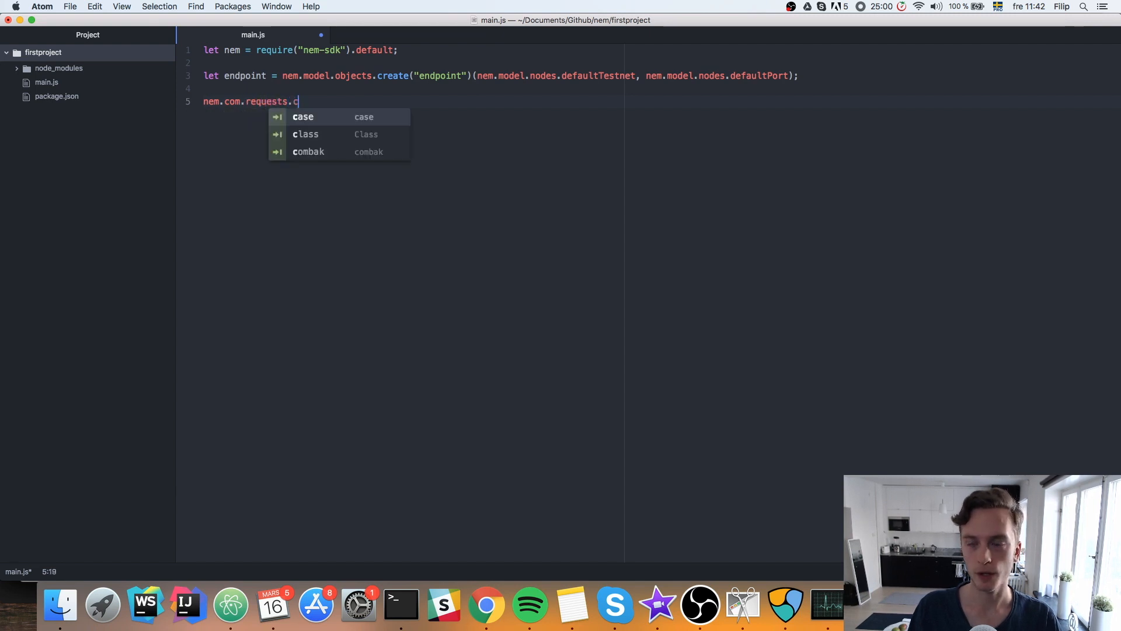
{"action": "type", "text": "hain.height"}
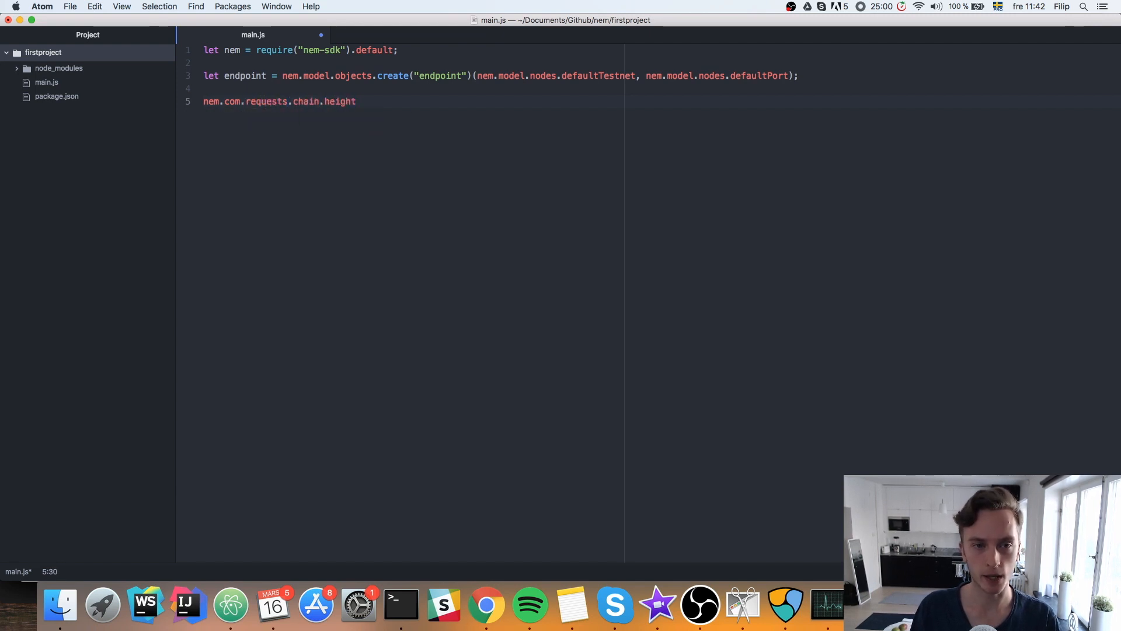
{"action": "left_click", "coordinate": [356, 101]}
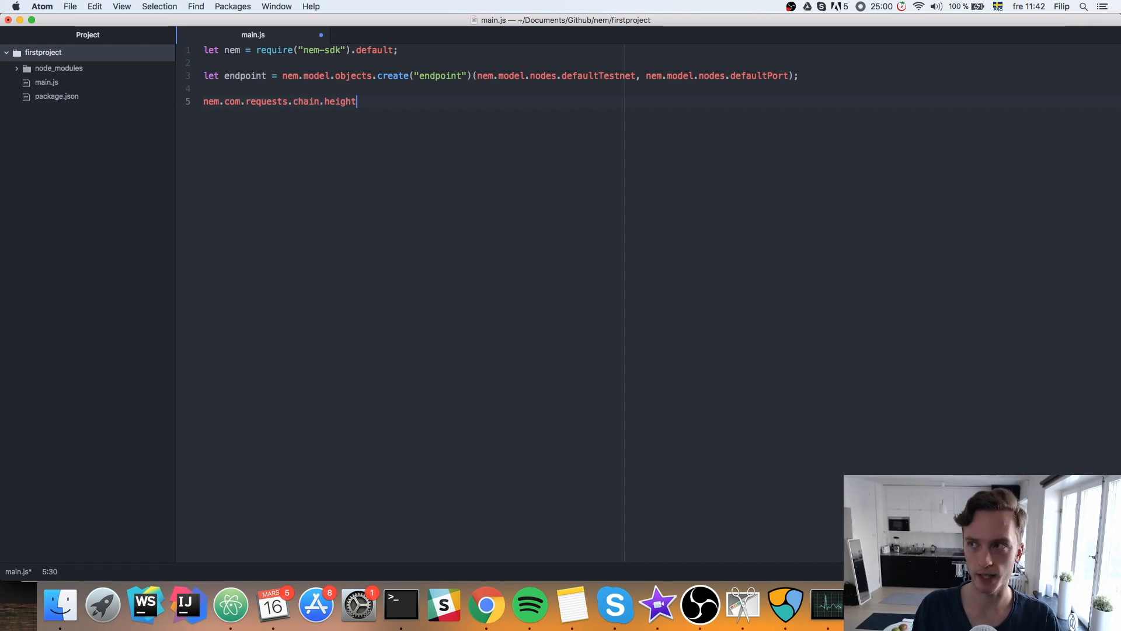
{"action": "type", "text": "(endpoint"}
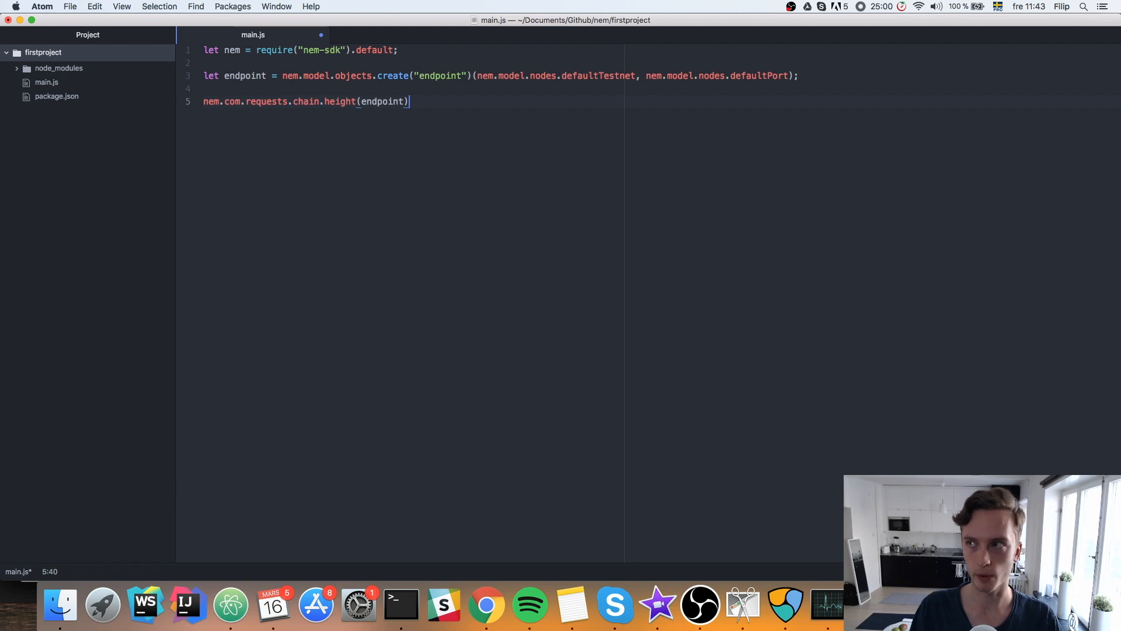
{"action": "type", "text": ".then(function("}
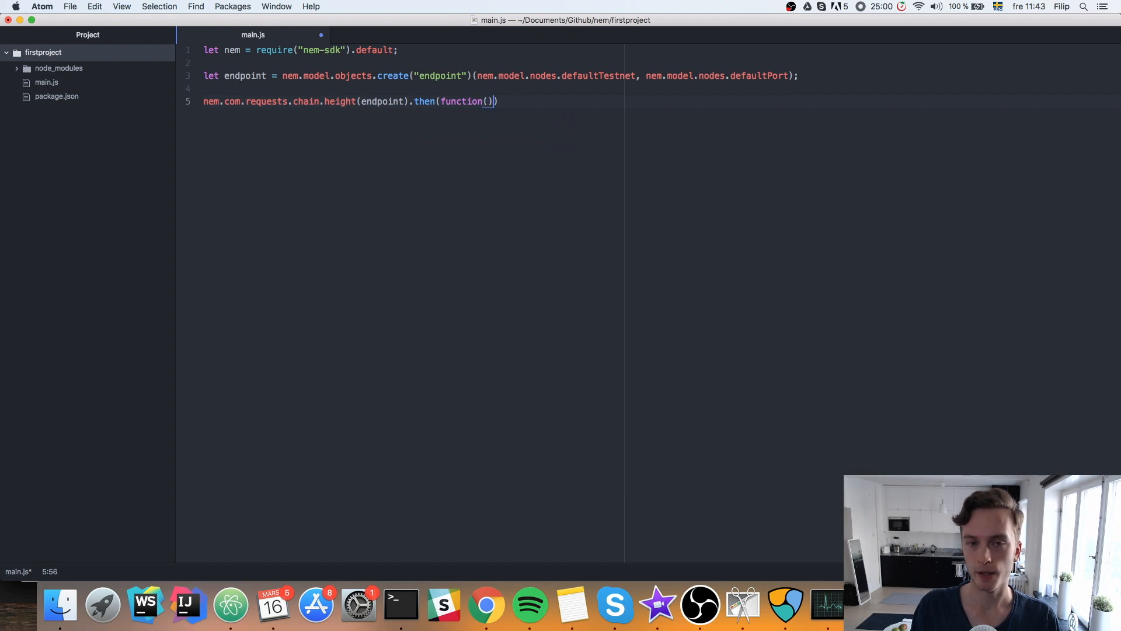
Add res and err callbacks that log to the console, then save main.js.
{"action": "type", "text": "res"}
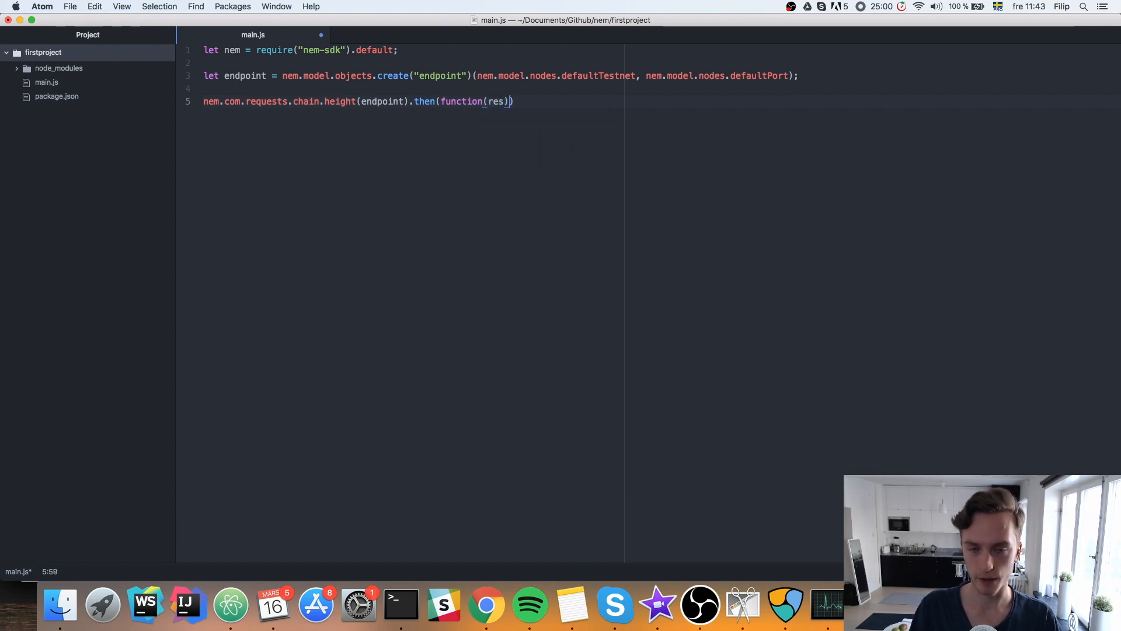
{"action": "type", "text": "{}, ft"}
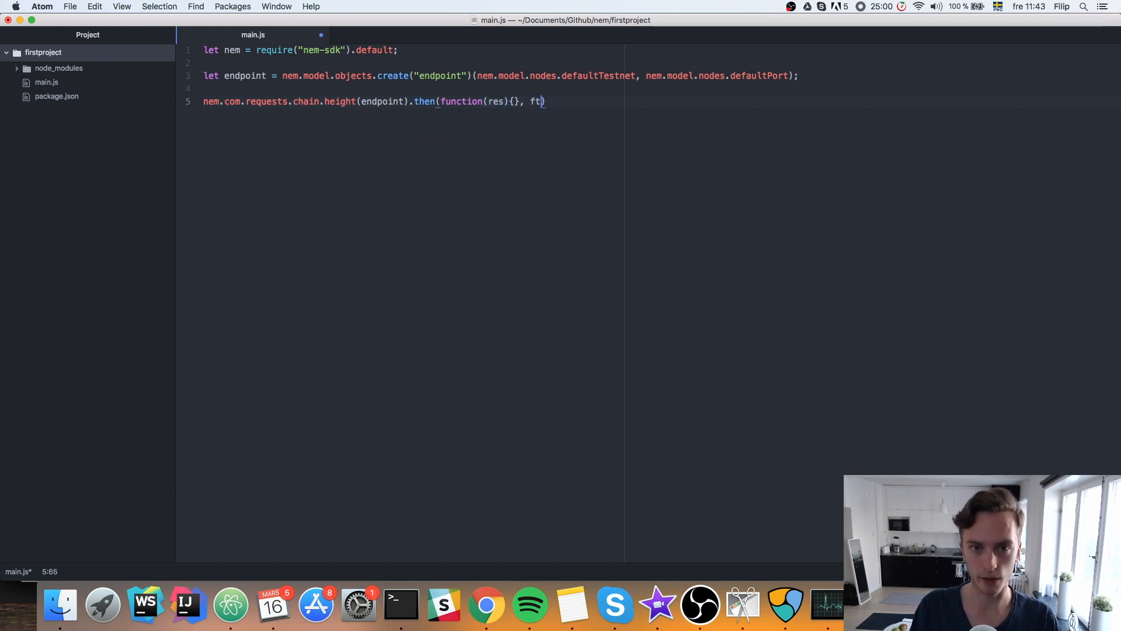
{"action": "type", "text": "unctio"}
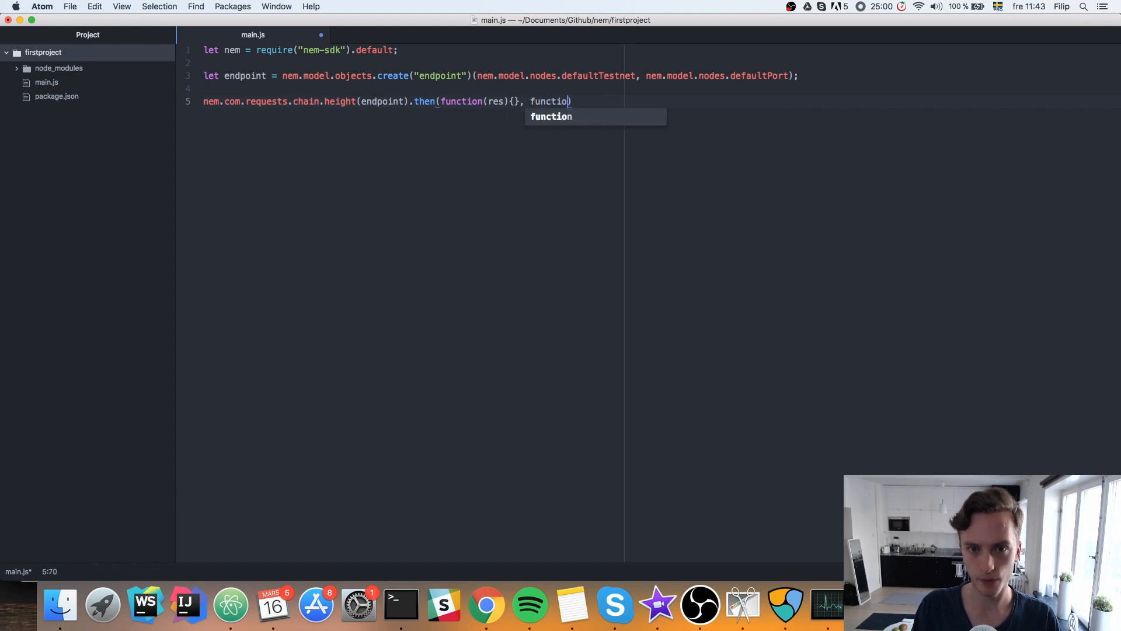
{"action": "type", "text": "n(err)"}
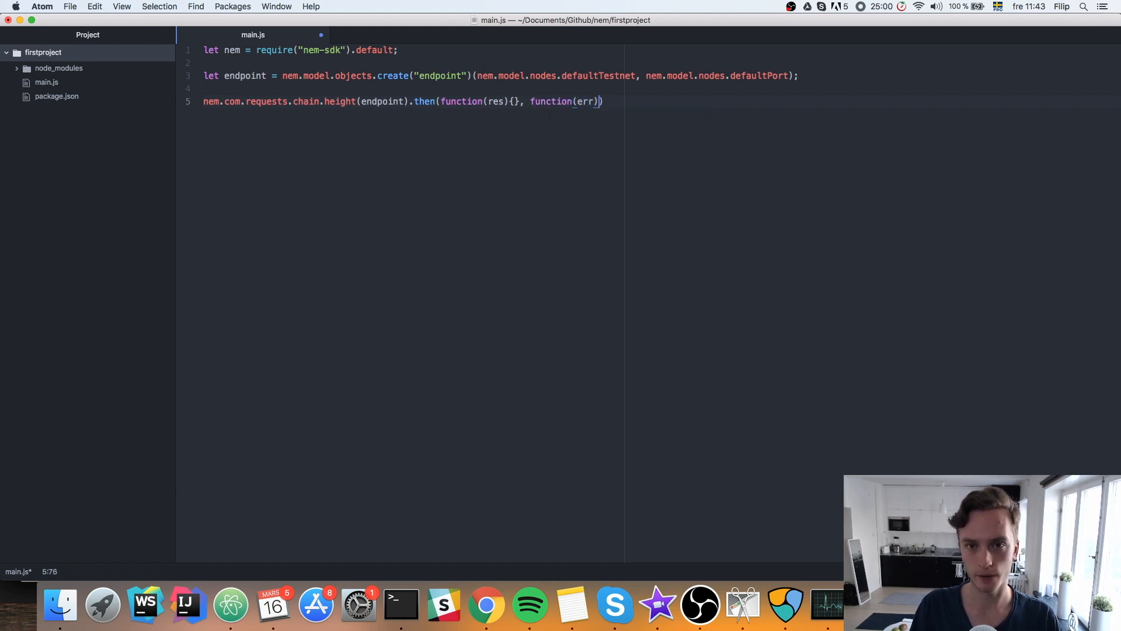
{"action": "type", "text": "{}"}
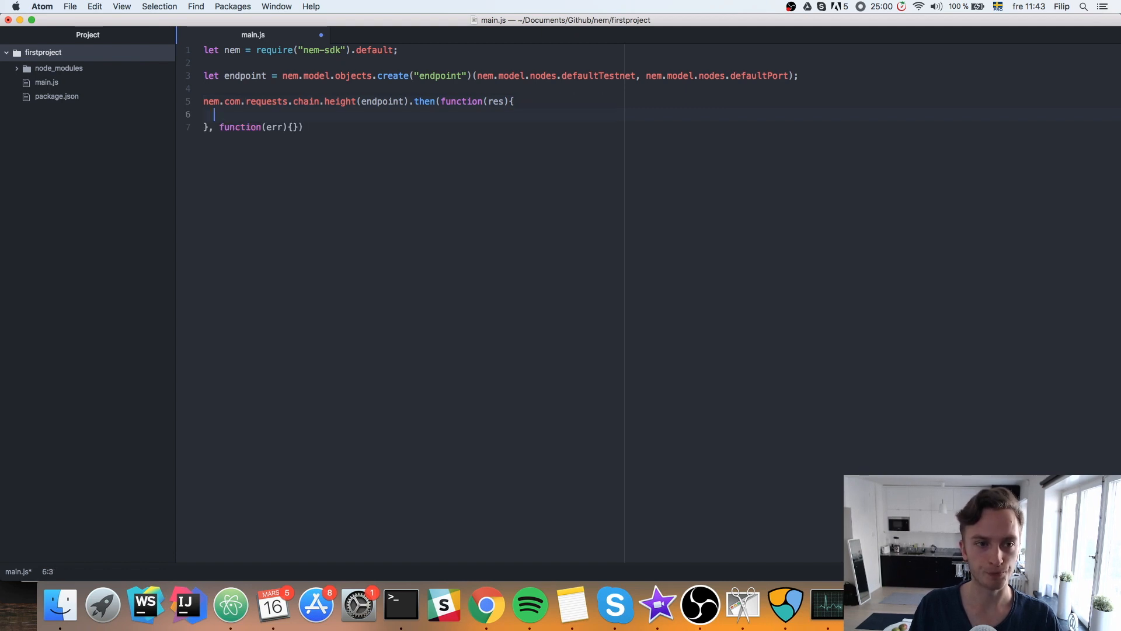
{"action": "type", "text": "console.log(res);"}
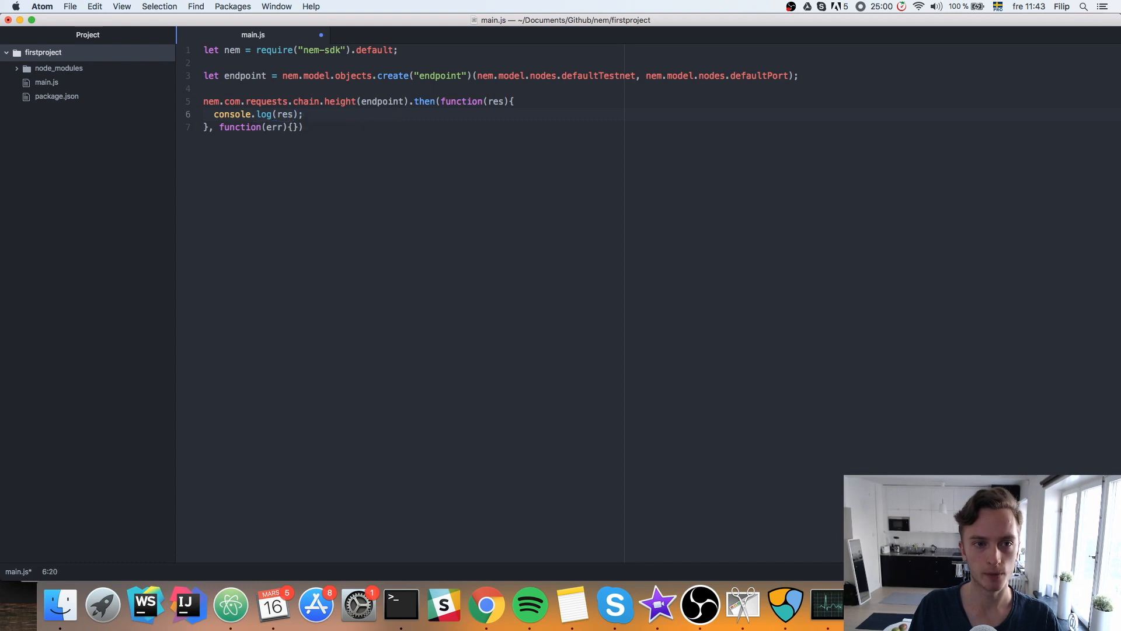
{"action": "type", "text": "console."}
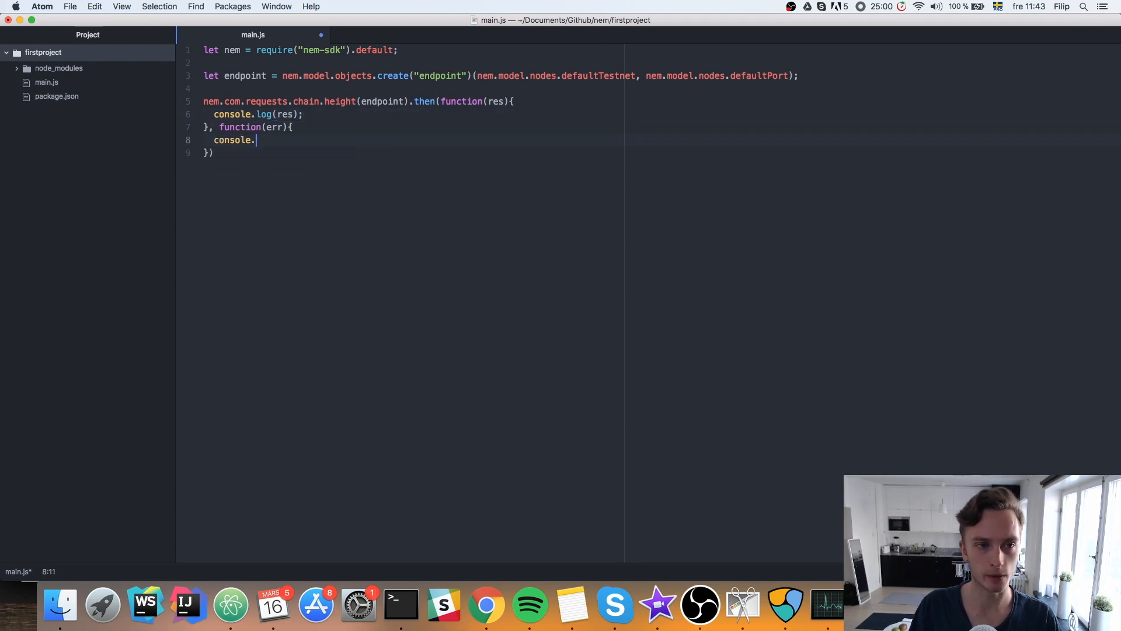
{"action": "type", "text": "log(err);"}
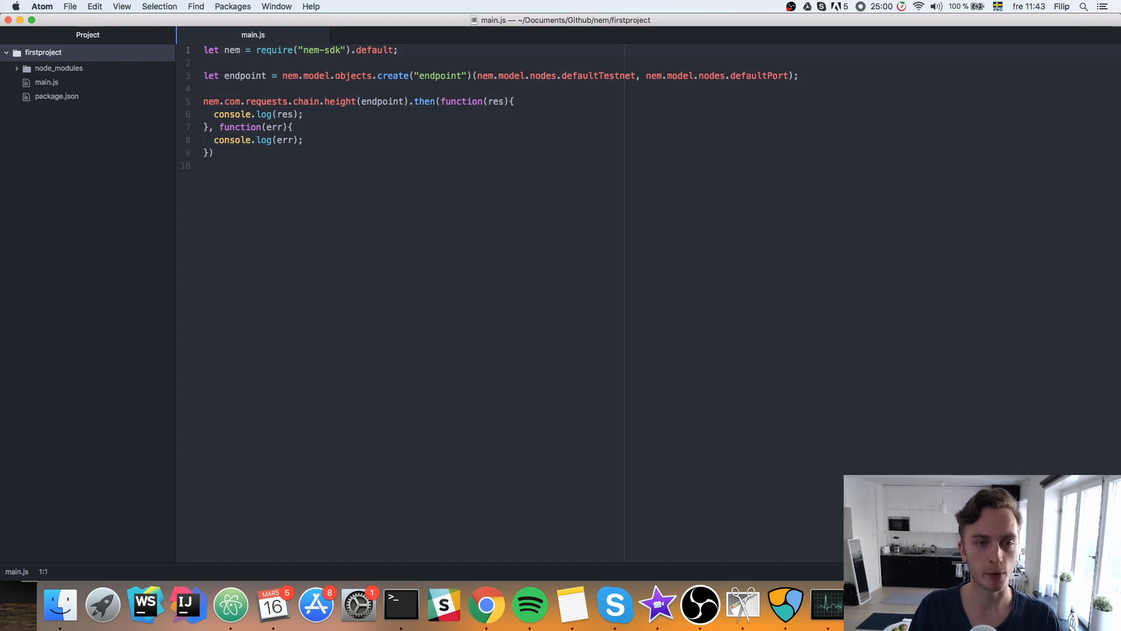
{"action": "left_click", "coordinate": [203, 63]}
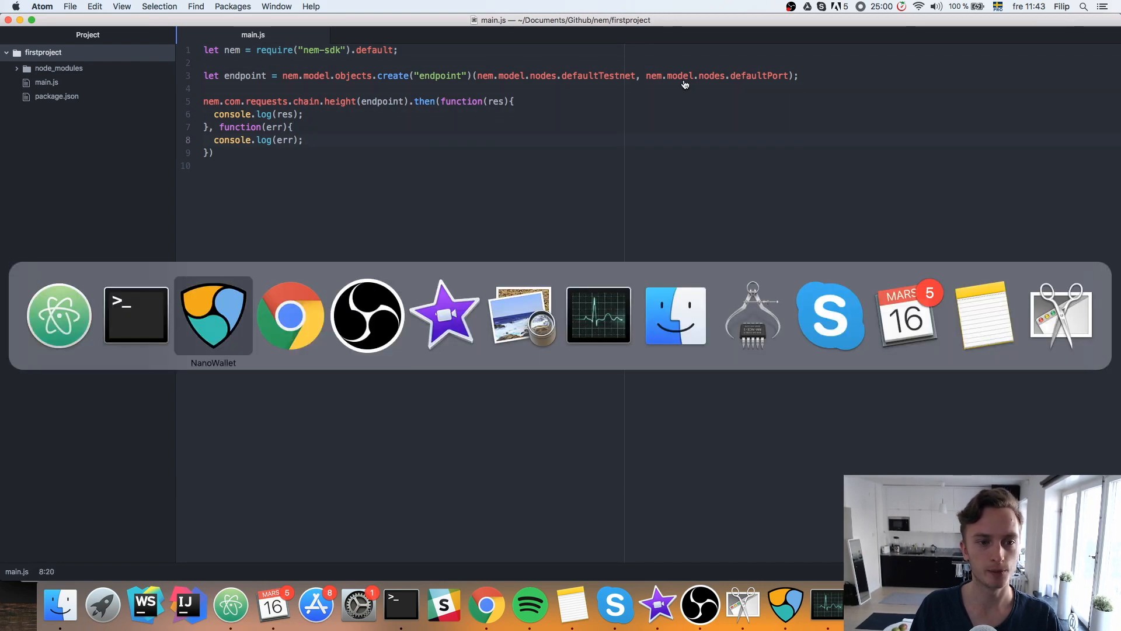
Switch to Terminal to run node main.js and see height 1378897.
{"action": "left_click", "coordinate": [135, 315]}
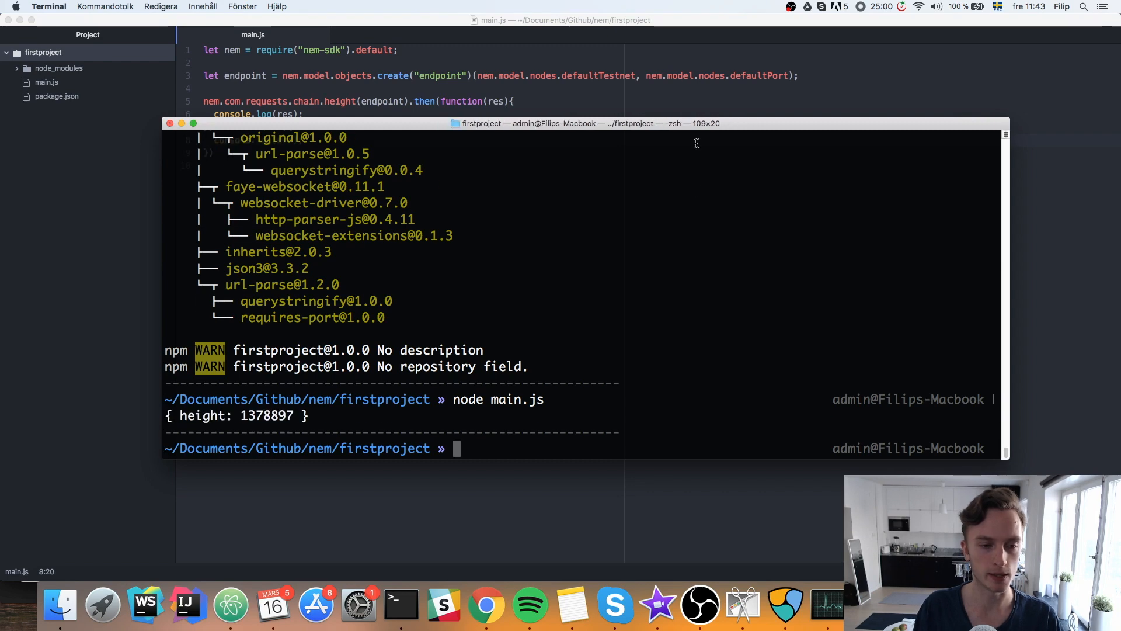
{"action": "mouse_move", "coordinate": [281, 133]}
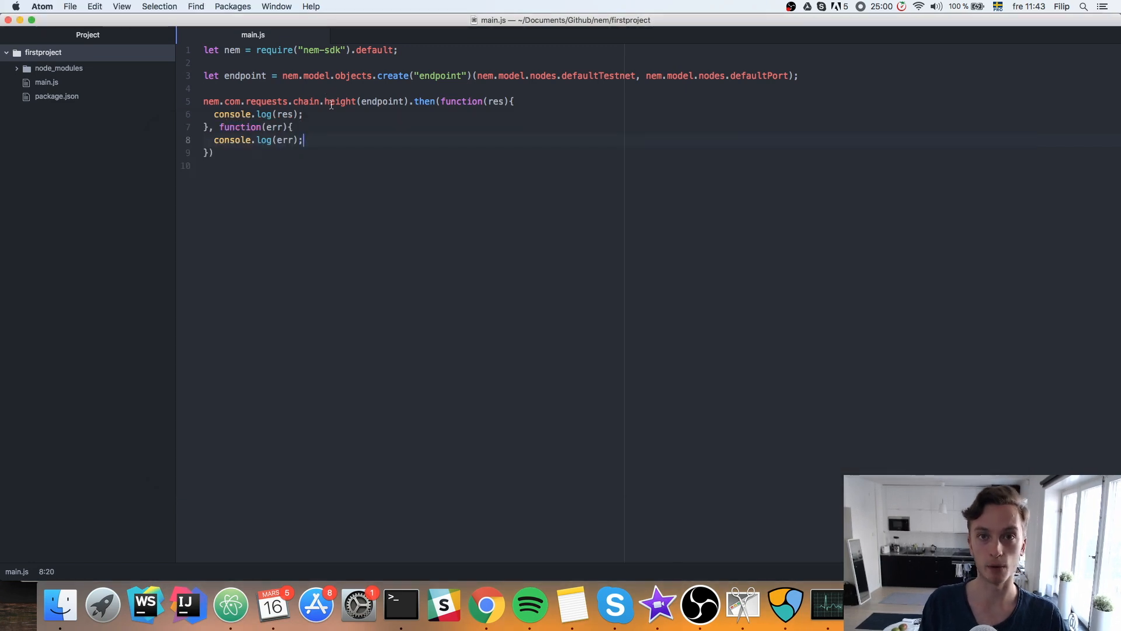
Replace height with lastBlock in the chain request call and rerun in Terminal.
{"action": "double_click", "coordinate": [340, 101]}
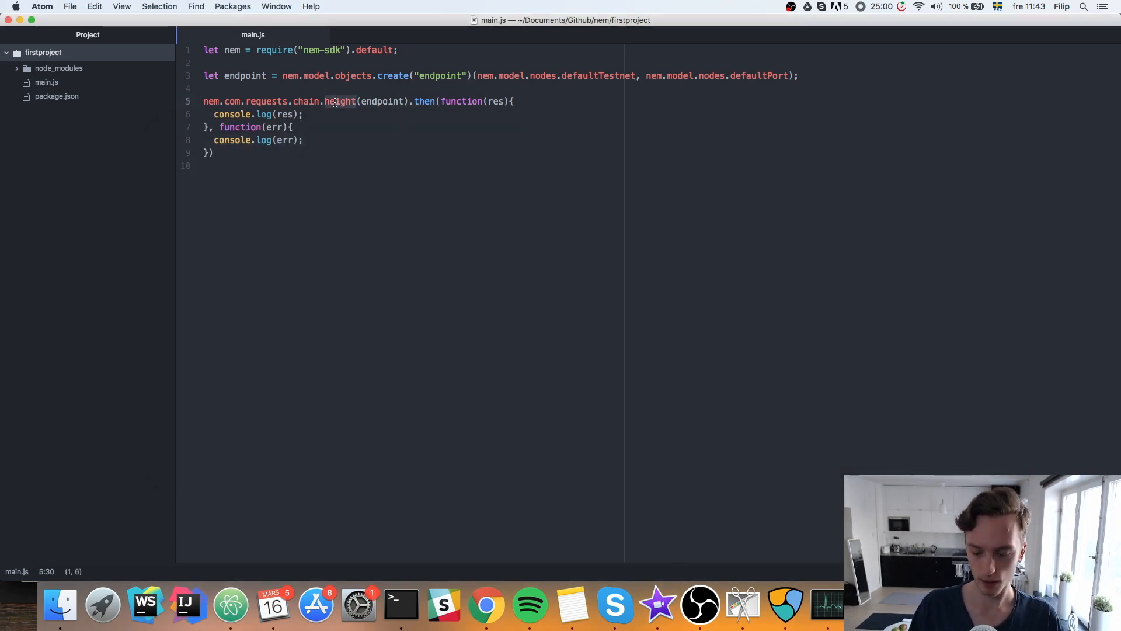
{"action": "type", "text": "lastBlock"}
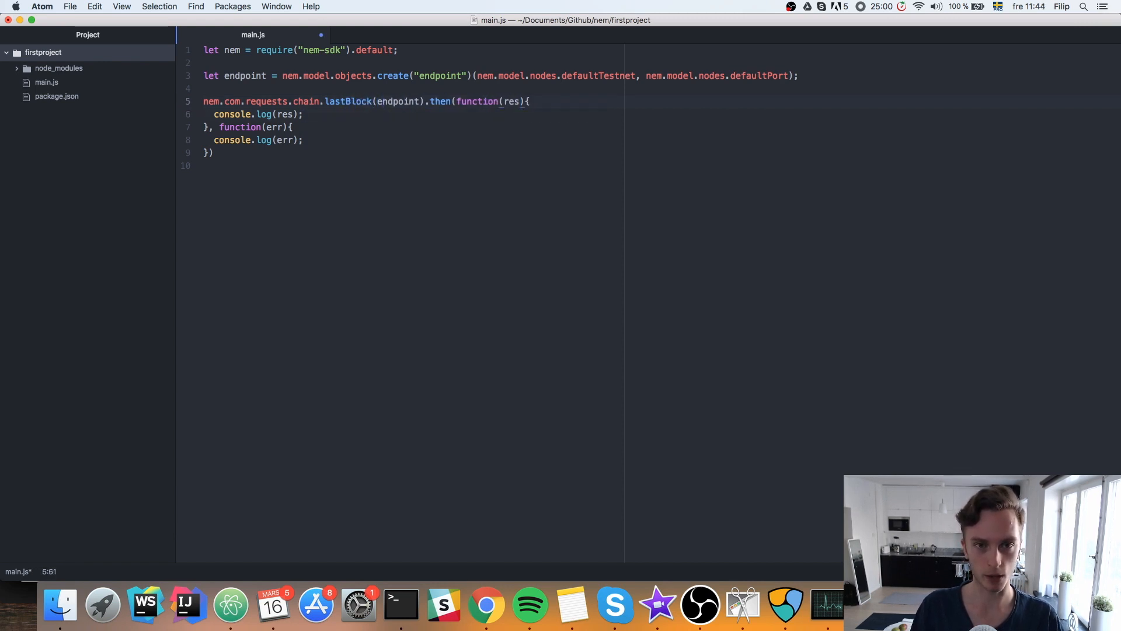
{"action": "left_click", "coordinate": [300, 114]}
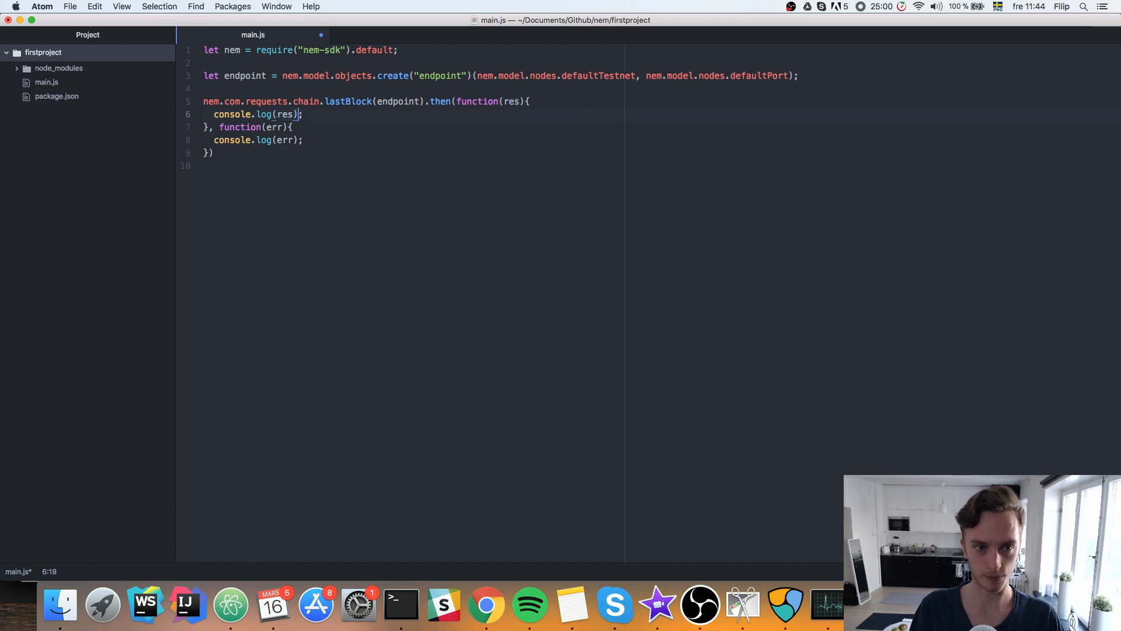
{"action": "left_click", "coordinate": [401, 604]}
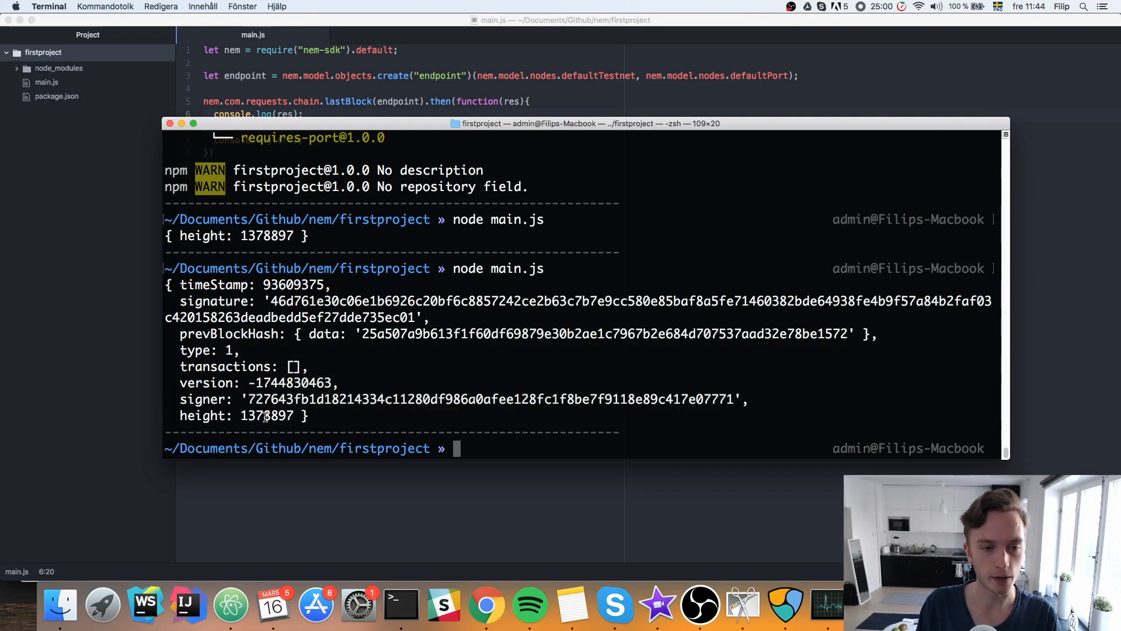
{"action": "mouse_move", "coordinate": [344, 252]}
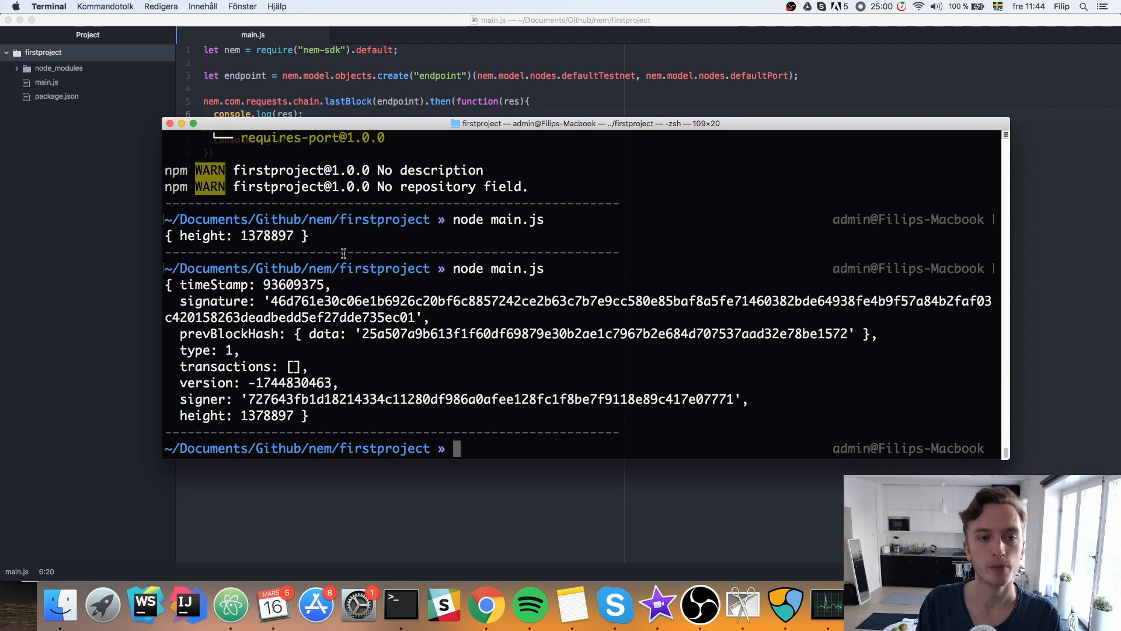
{"action": "mouse_move", "coordinate": [478, 449]}
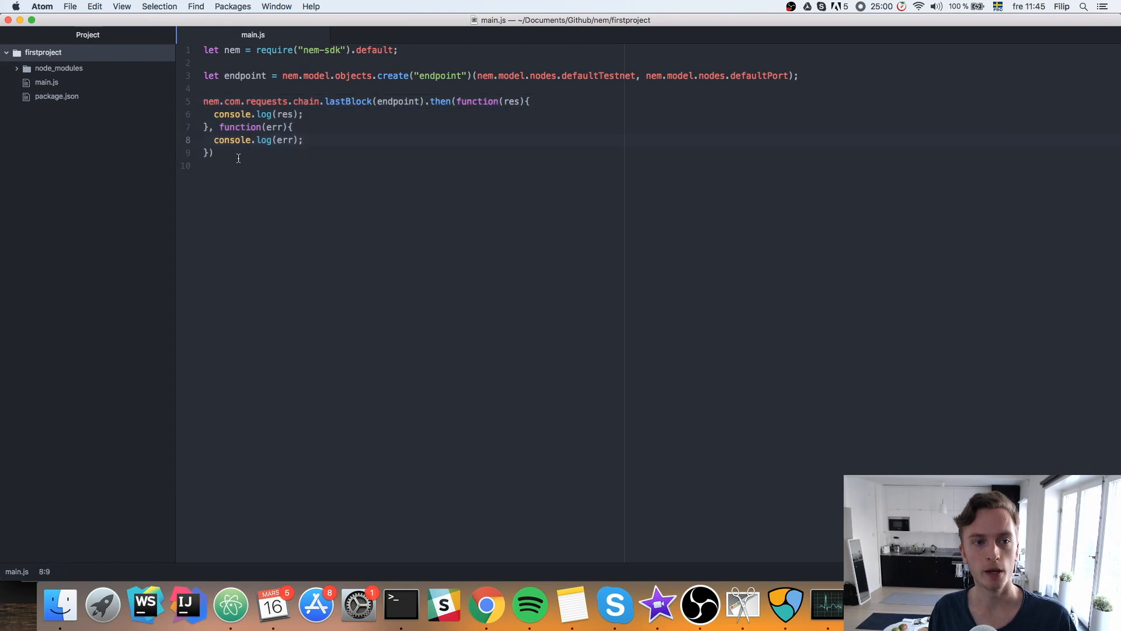
Add a closing semicolon after line 9's brackets and bring Terminal forward.
{"action": "left_click", "coordinate": [215, 153]}
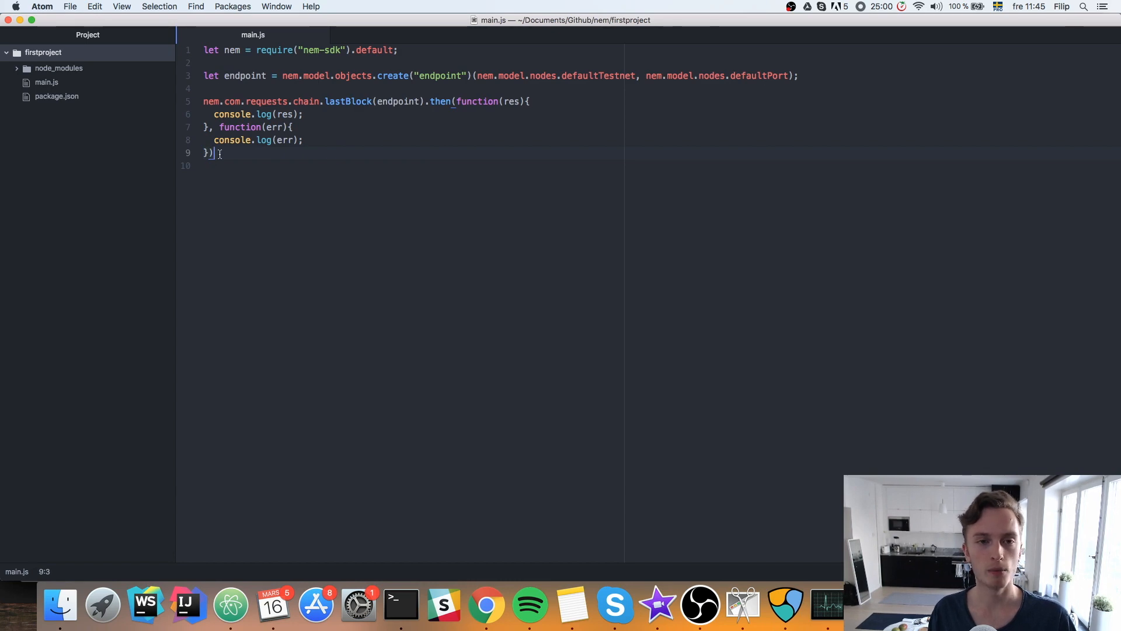
{"action": "left_click", "coordinate": [401, 605]}
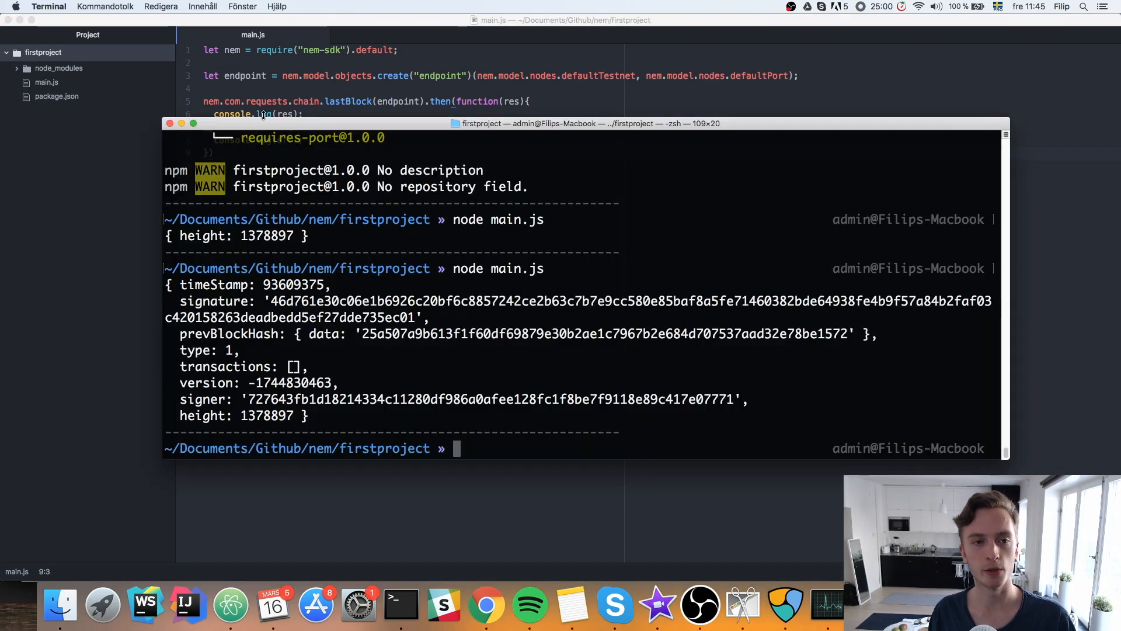